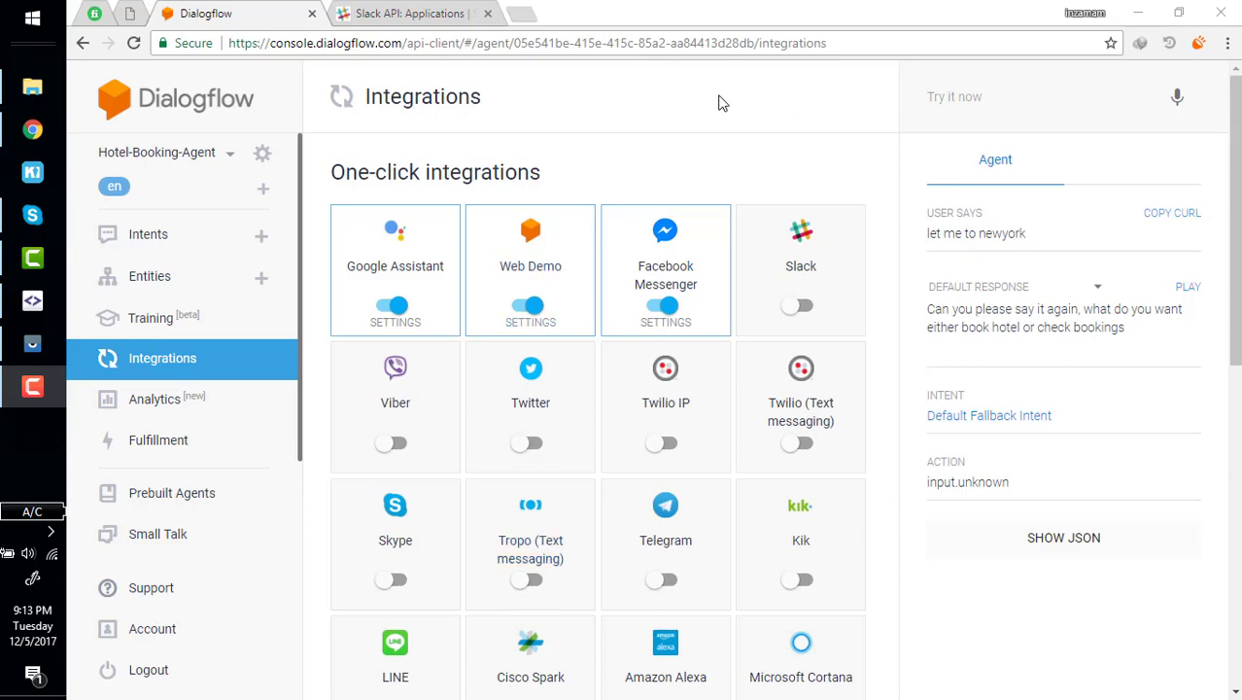
mouse_move(832, 118)
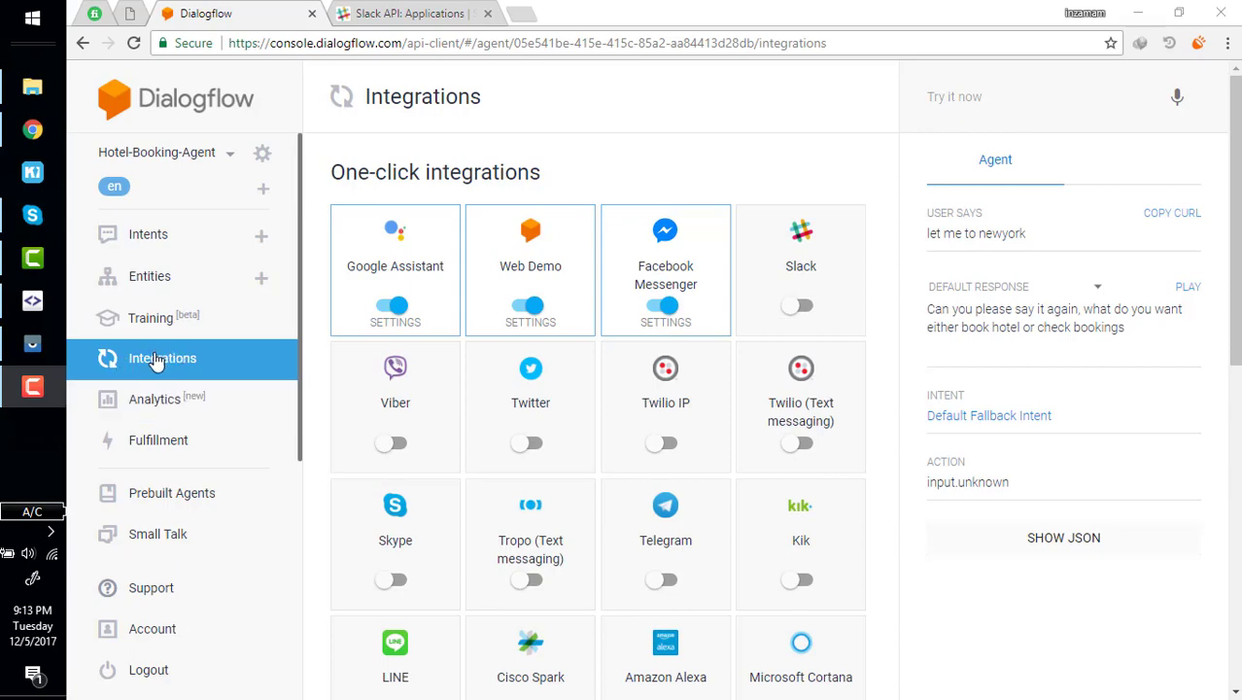
Switch on the Slack integration for Hotel-Booking-Agent and reveal its setup instructions.
click(801, 243)
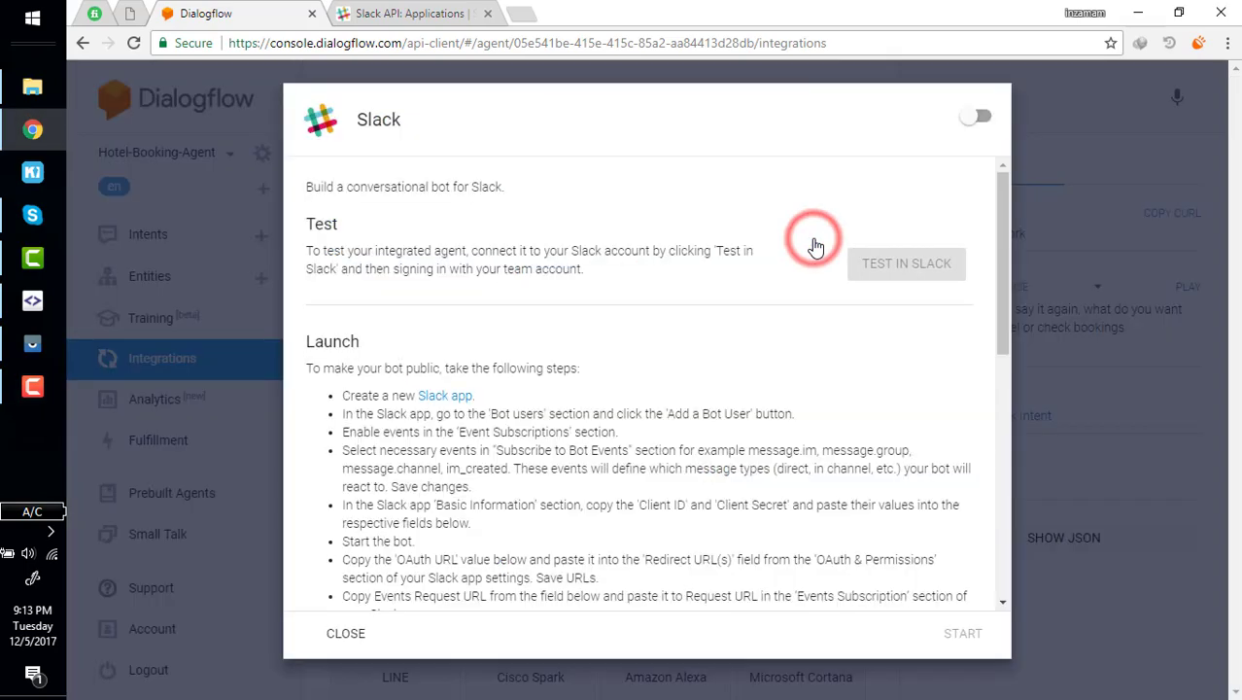
click(976, 116)
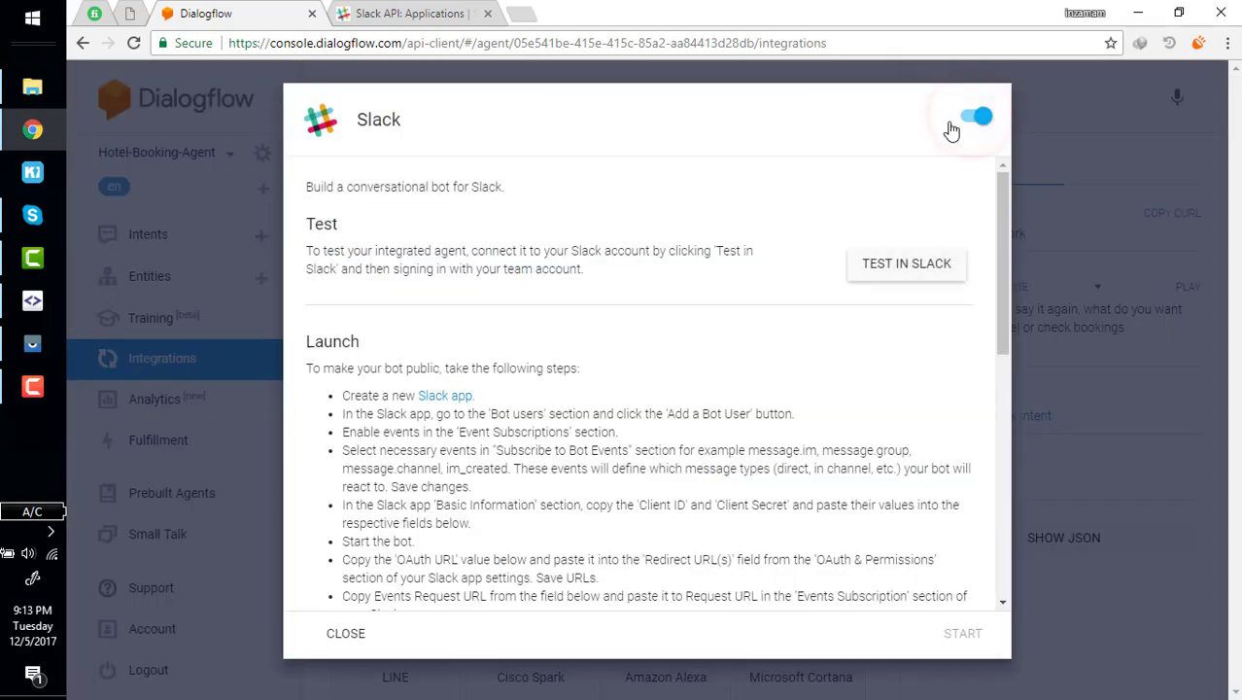
scroll(down, 3)
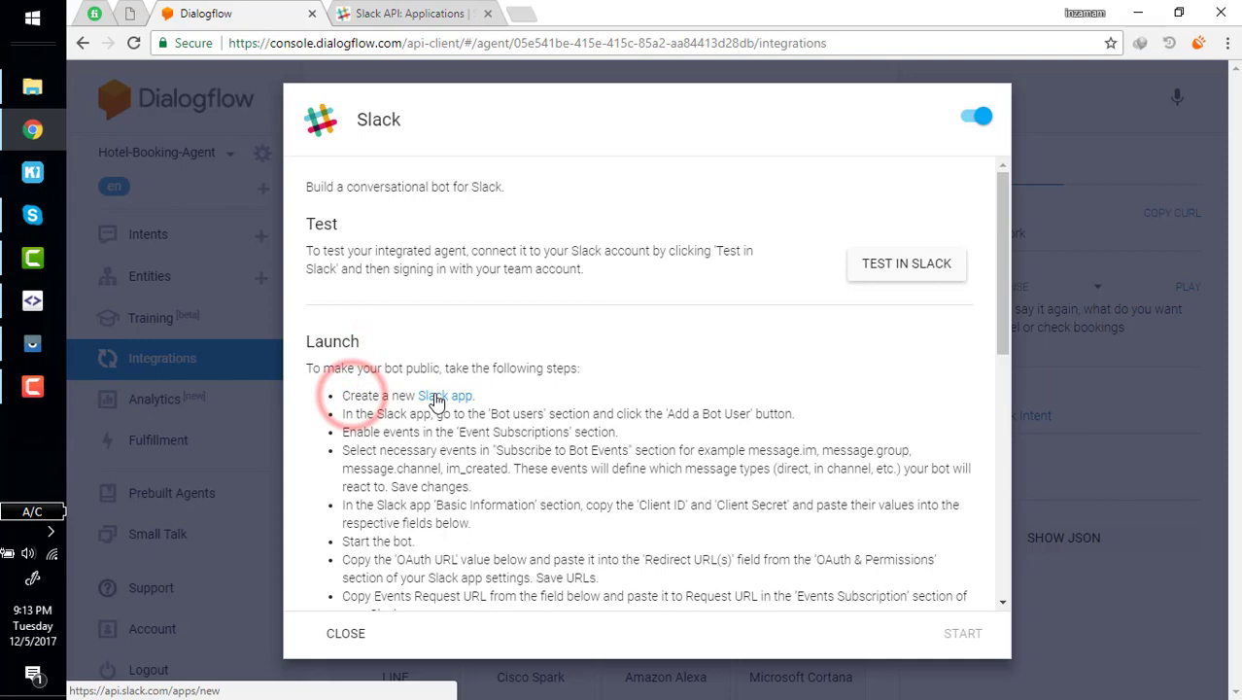
Create a Slack app named 'demo chatbot' in the testTeam workspace.
click(443, 397)
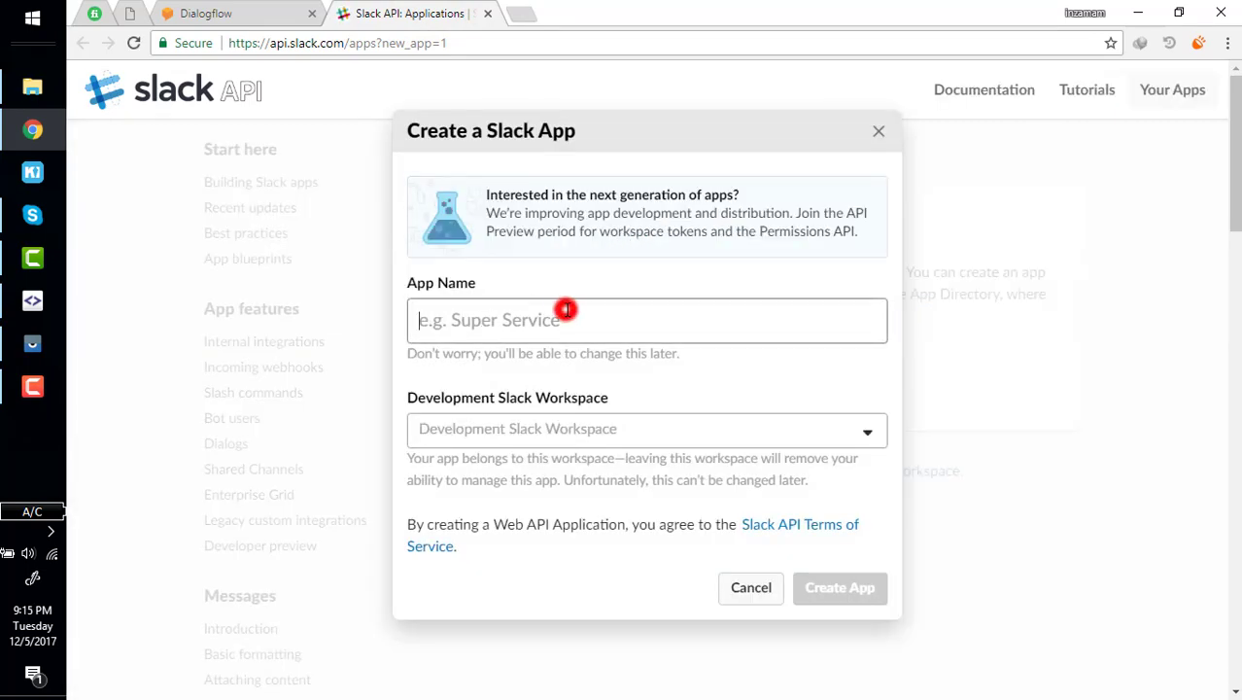
text(demo)
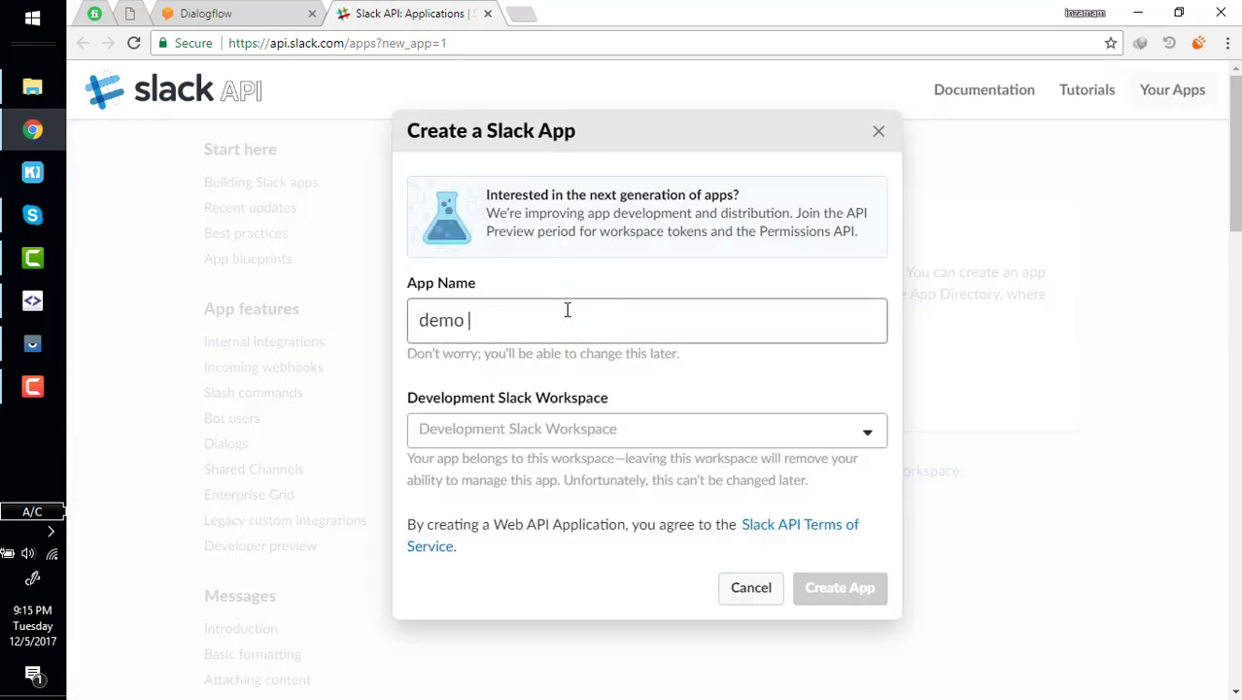
text(chatbot)
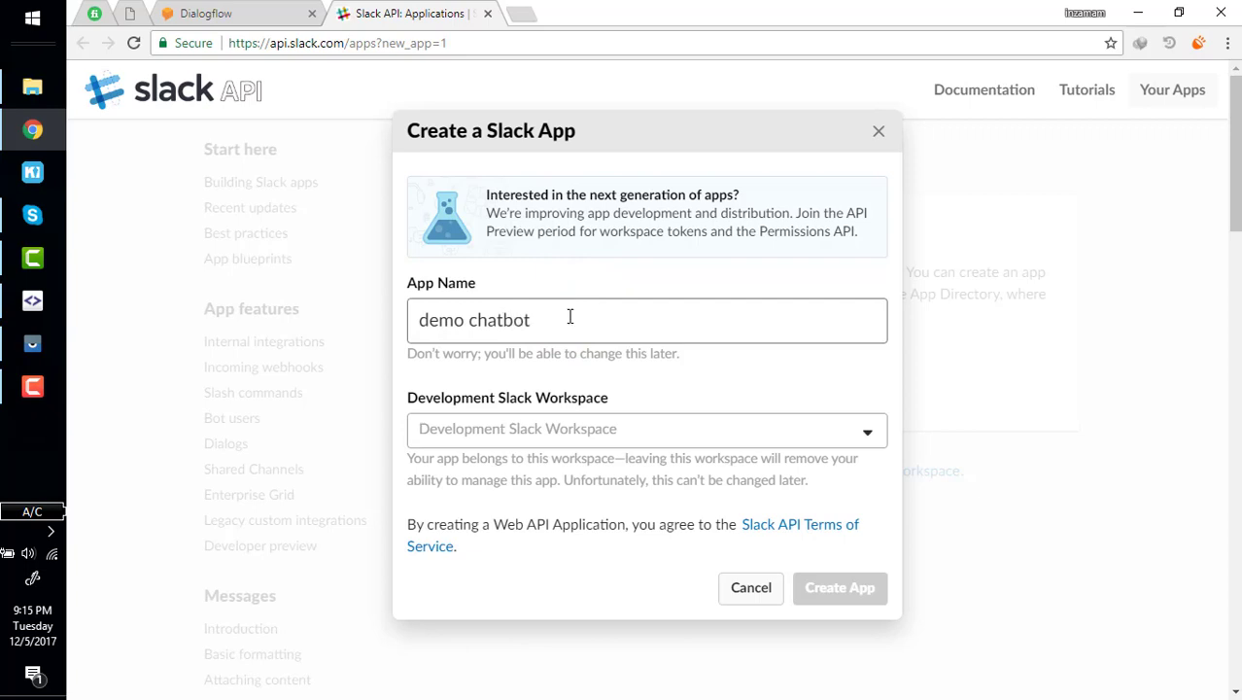
click(645, 429)
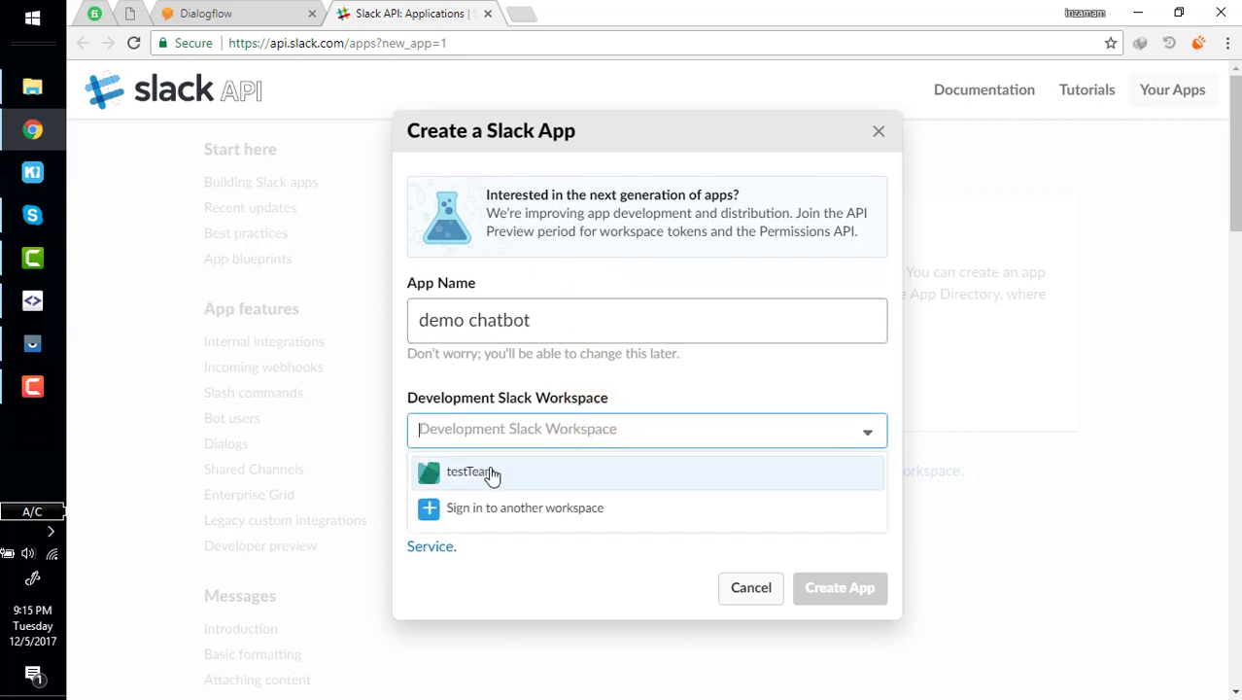
click(471, 472)
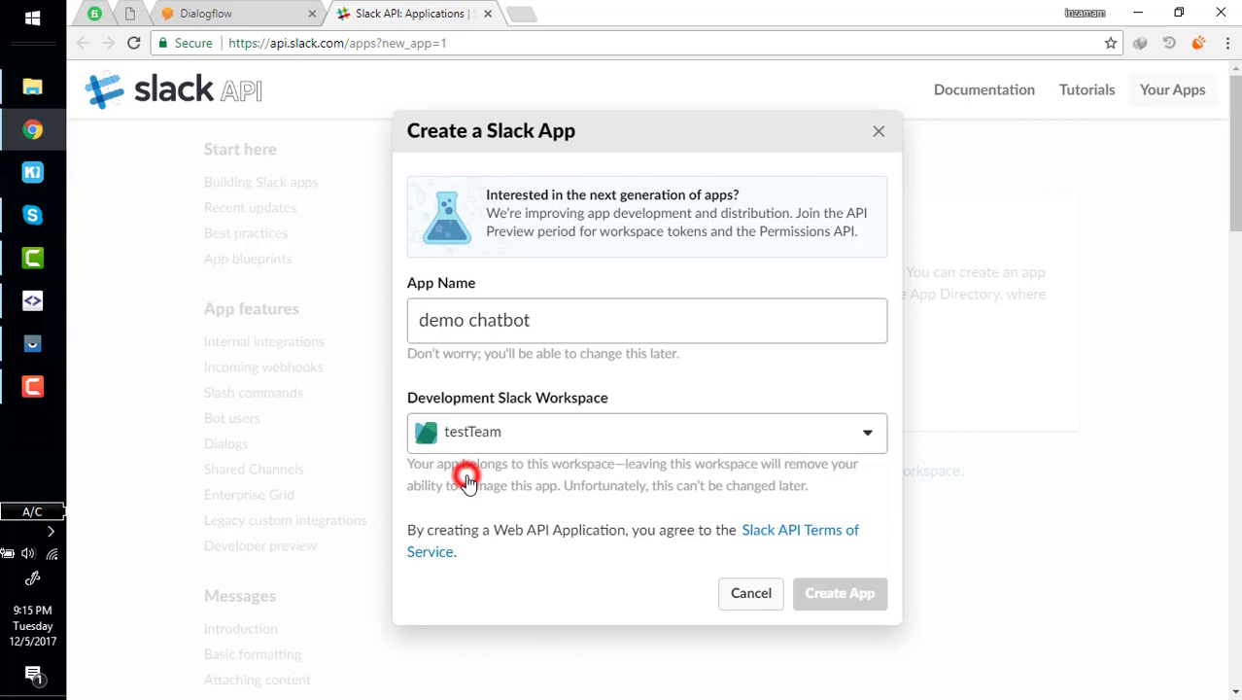
click(840, 593)
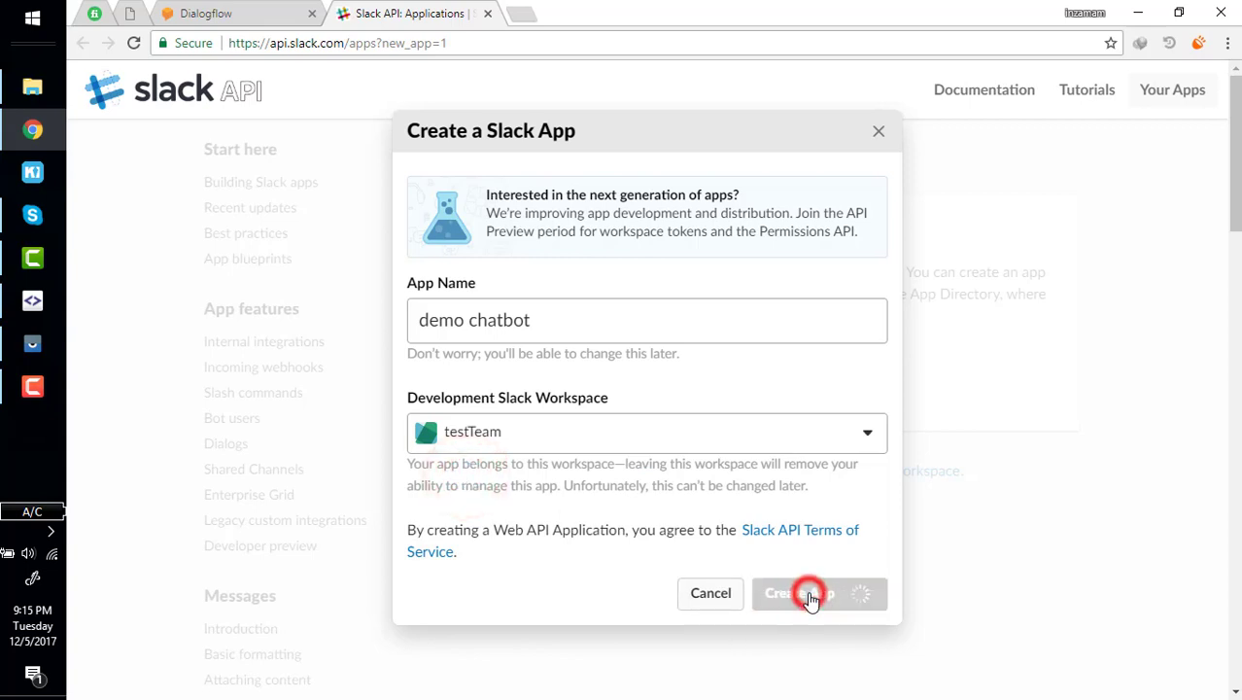
click(809, 593)
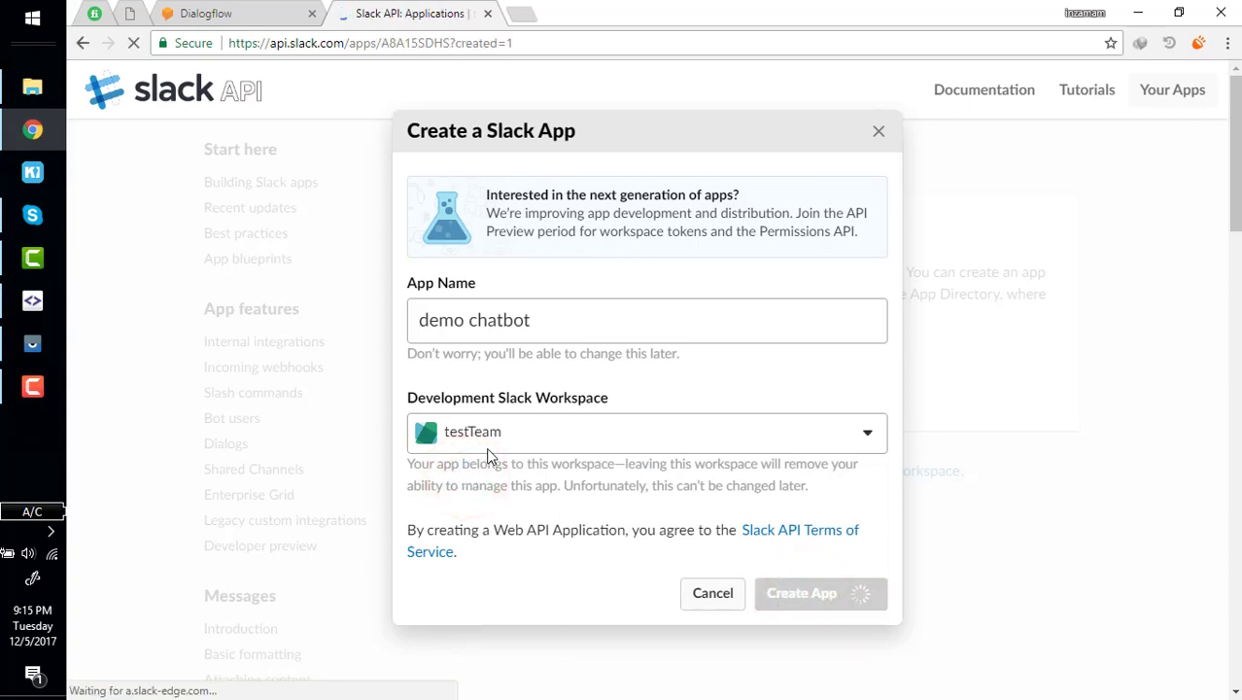
click(801, 593)
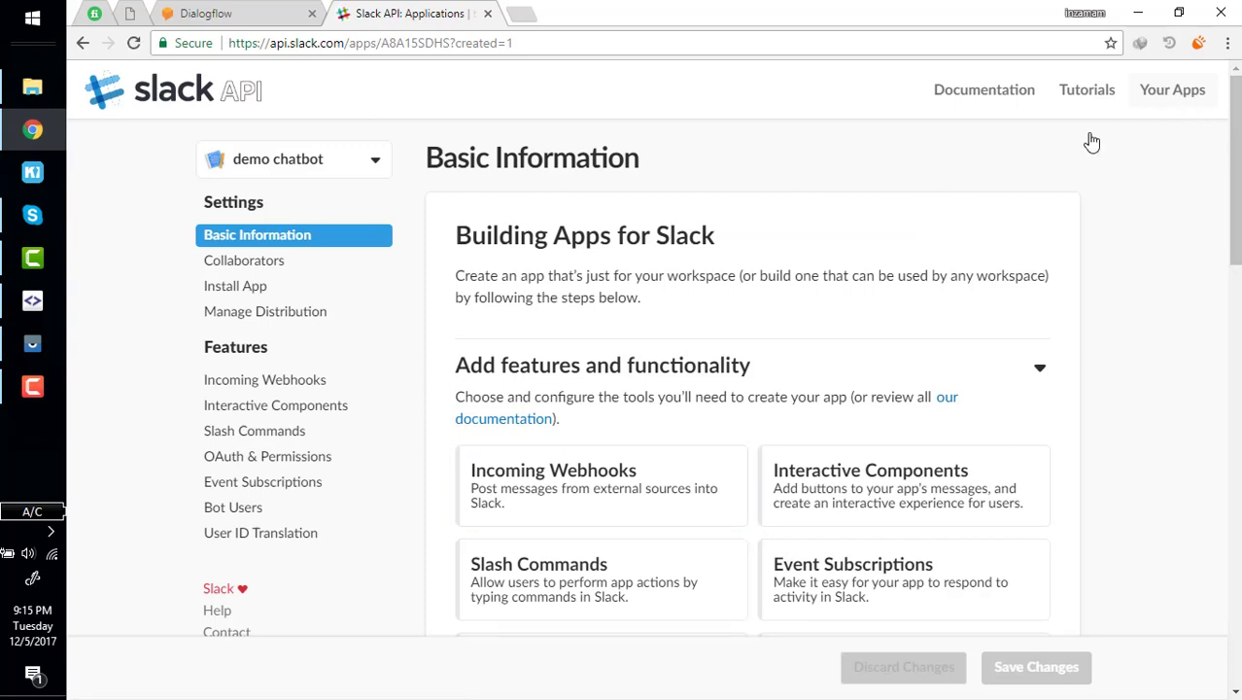
mouse_move(625, 440)
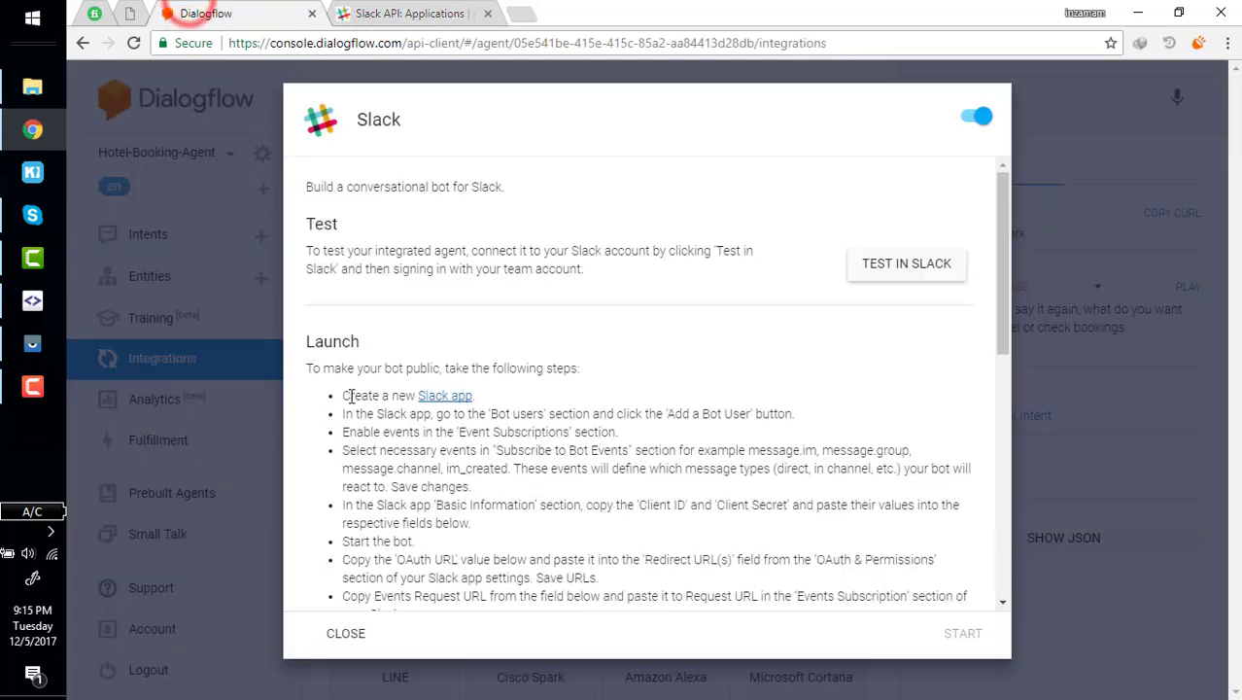
drag(342, 412, 447, 412)
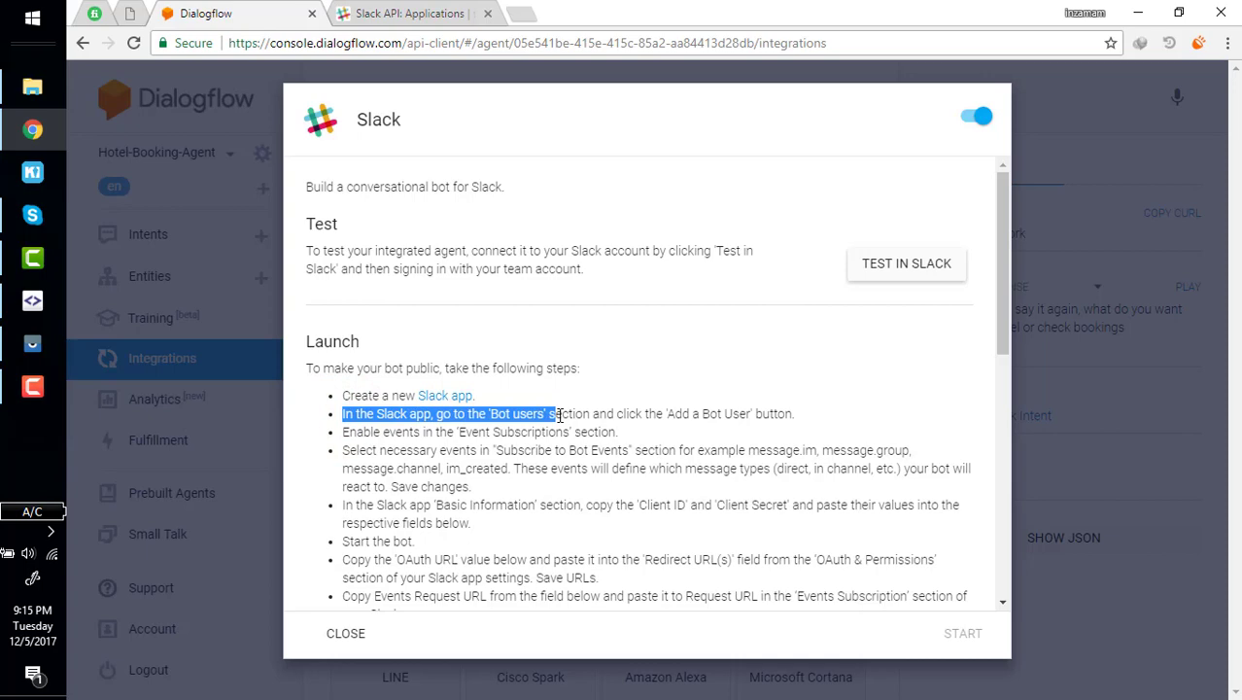
drag(552, 412, 787, 413)
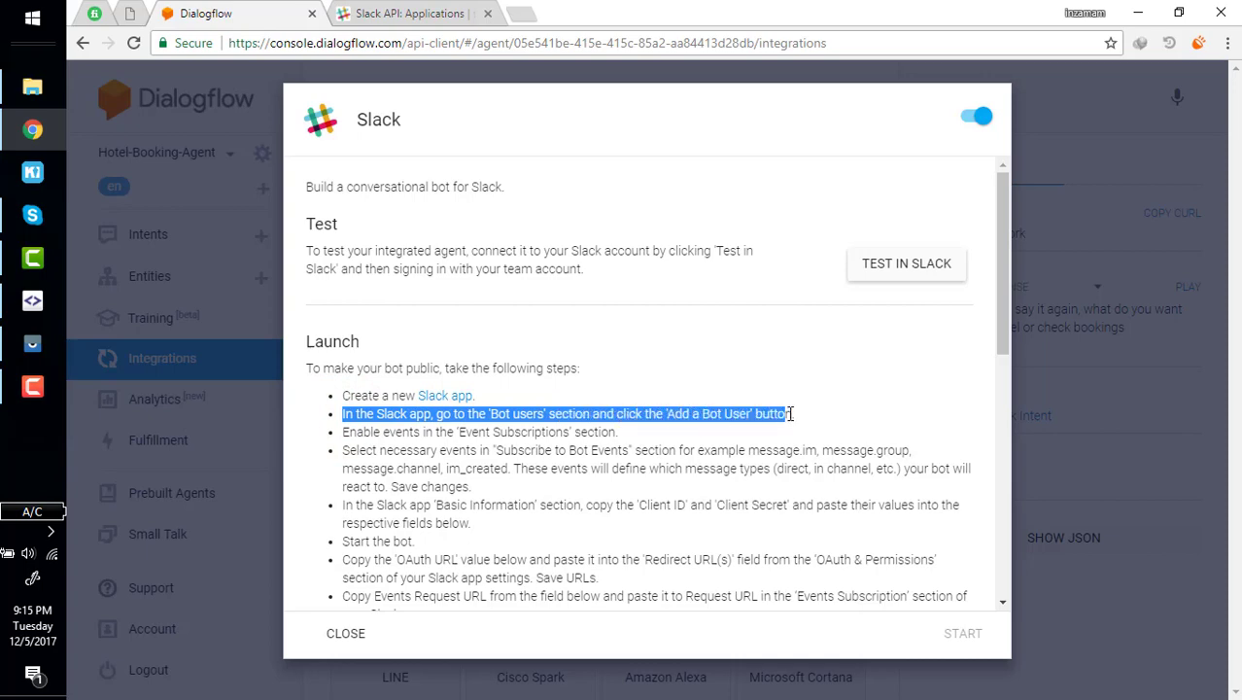
click(408, 12)
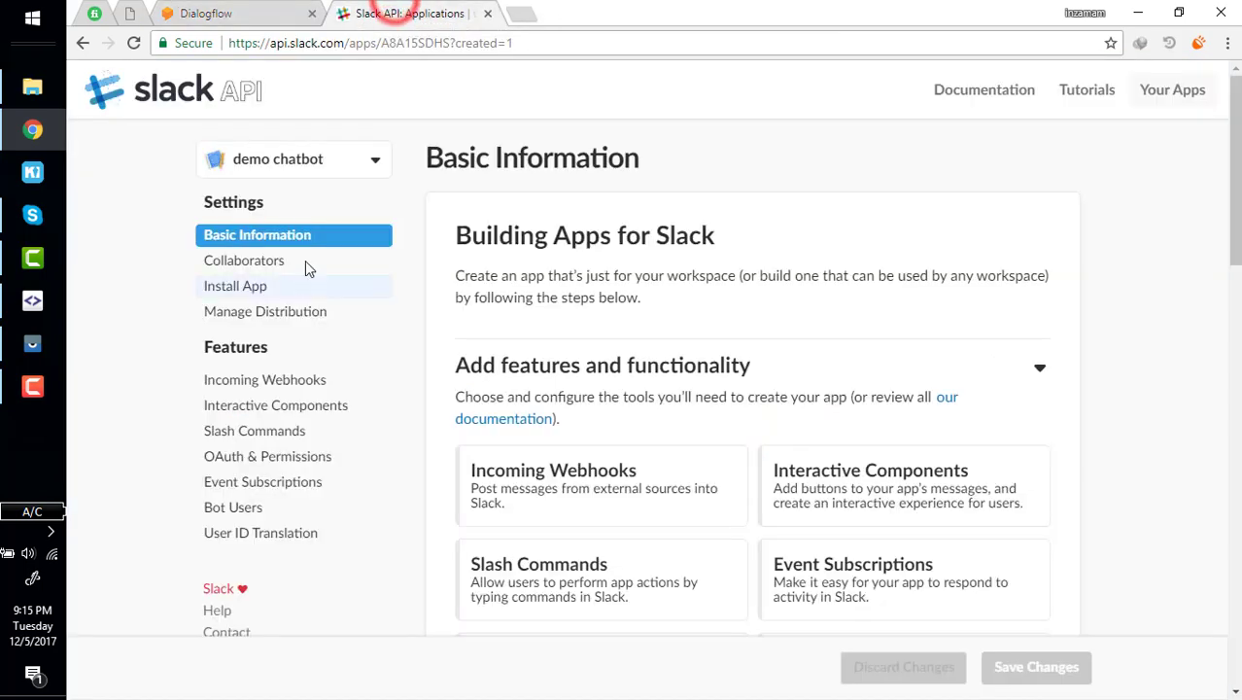
mouse_move(262, 493)
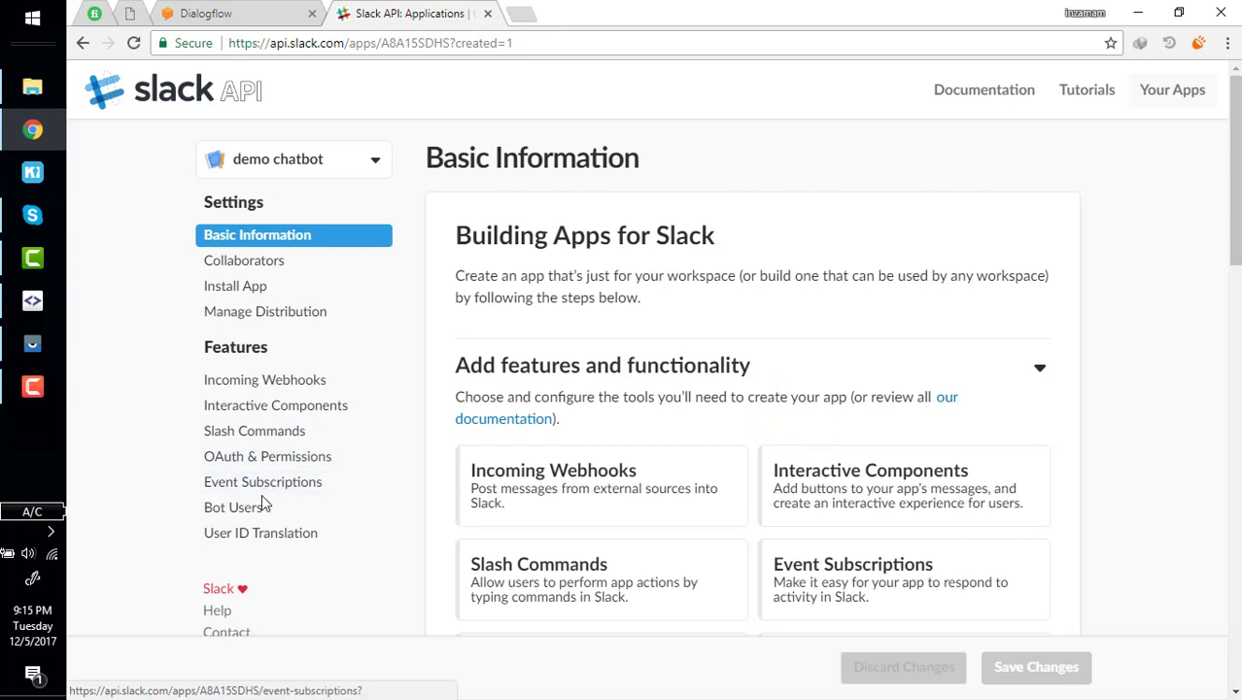
Add a bot user with display name 'personal hotel booking assistant' and username demo_chatbot.
click(237, 506)
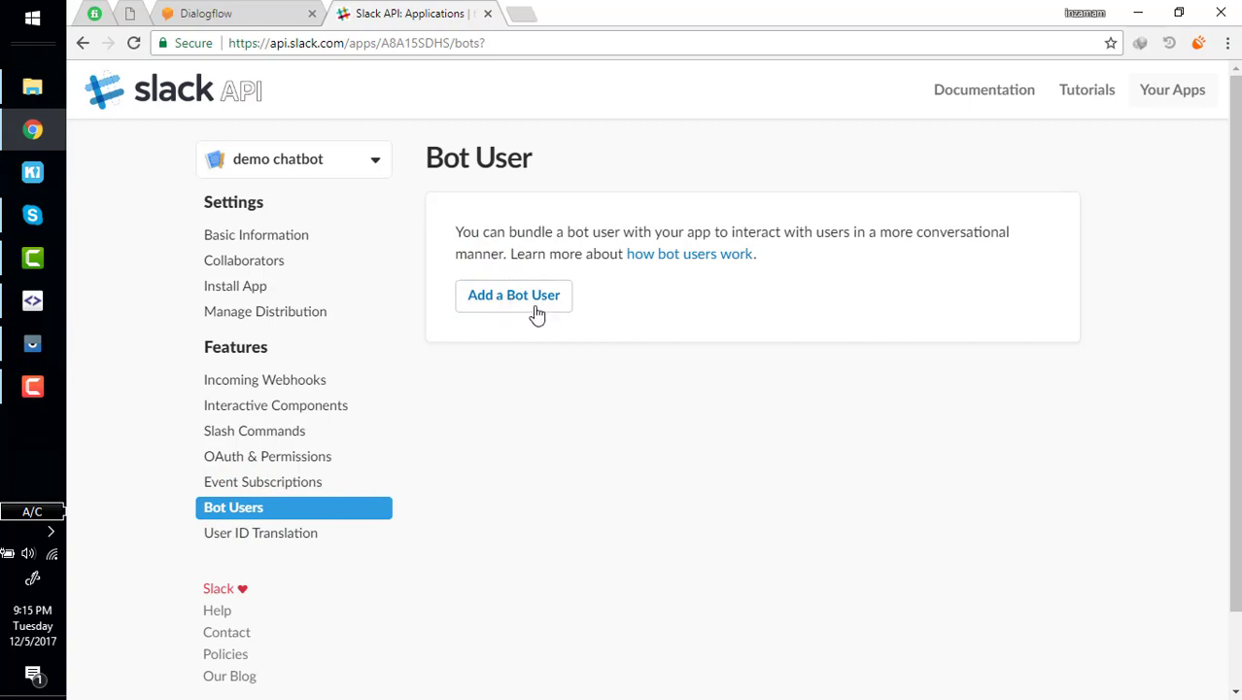
click(514, 296)
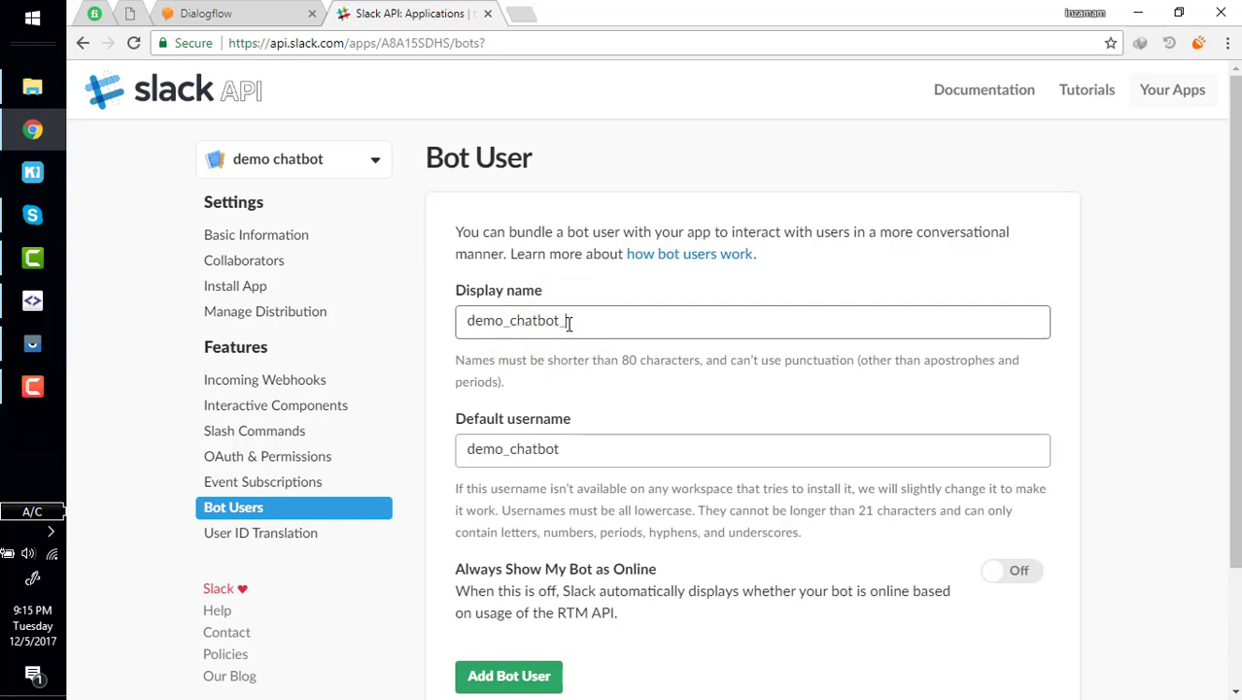
double_click(576, 321)
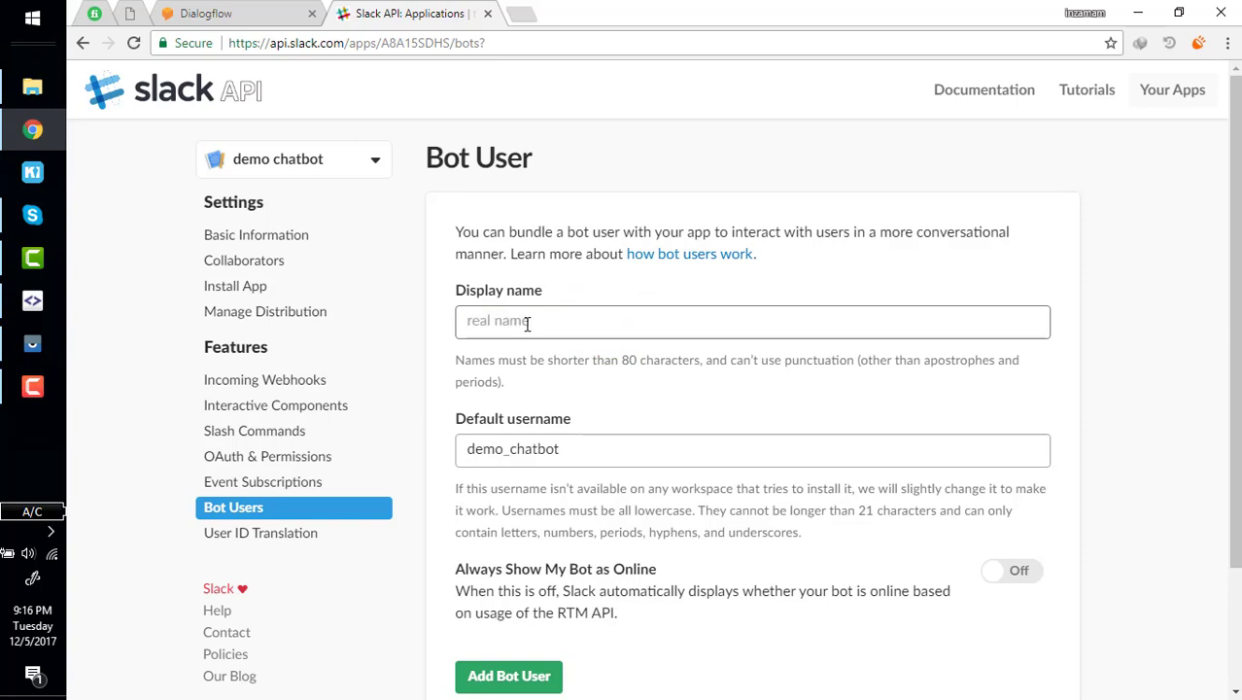
text(pers)
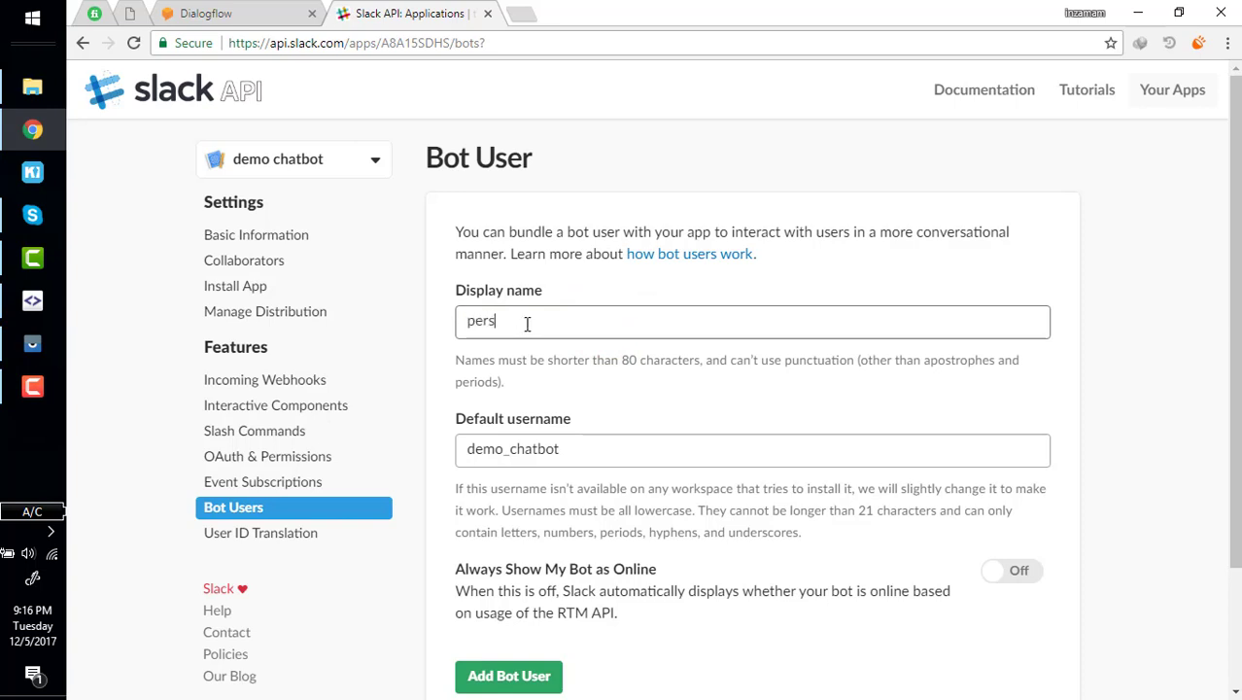
text(onal hotel)
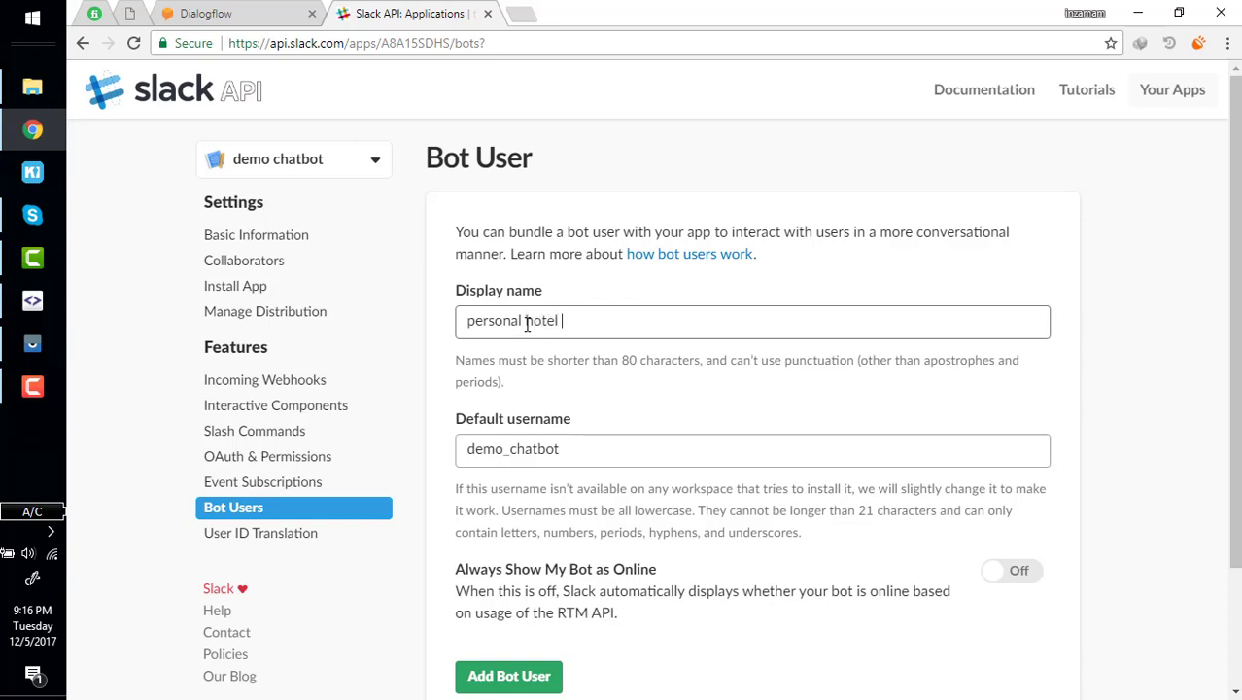
text(booking ass)
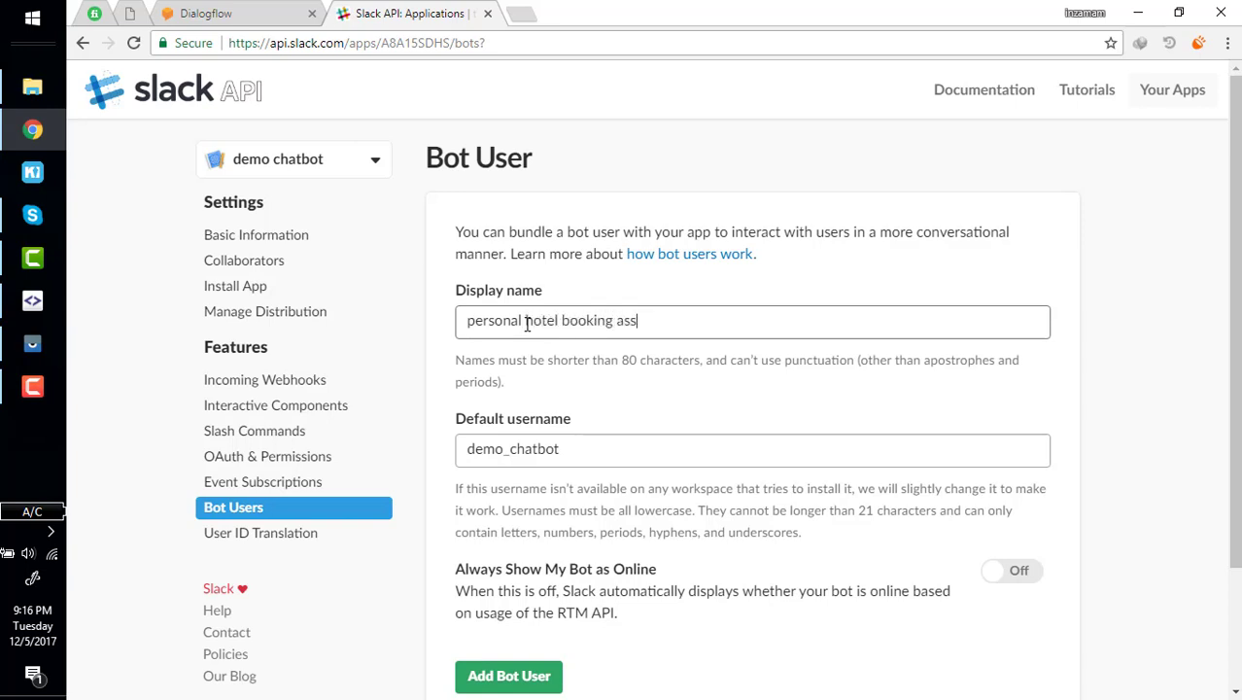
text(istant)
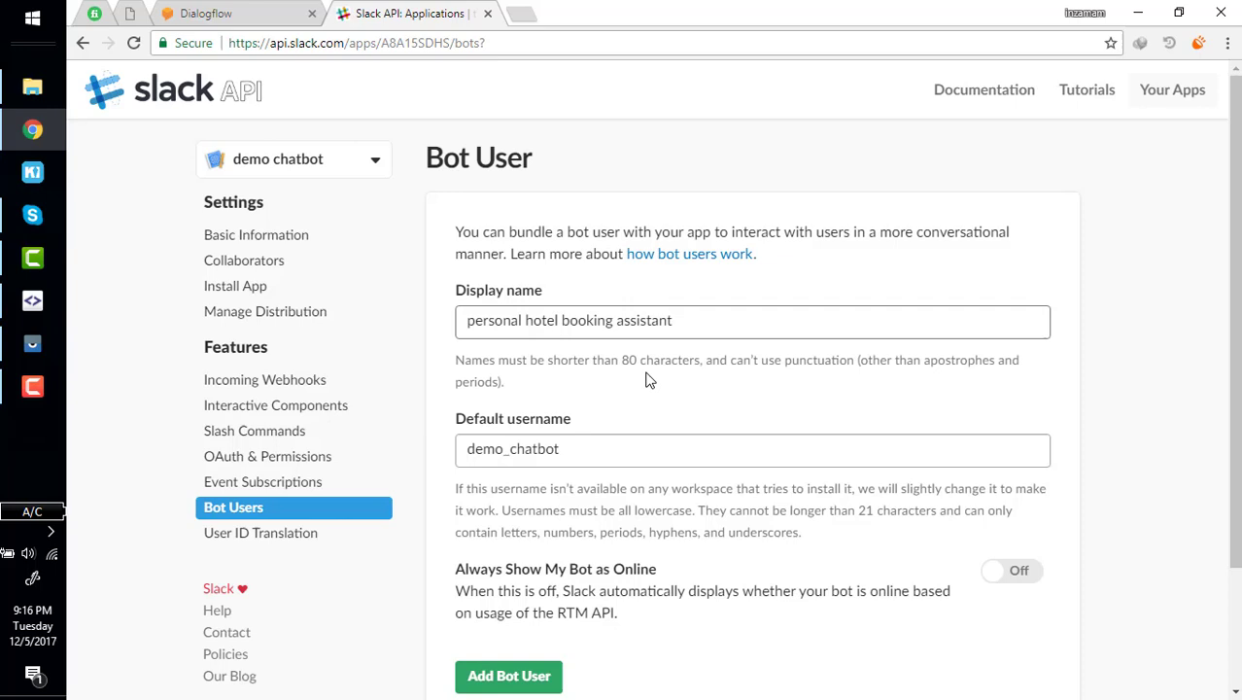
double_click(513, 447)
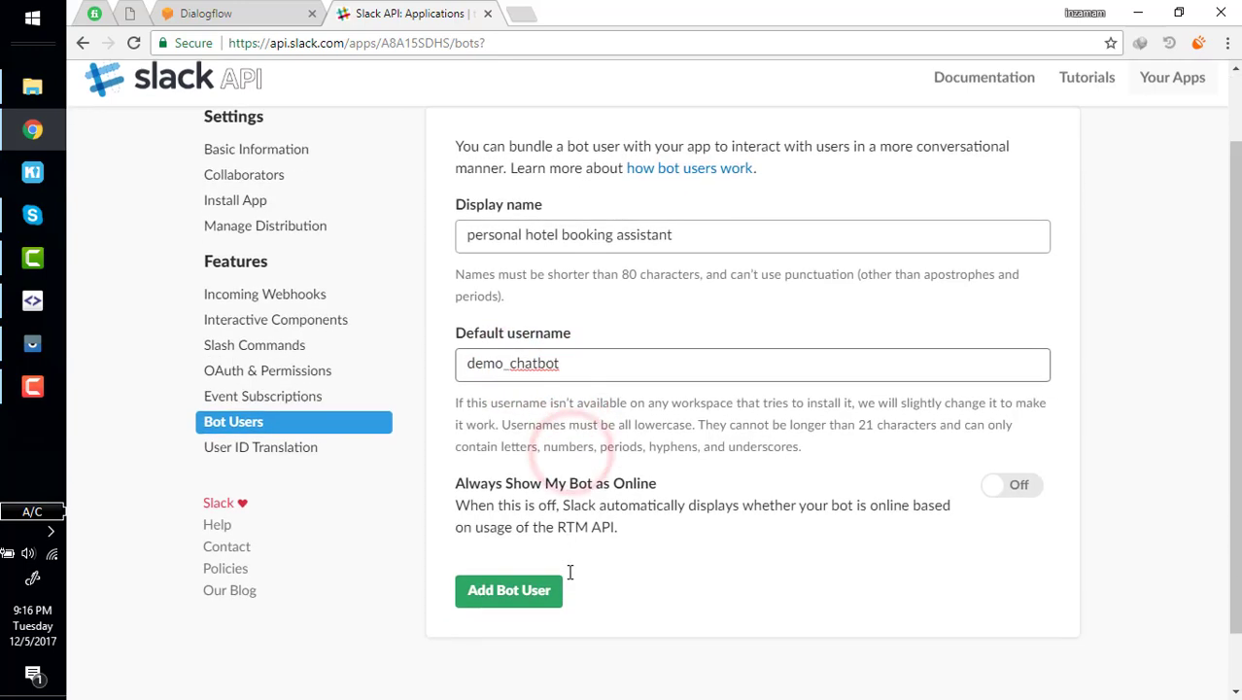
Confirm the new bot user and save the changes after checking the Dialogflow instructions.
click(510, 591)
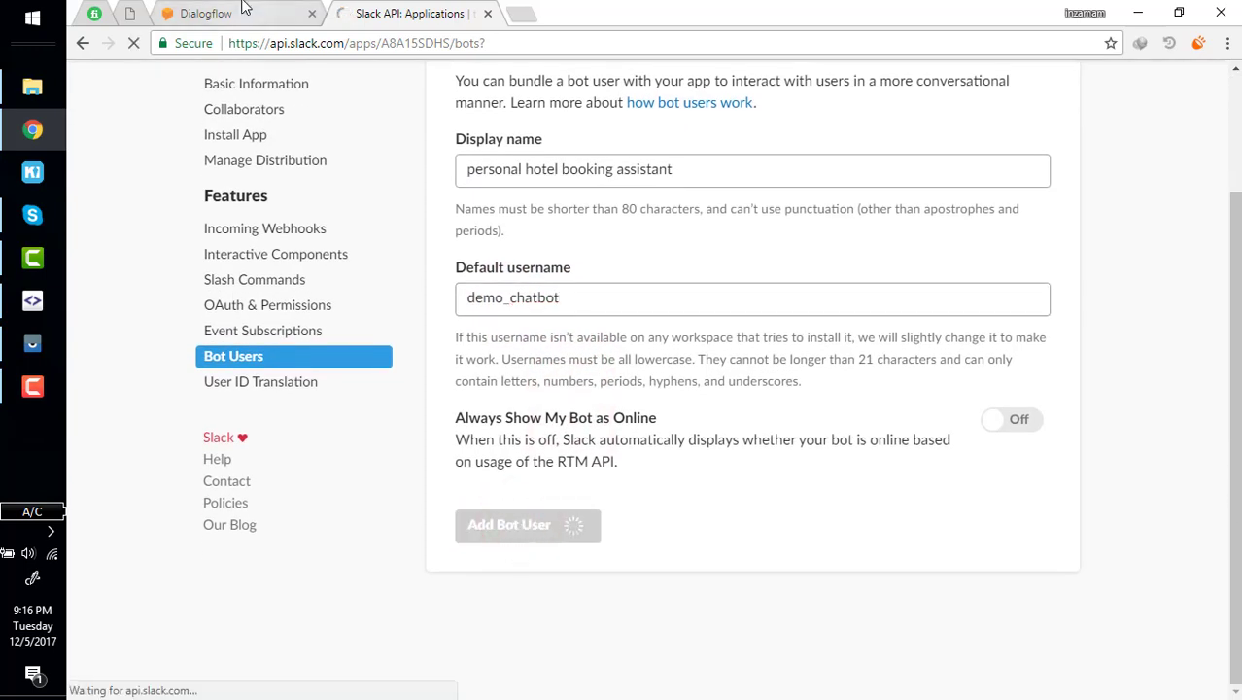
click(206, 12)
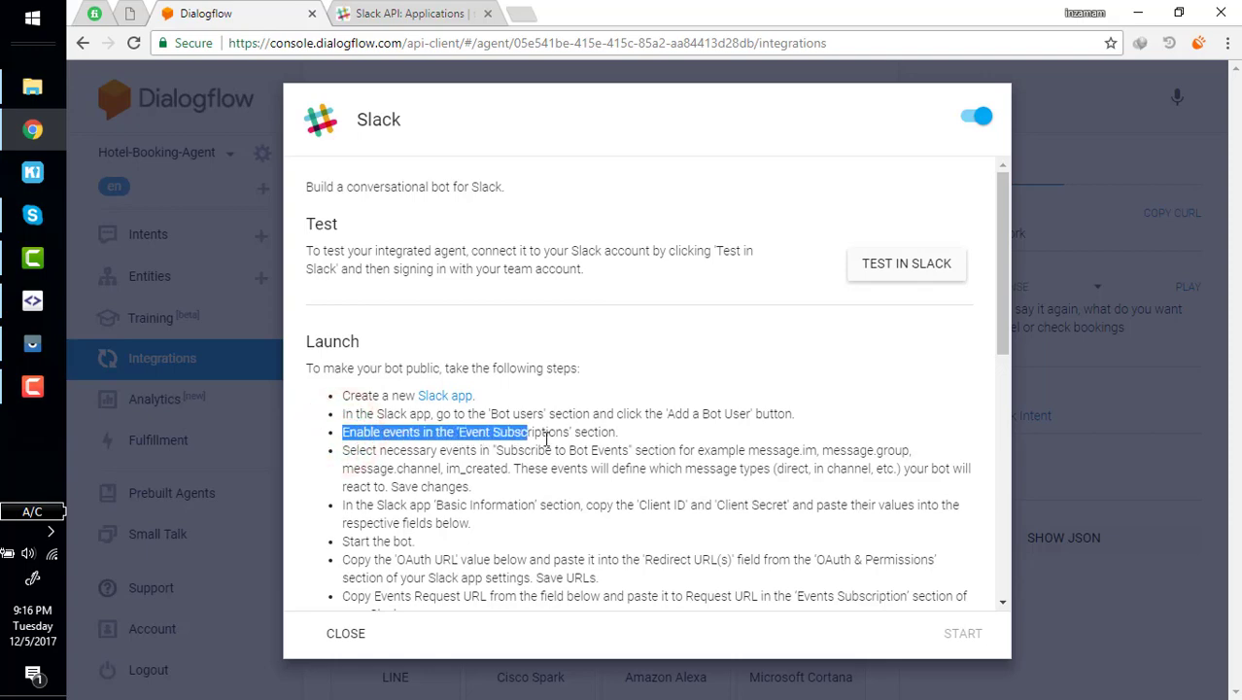
click(408, 11)
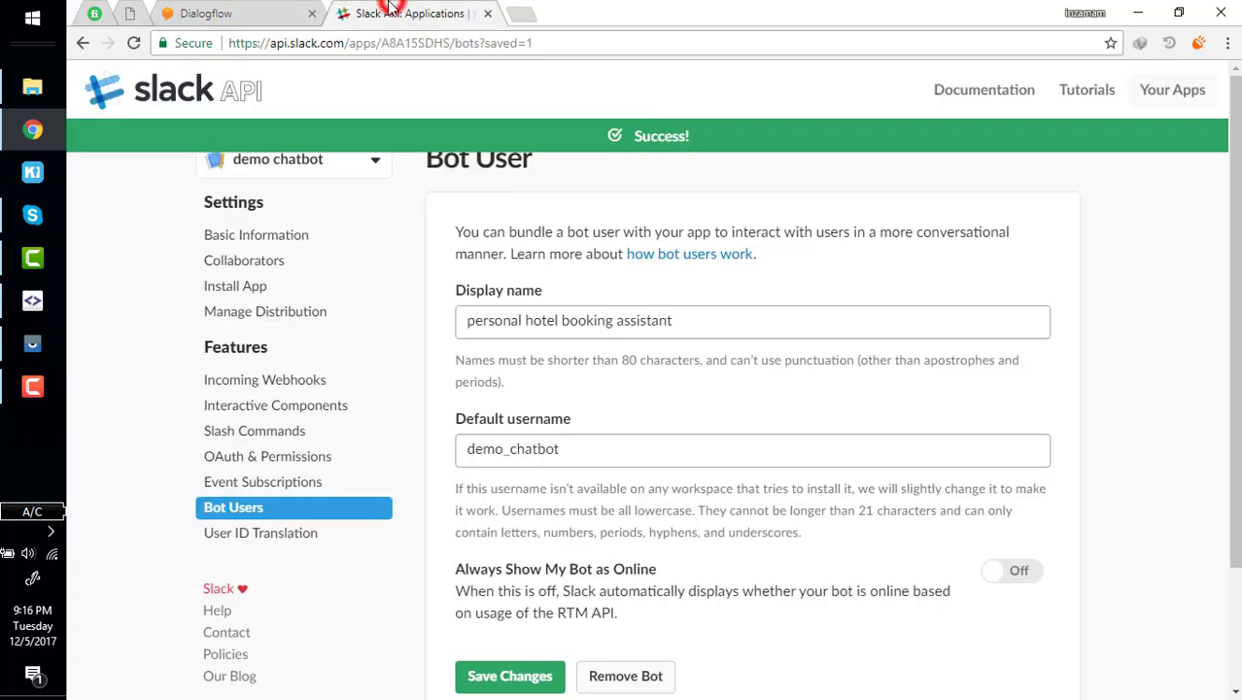
Switch on Enable Events on the demo chatbot's Event Subscriptions page.
click(263, 482)
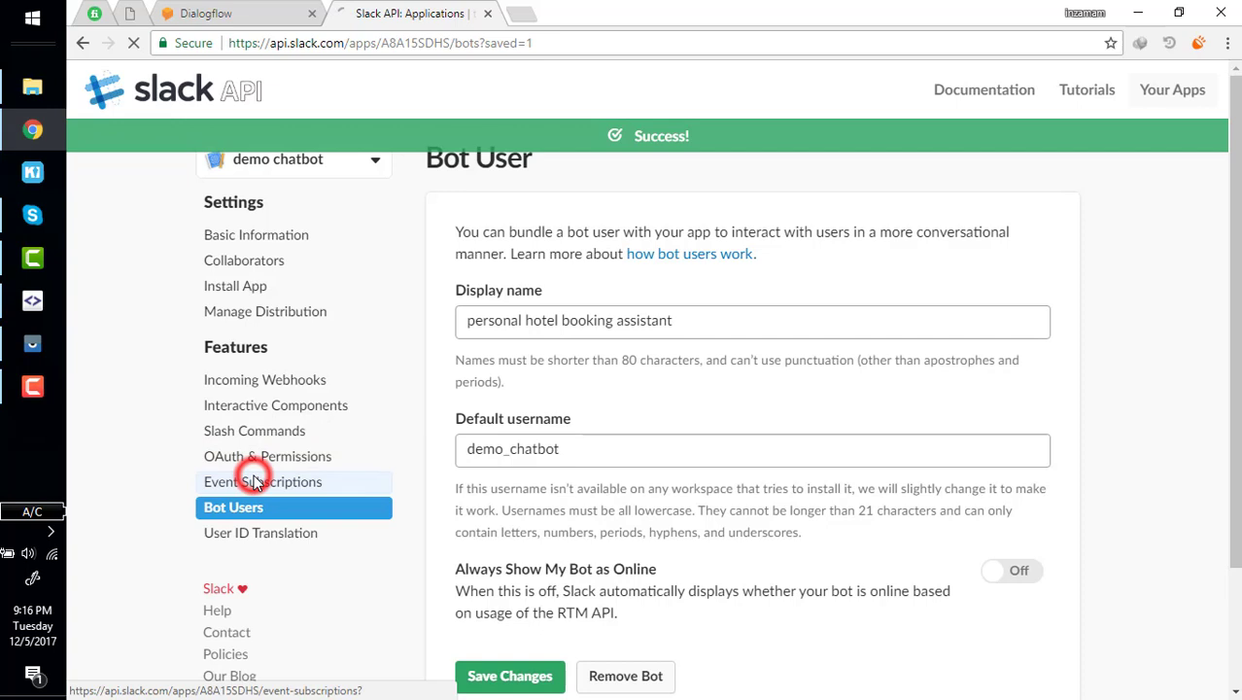
click(263, 482)
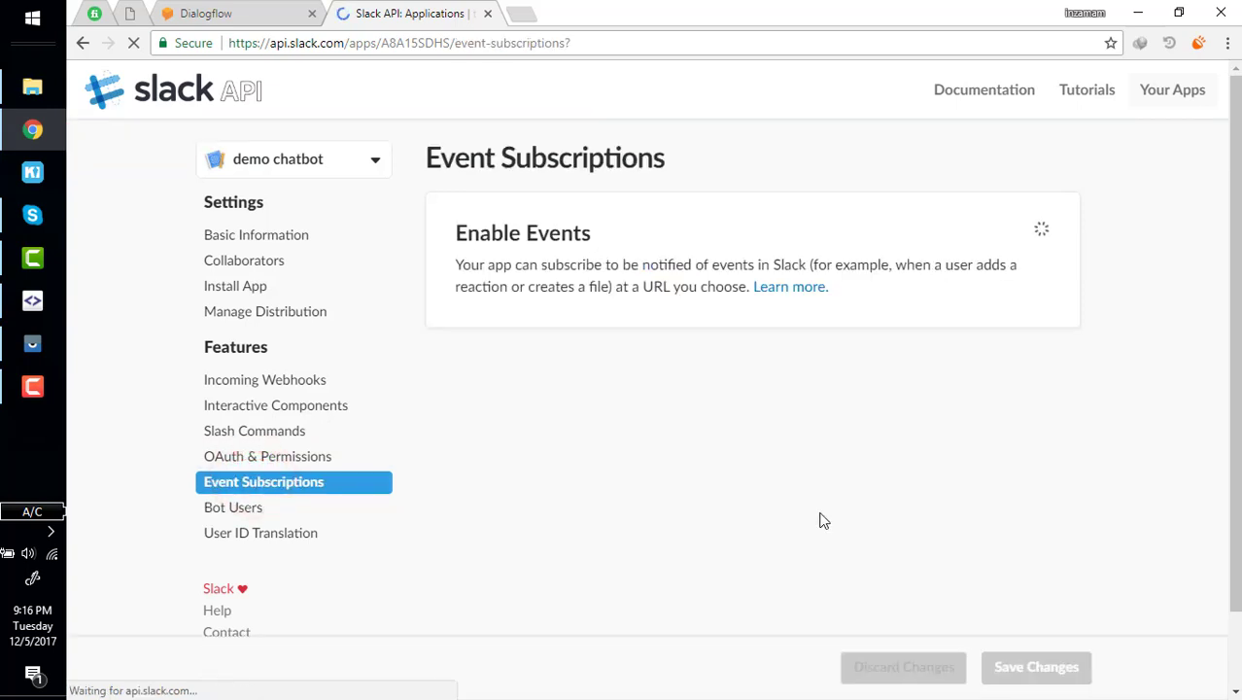
click(1011, 233)
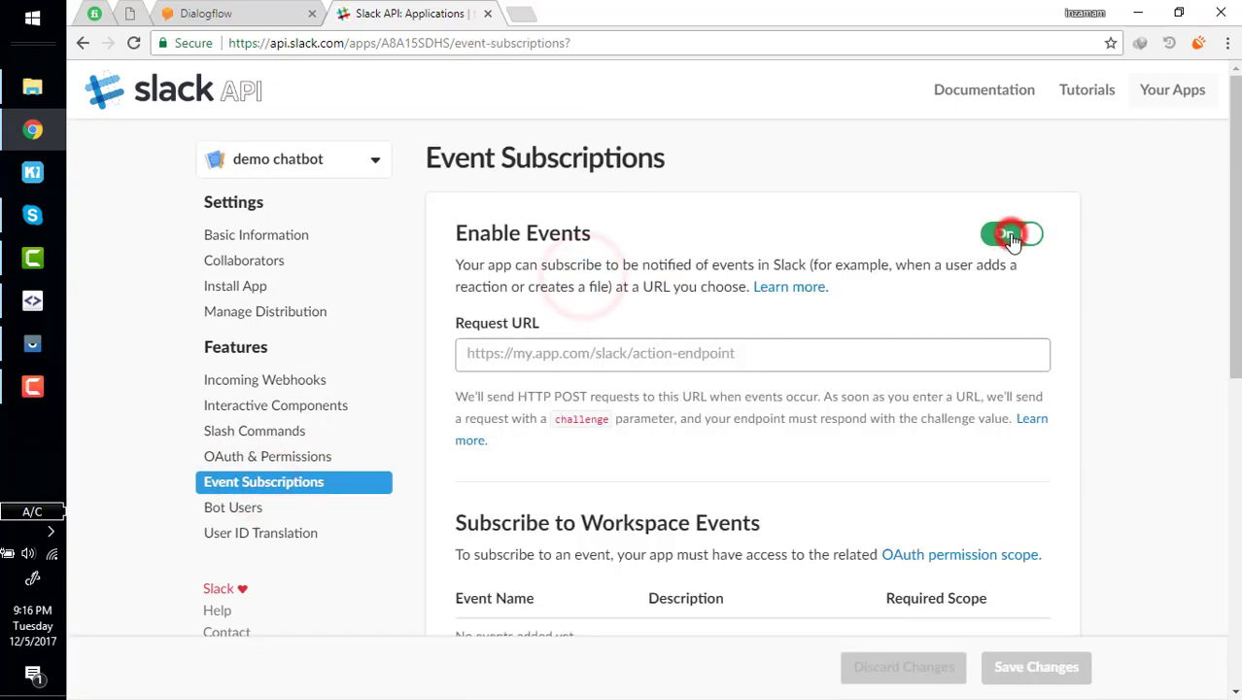
click(1011, 233)
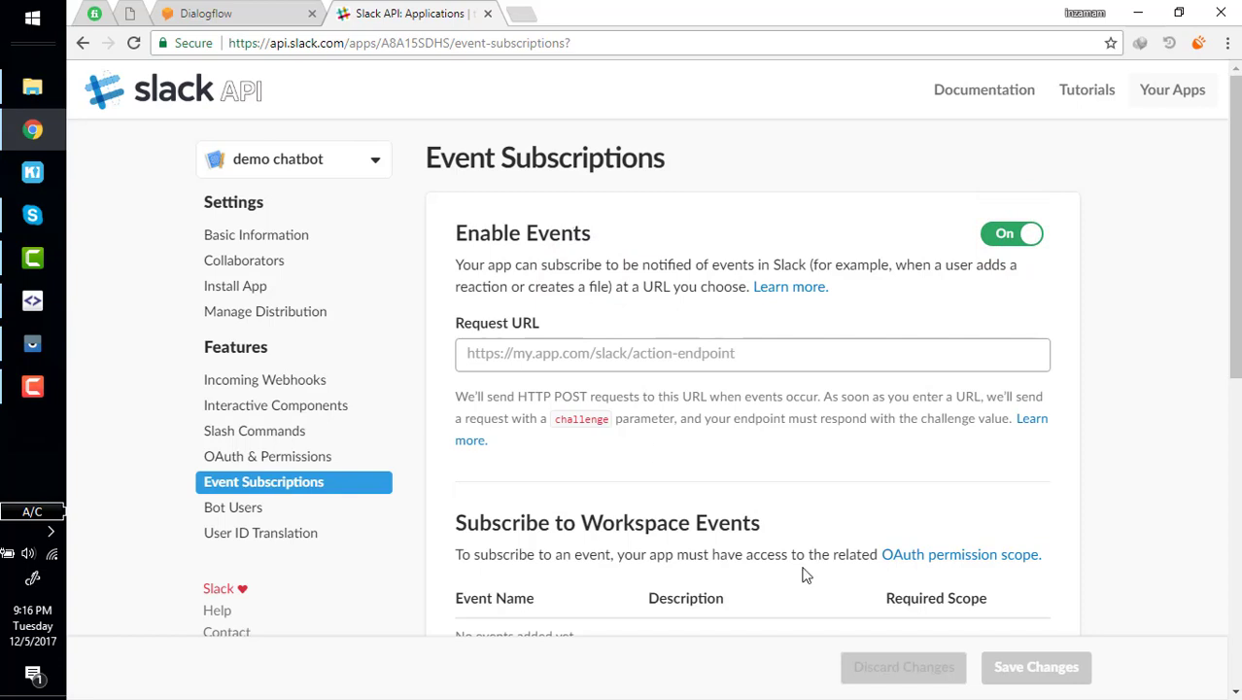
Review the Subscribe to Bot Events step in Dialogflow's instructions and return to Slack API.
click(206, 11)
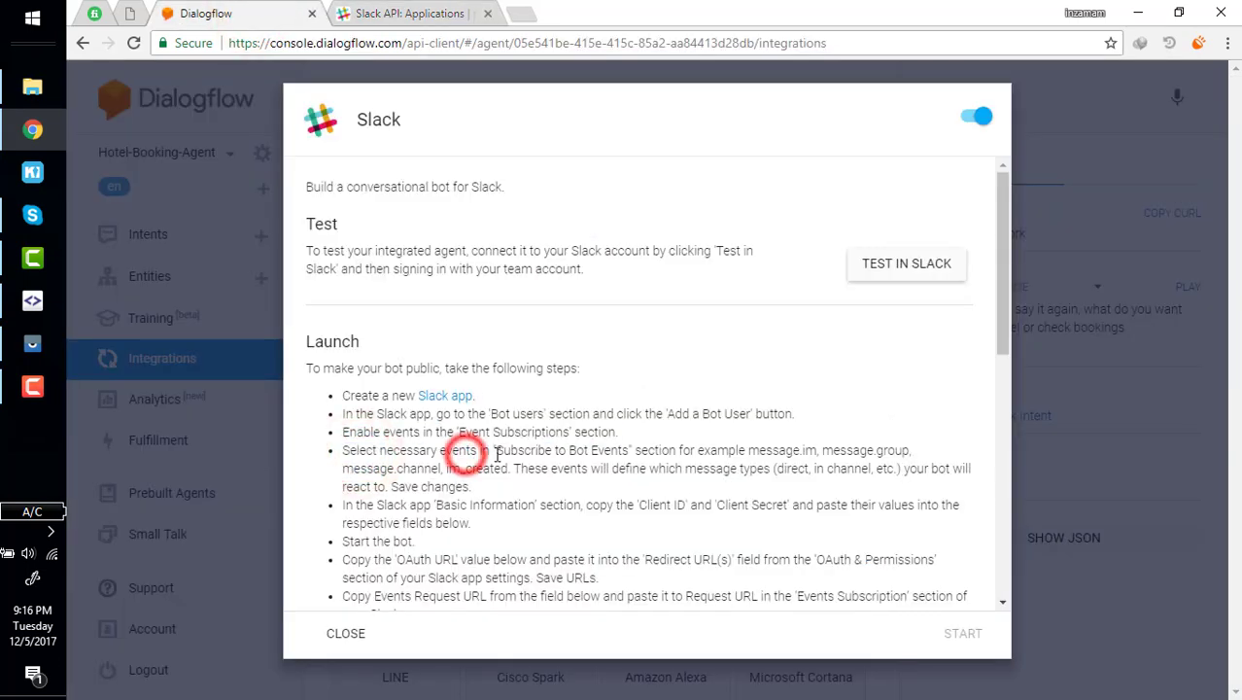
double_click(560, 451)
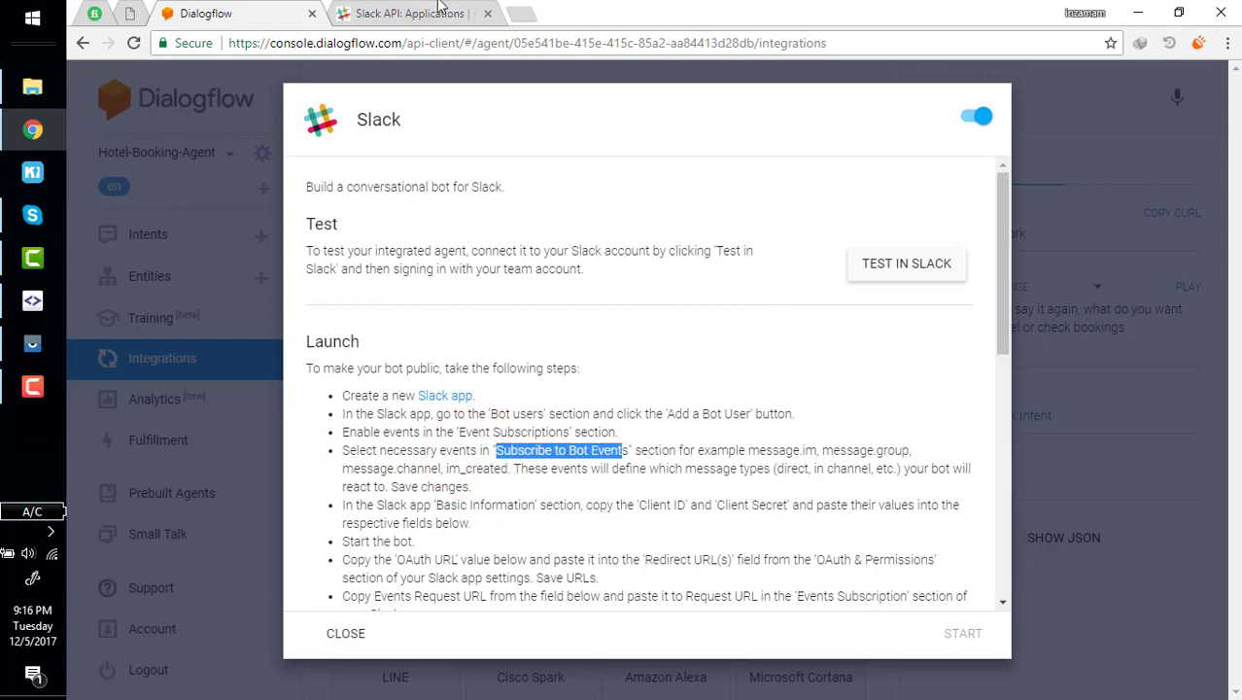
click(408, 11)
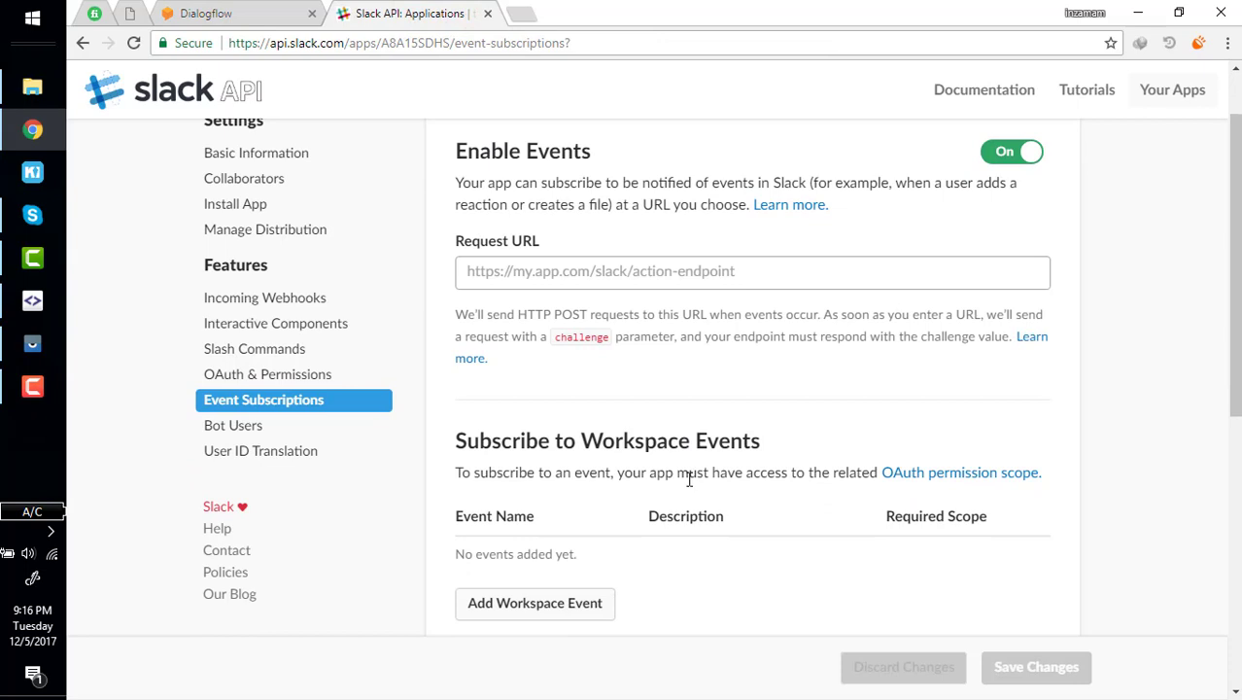
Start adding bot events and note the required event names from the Dialogflow instructions.
scroll(down, 3)
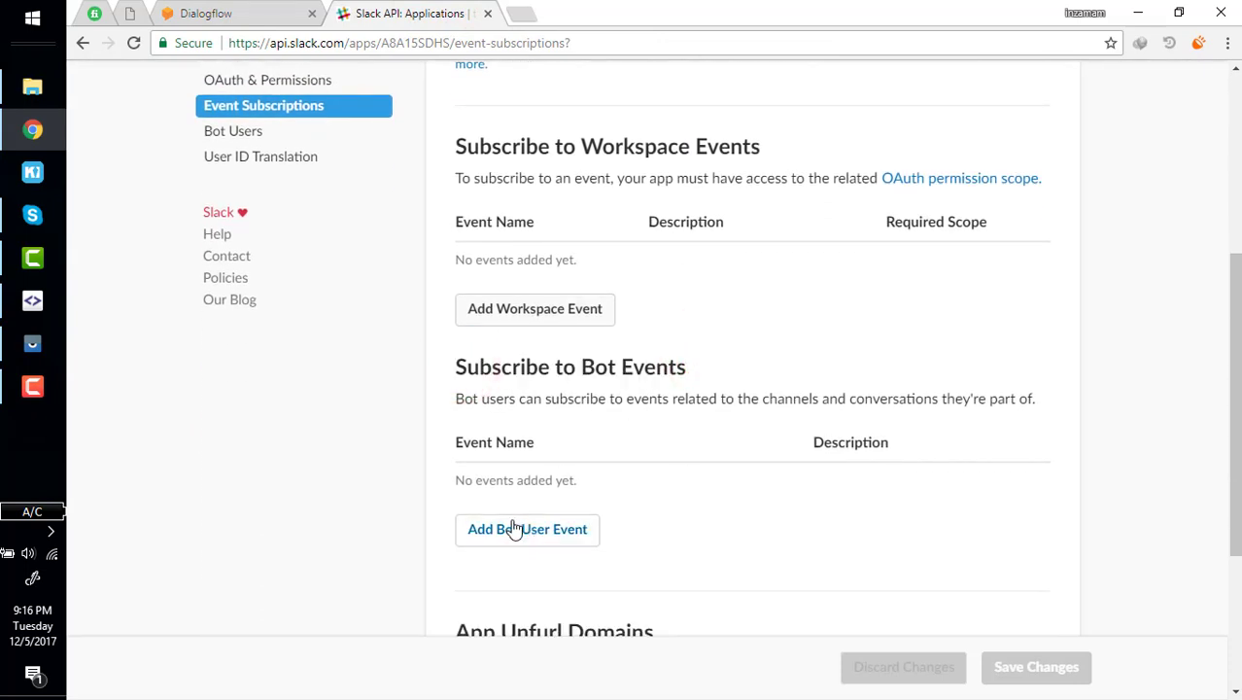
click(527, 528)
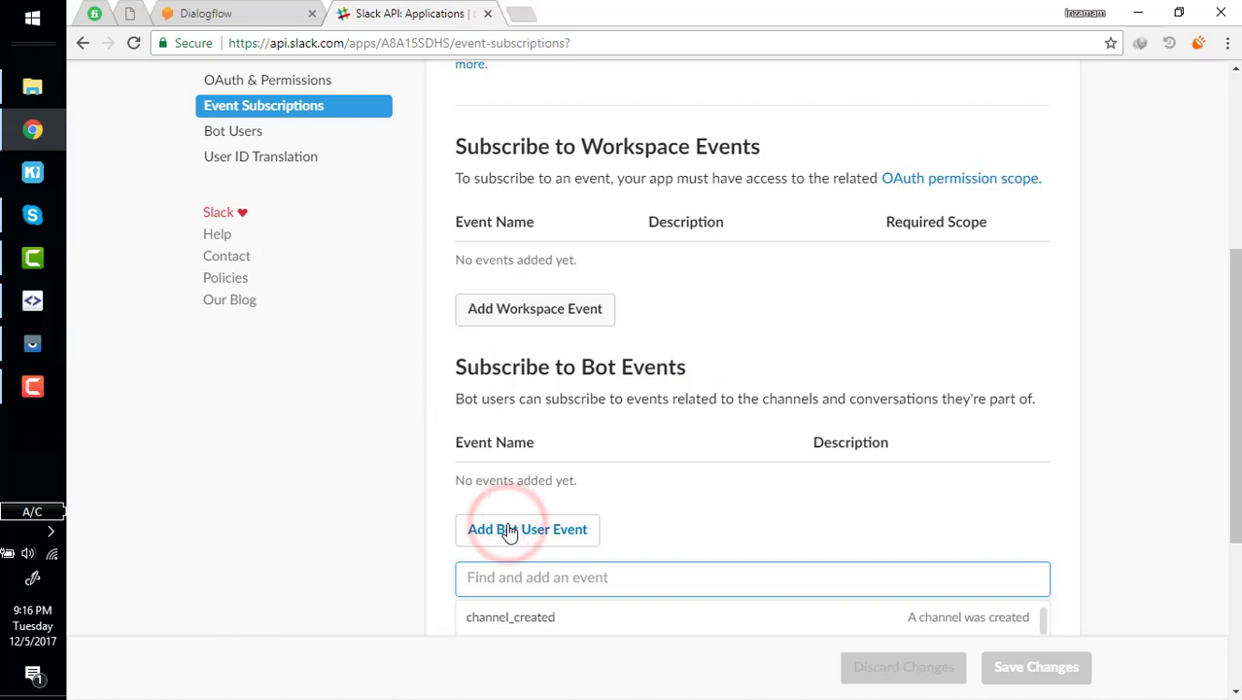
scroll(down, 3)
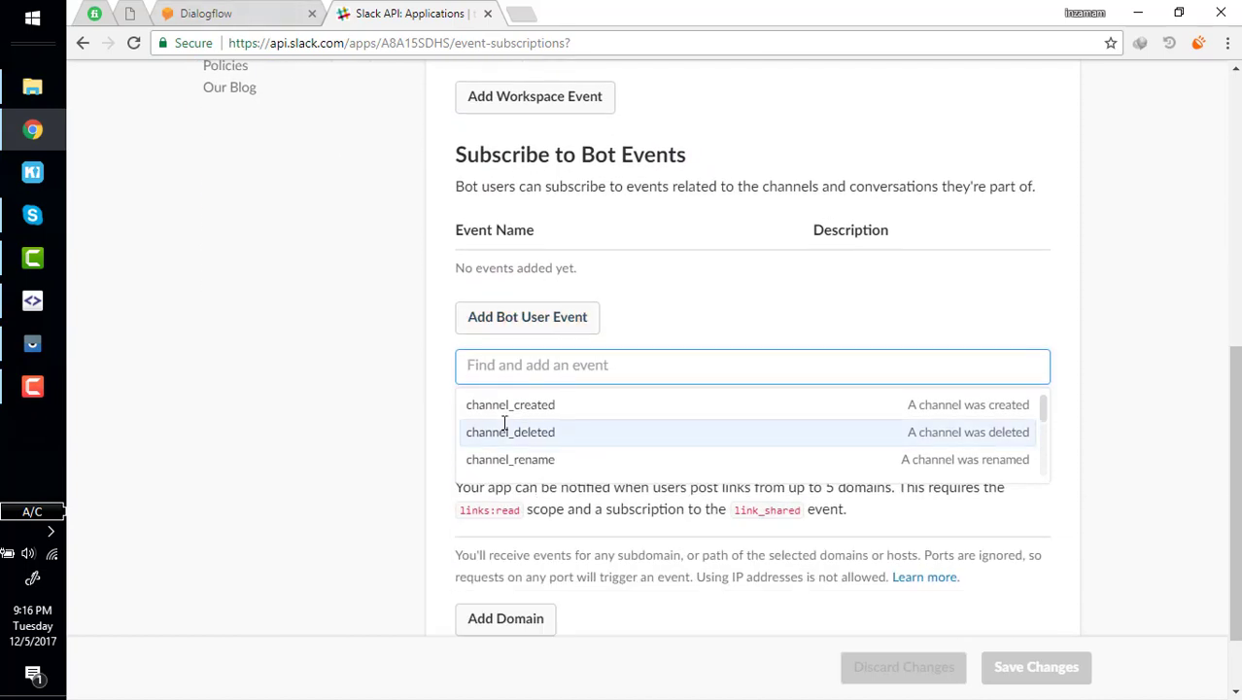
click(206, 12)
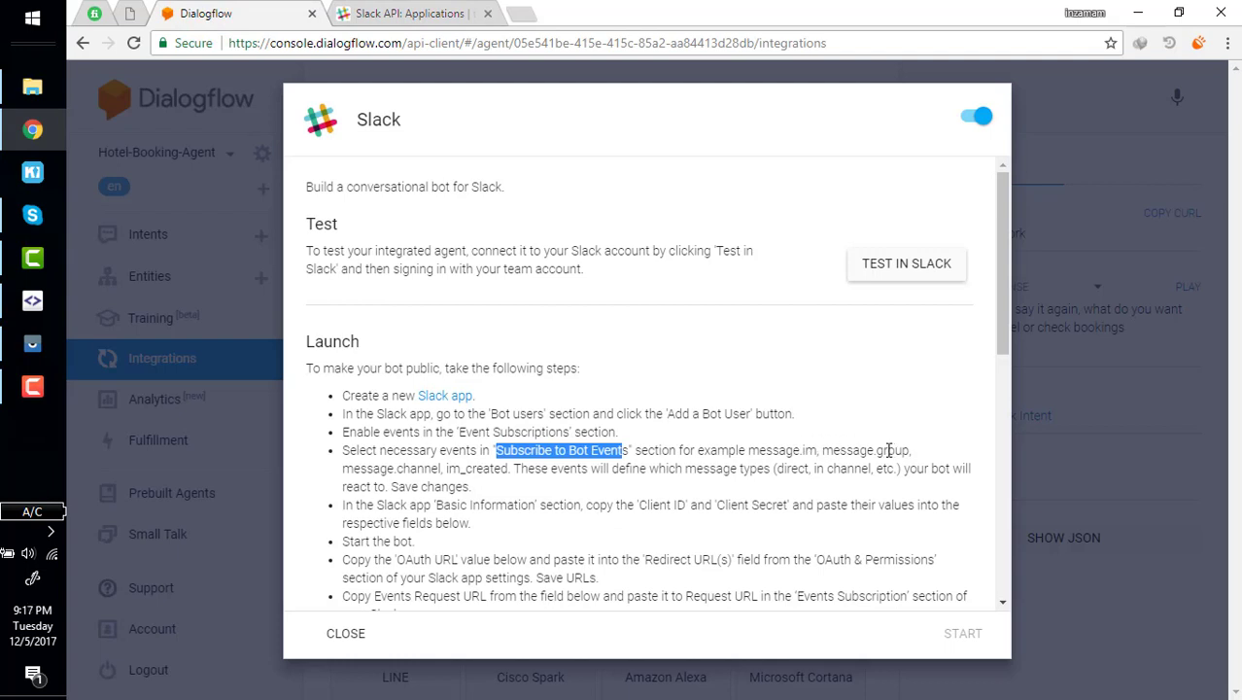
double_click(773, 451)
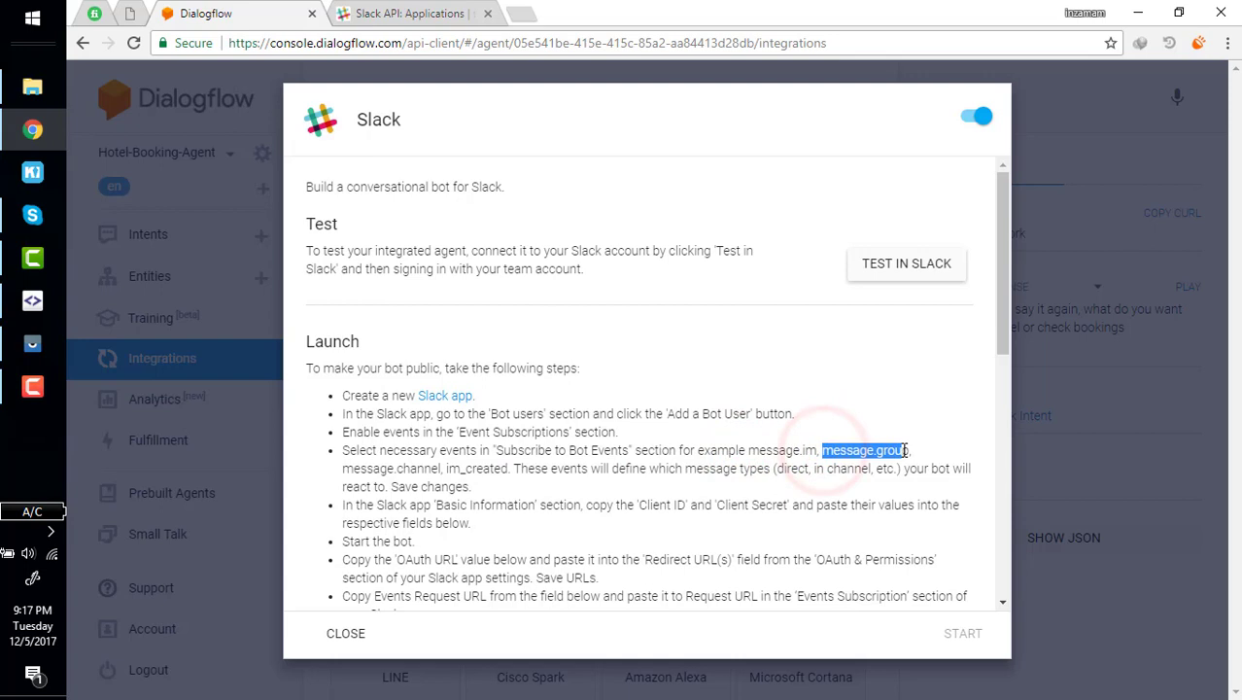
double_click(381, 467)
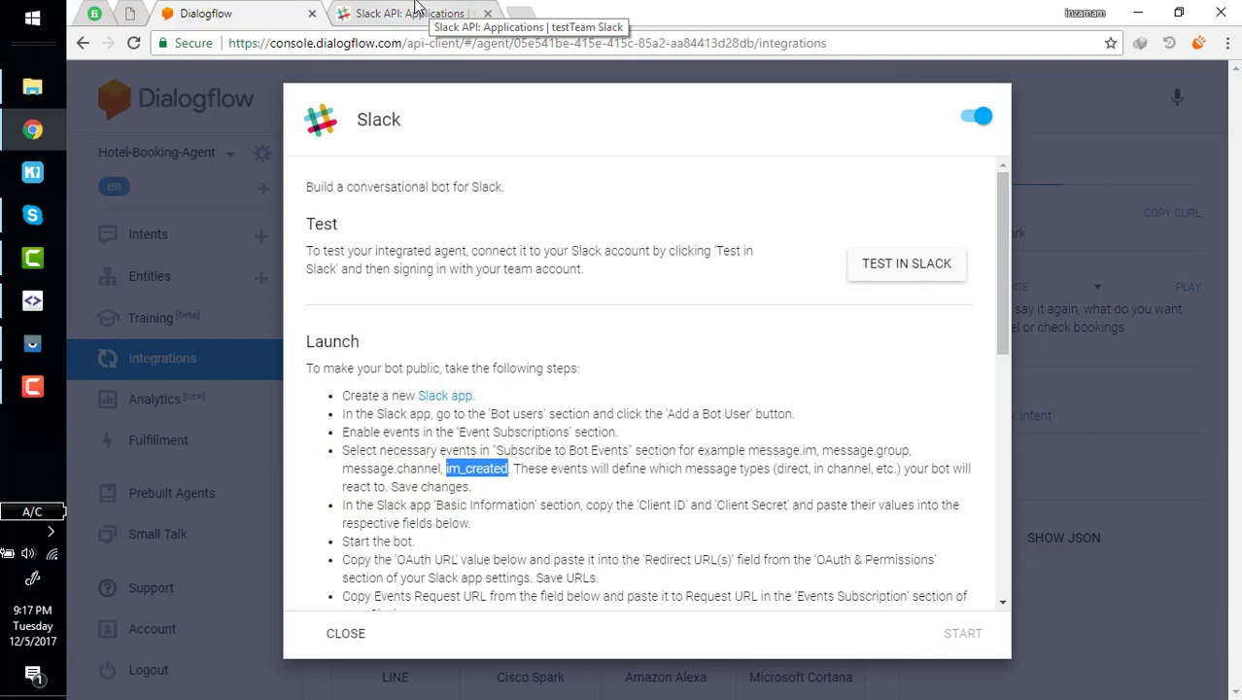
click(408, 12)
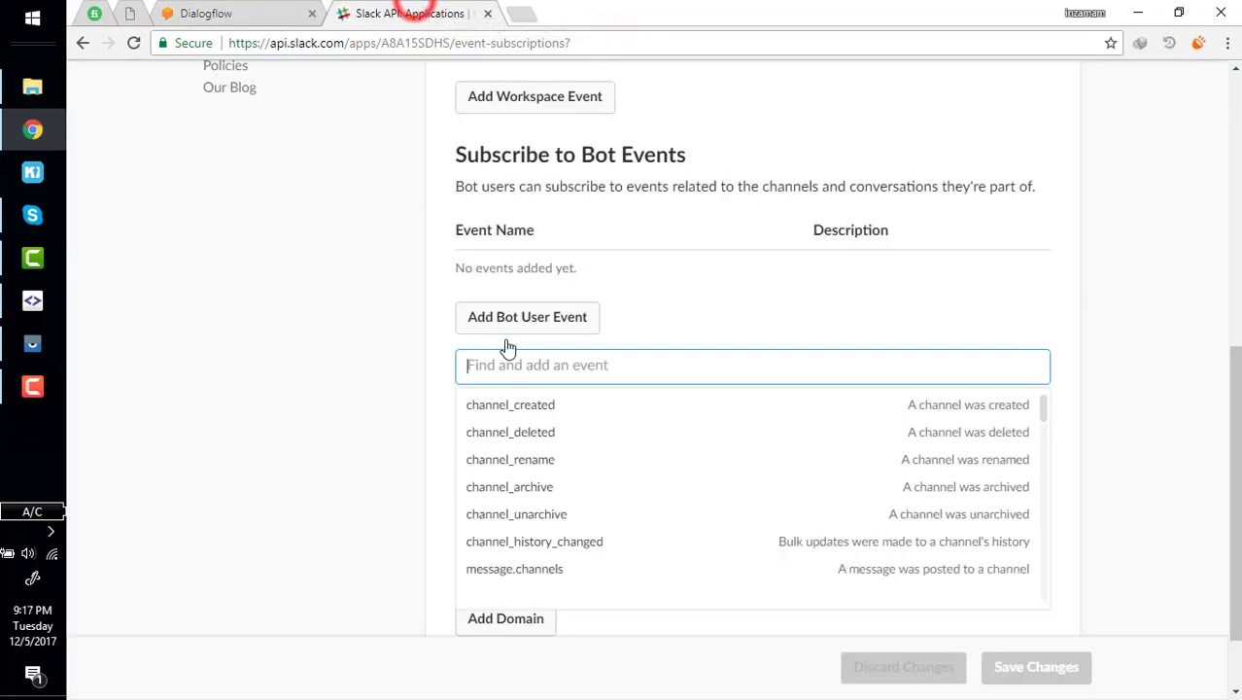
Subscribe the bot to message.im, message.groups, message.channels and im_created.
text(mess)
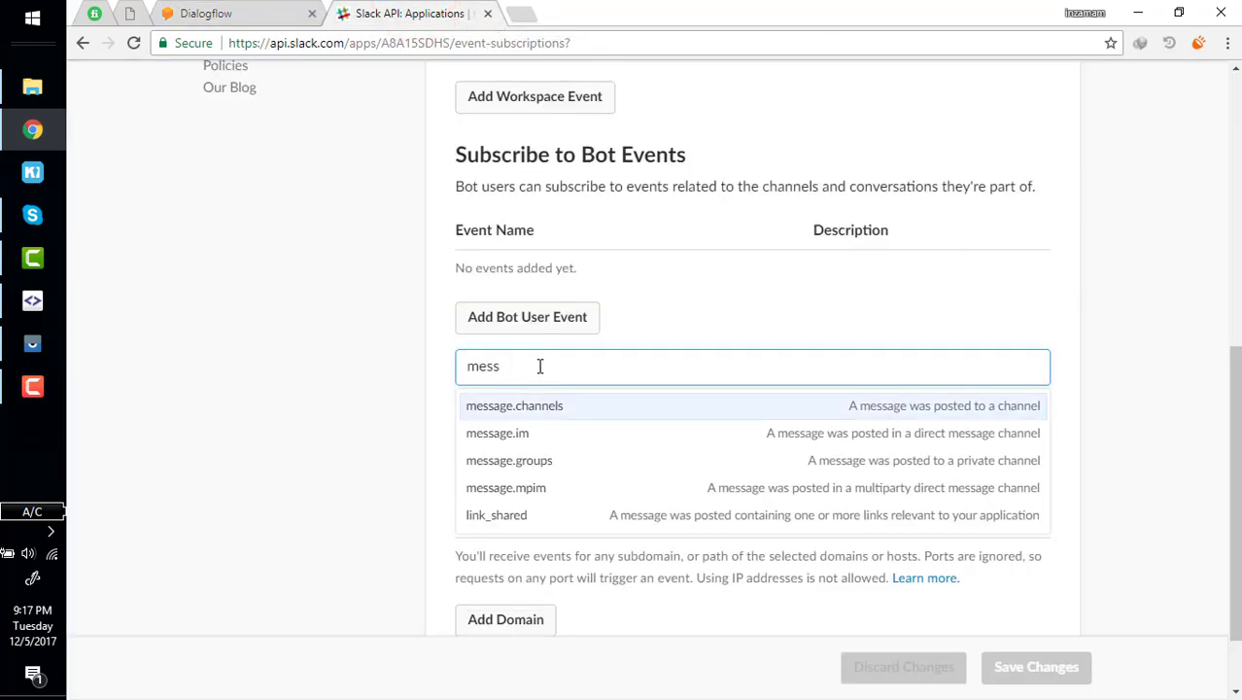
click(498, 432)
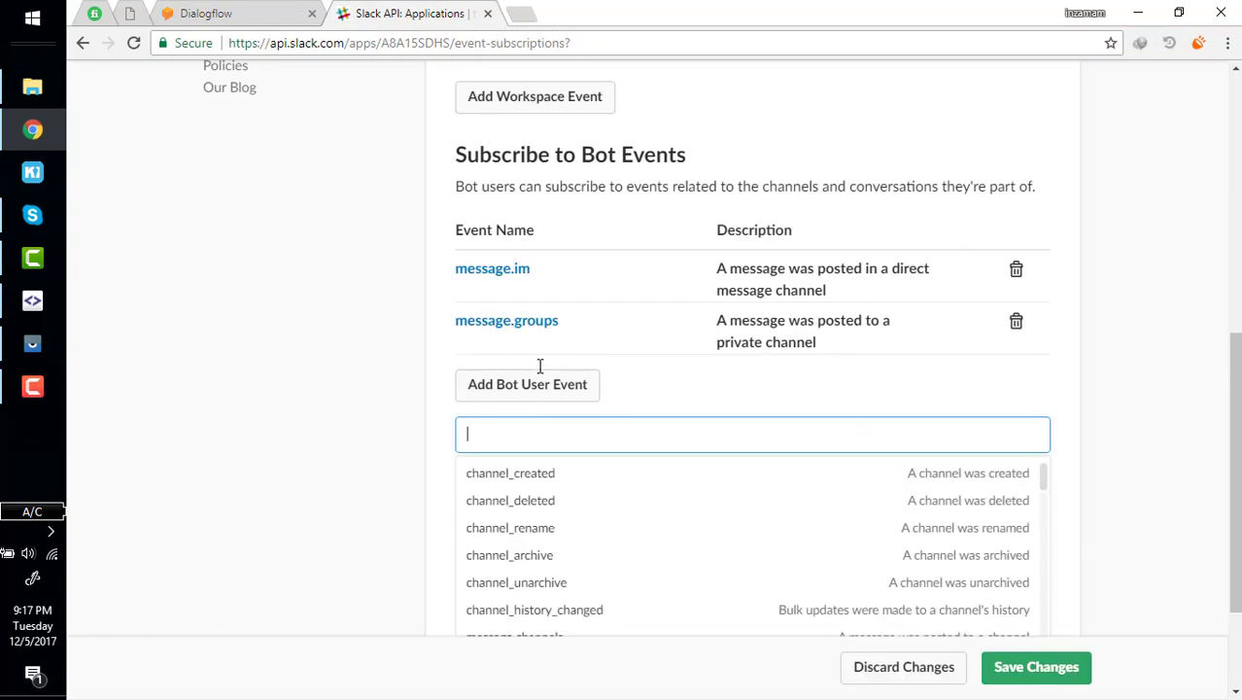
text(mess)
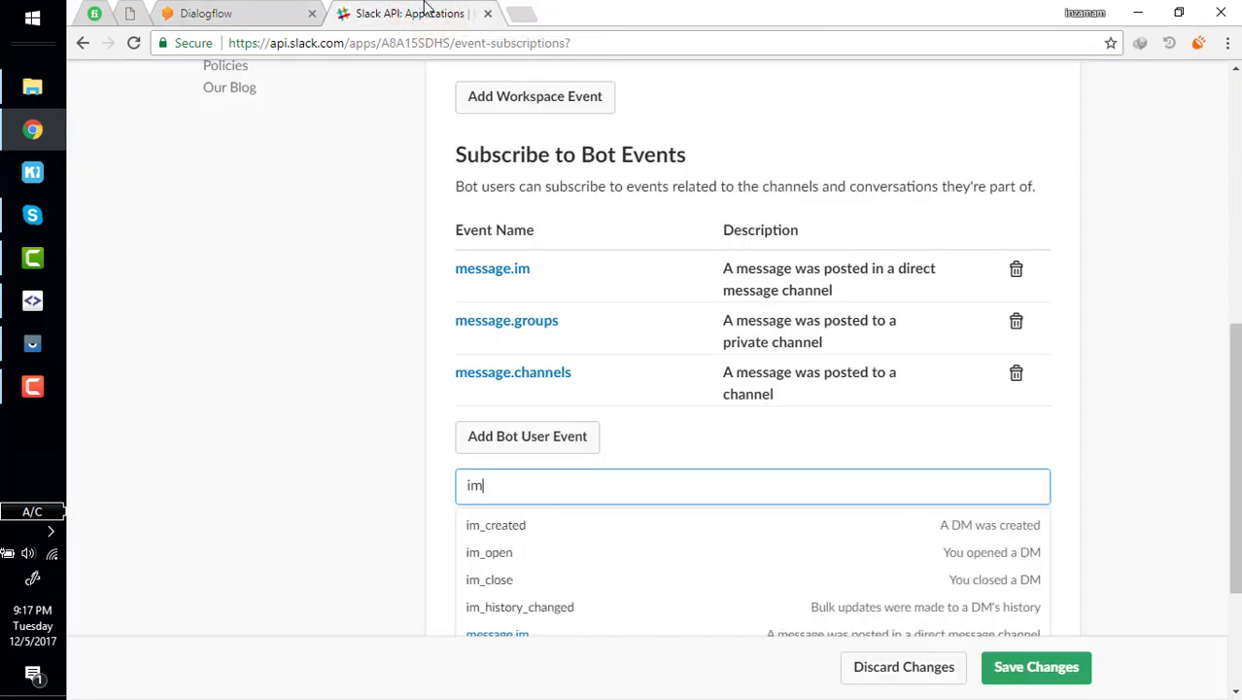
click(495, 525)
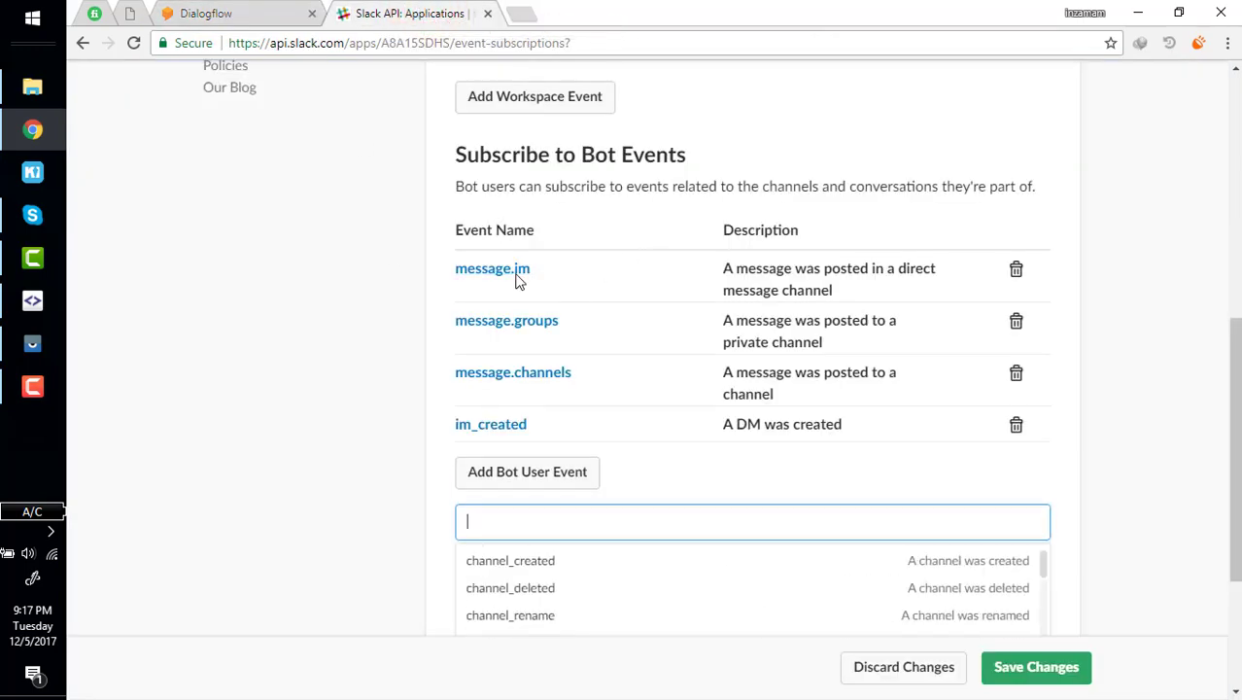
click(206, 11)
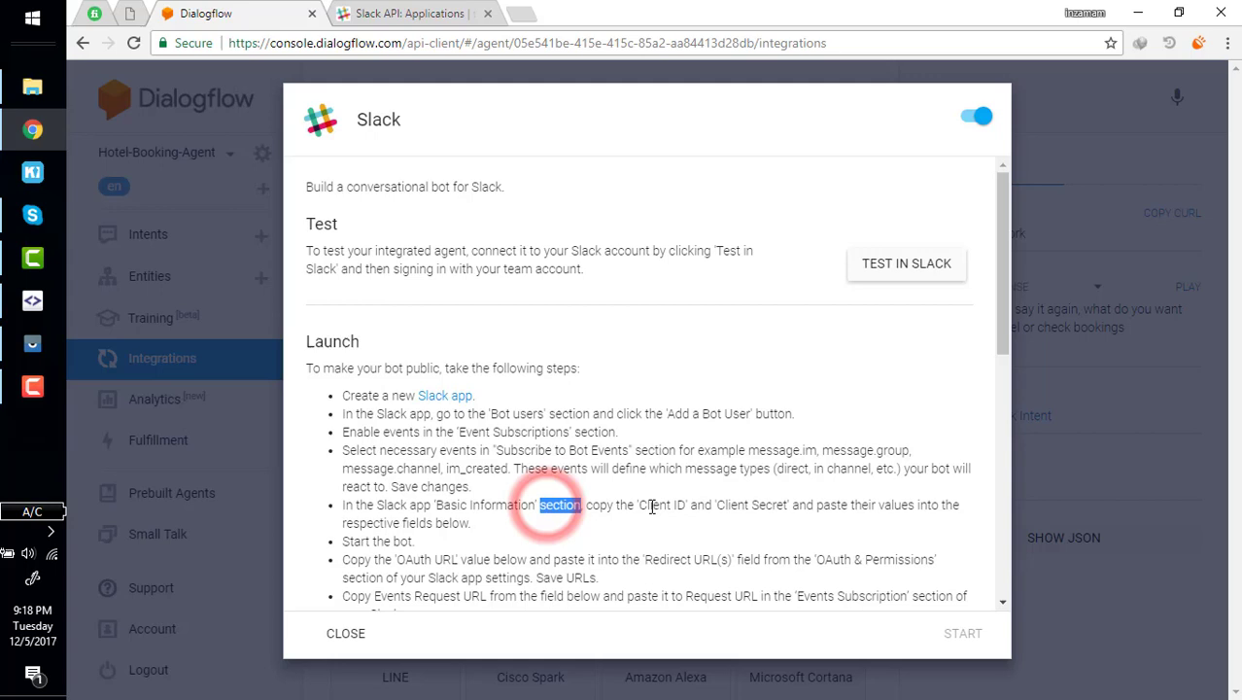
Read the Client ID and Client Secret instruction, then save the bot event subscriptions.
double_click(731, 506)
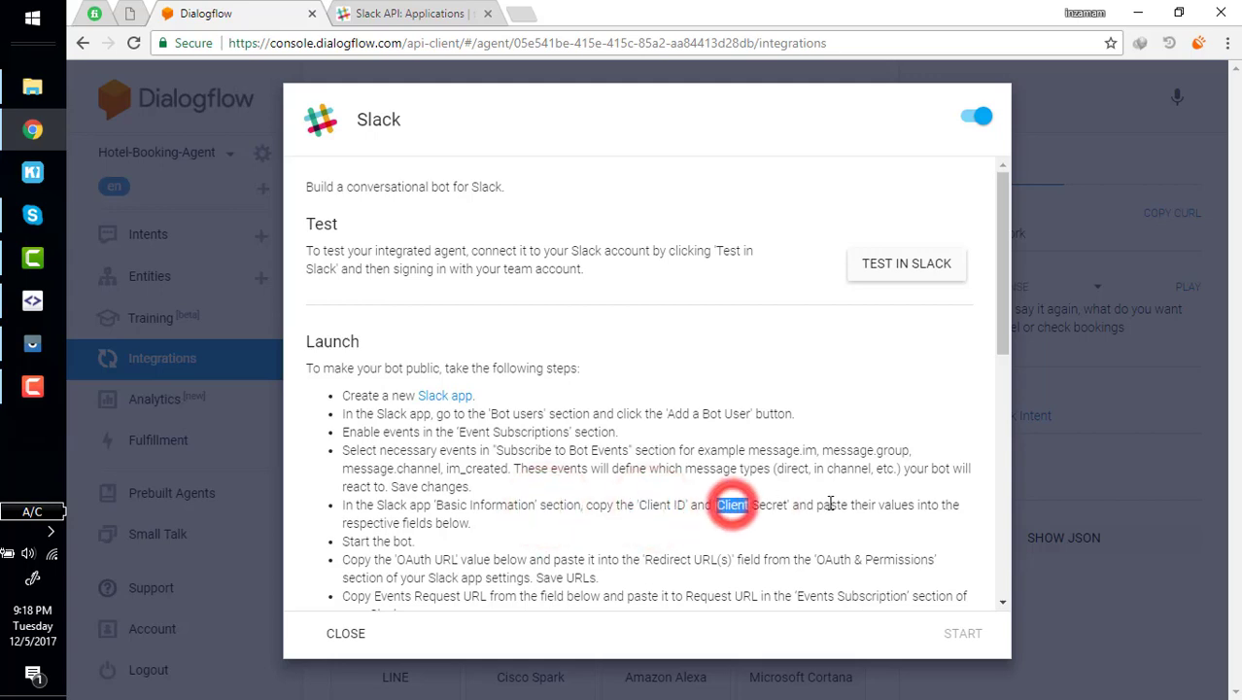
drag(731, 506, 957, 506)
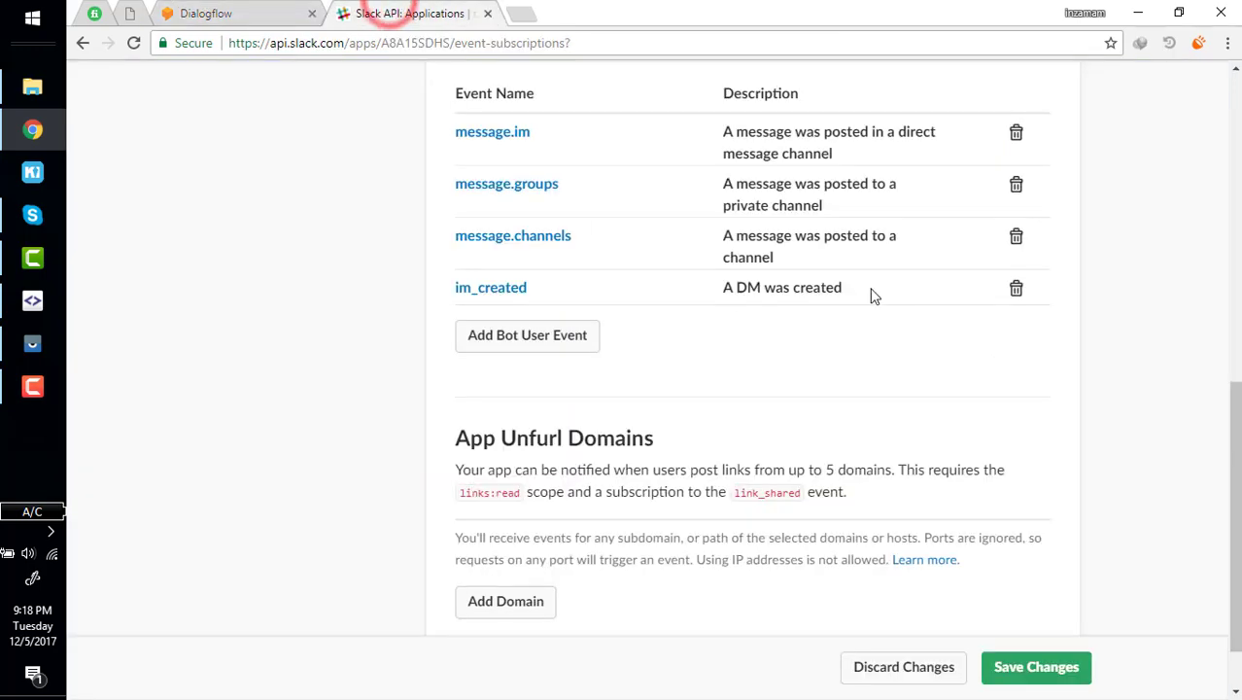
click(1036, 667)
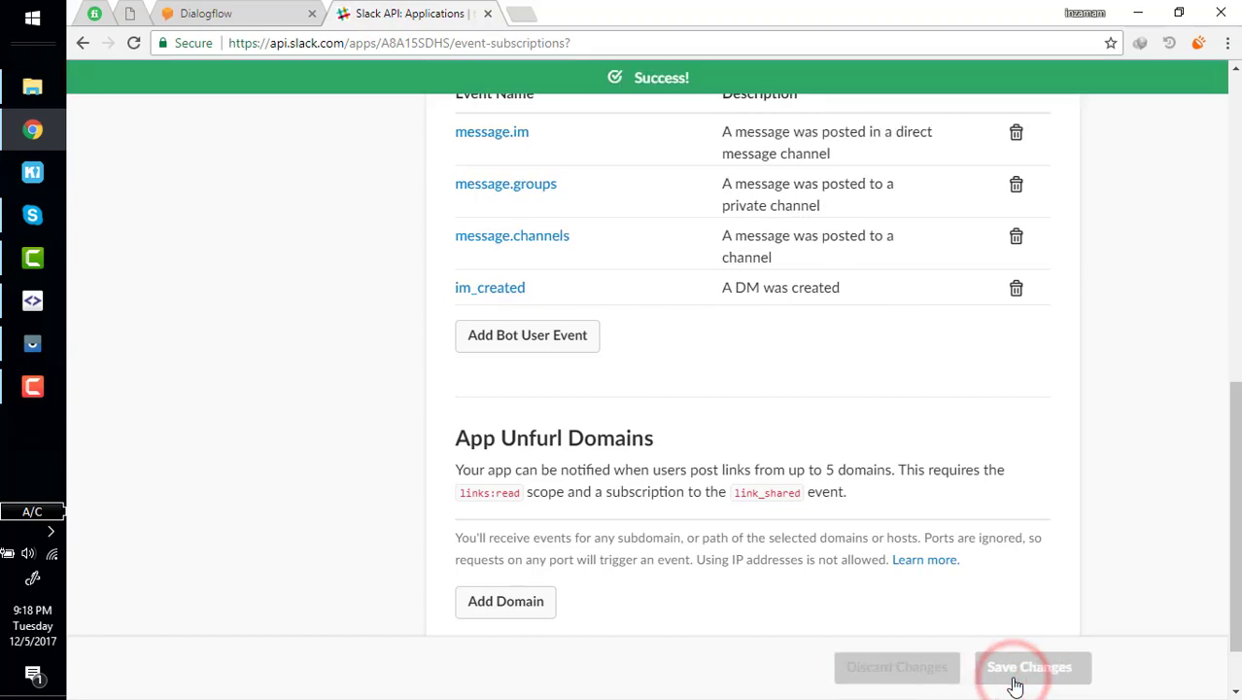
click(1030, 667)
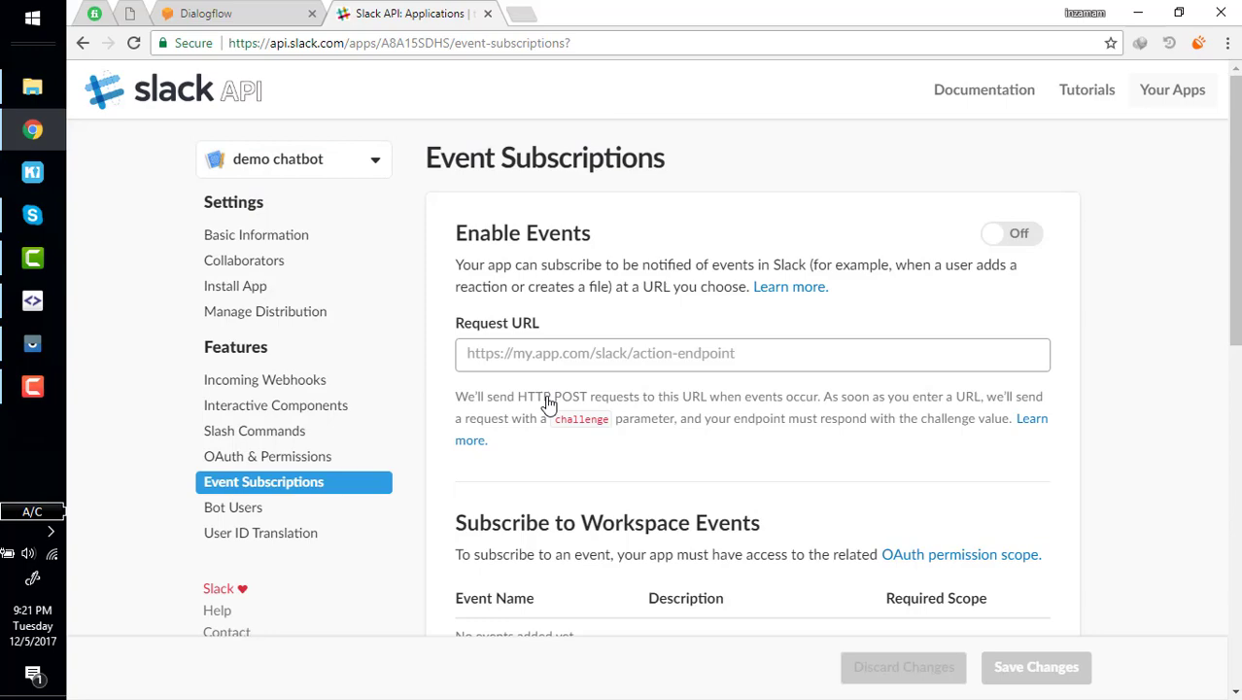
Show the app's App Credentials, taking the Client ID and revealing the Client Secret.
click(257, 234)
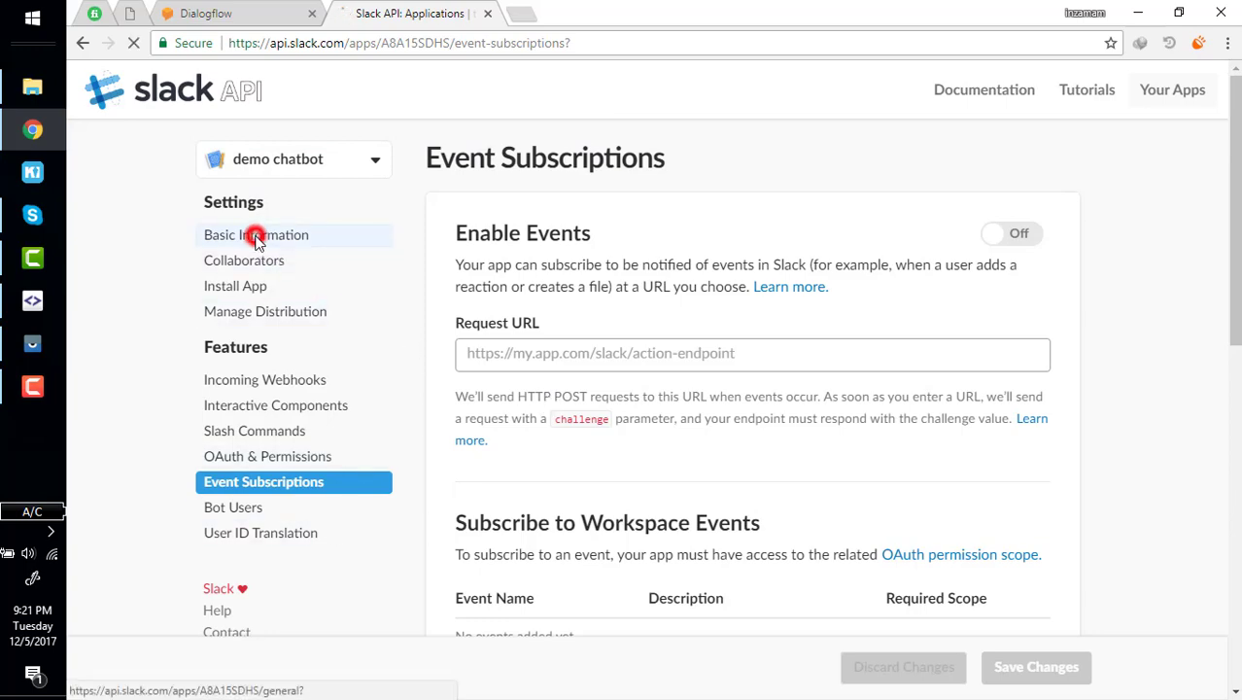
click(257, 233)
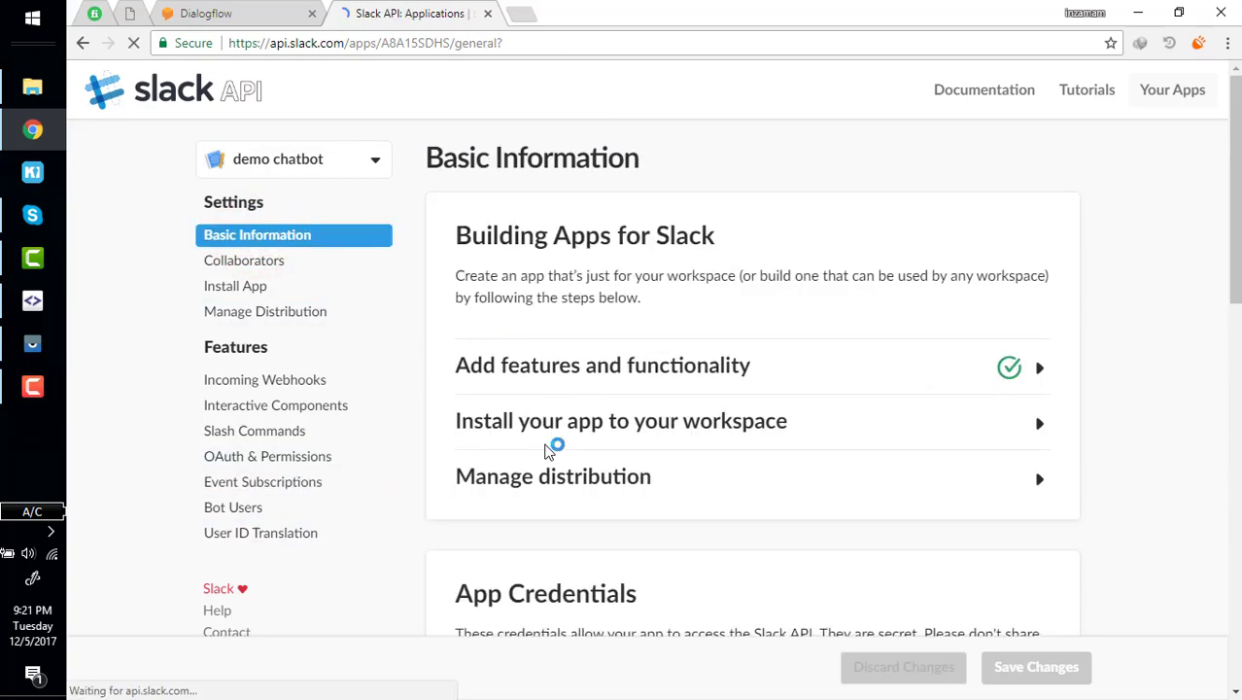
scroll(down, 3)
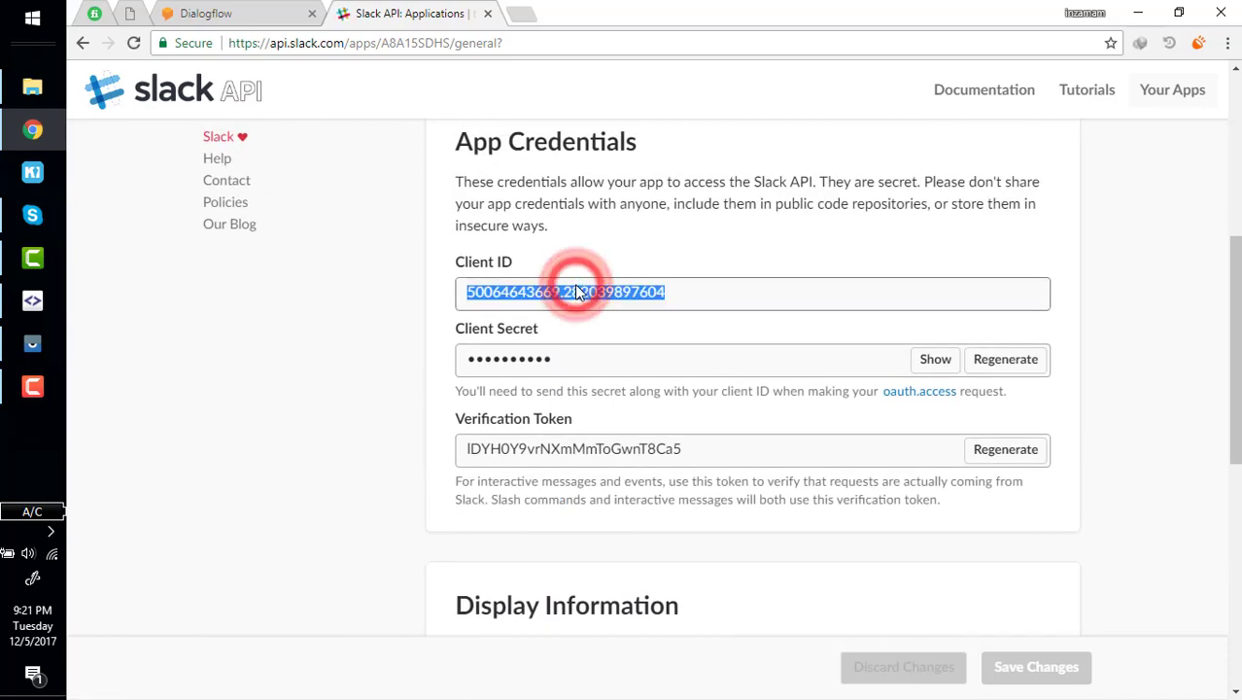
click(233, 14)
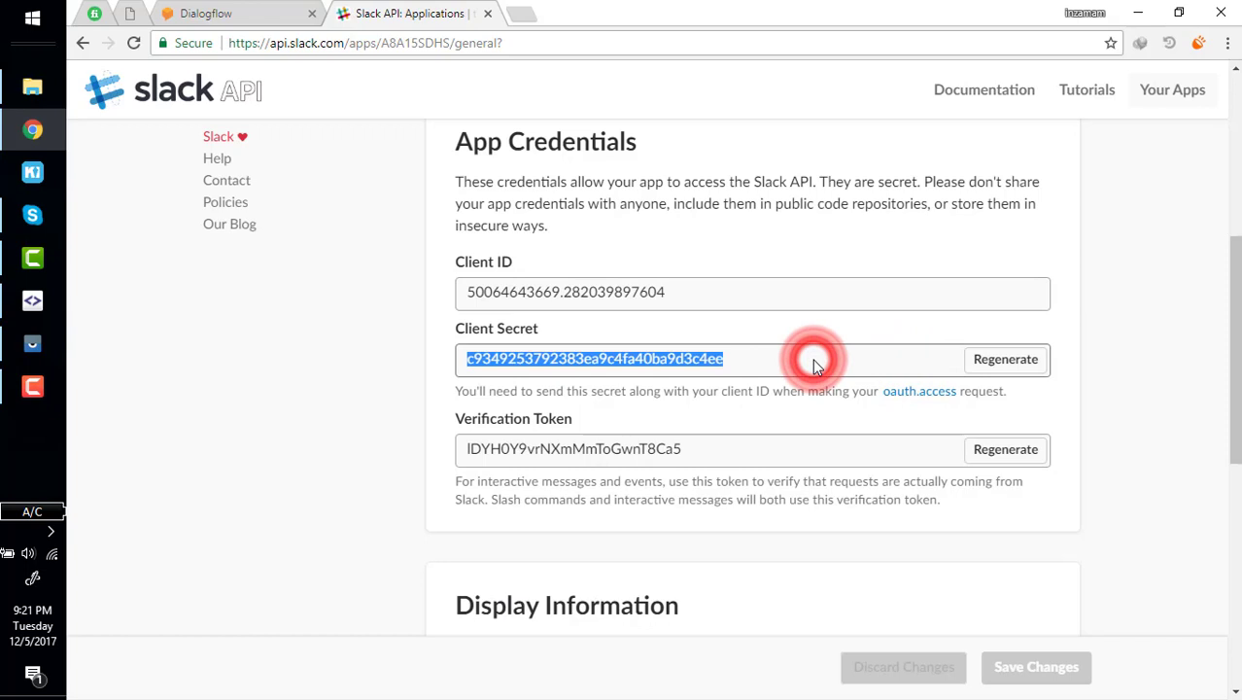
Fill the Slack client secret and verification token into Dialogflow and start the bot.
click(207, 12)
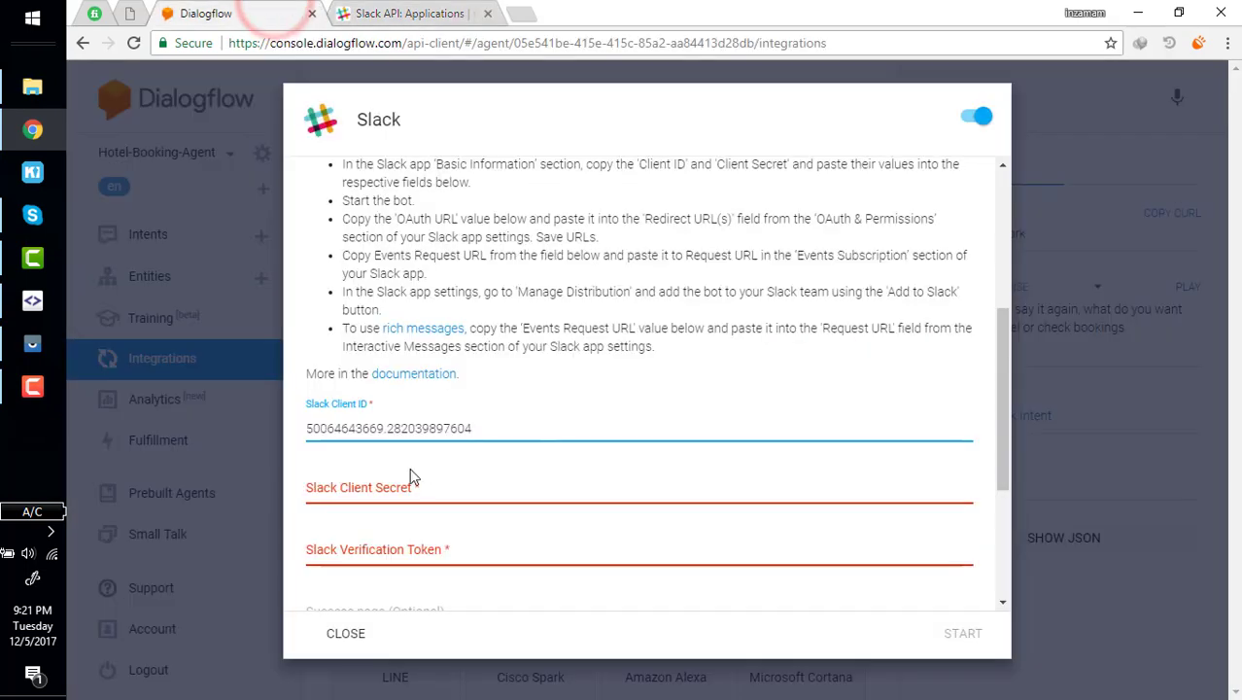
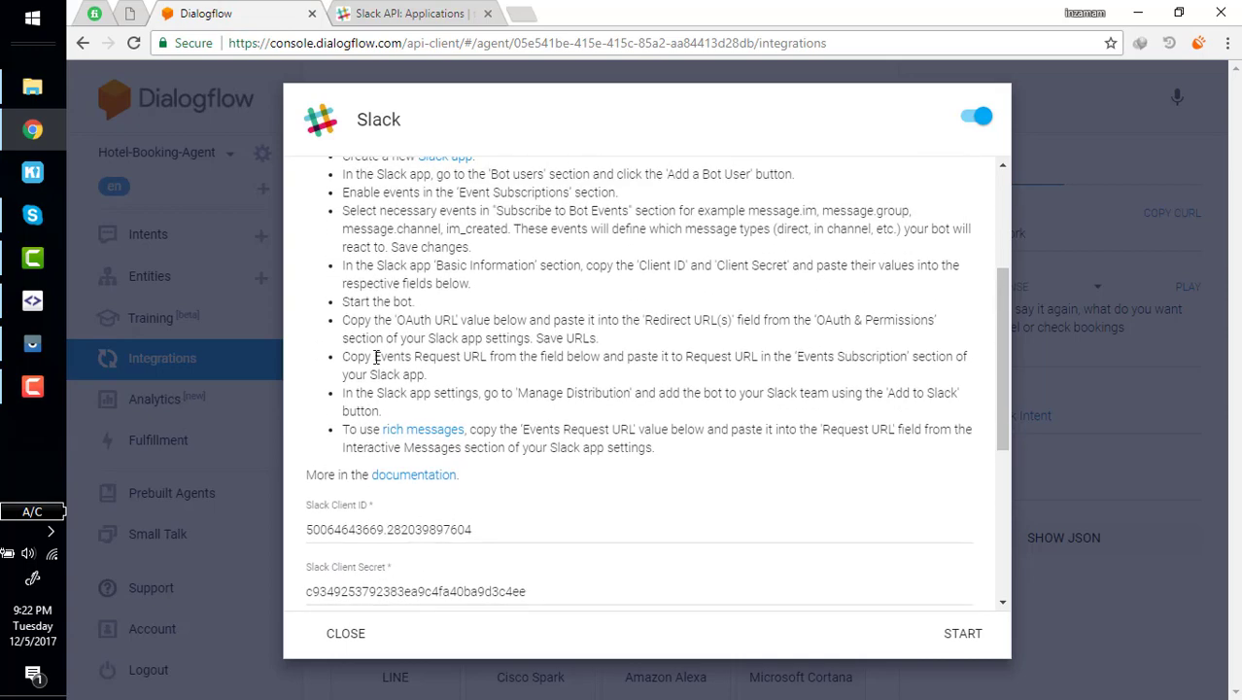
double_click(389, 284)
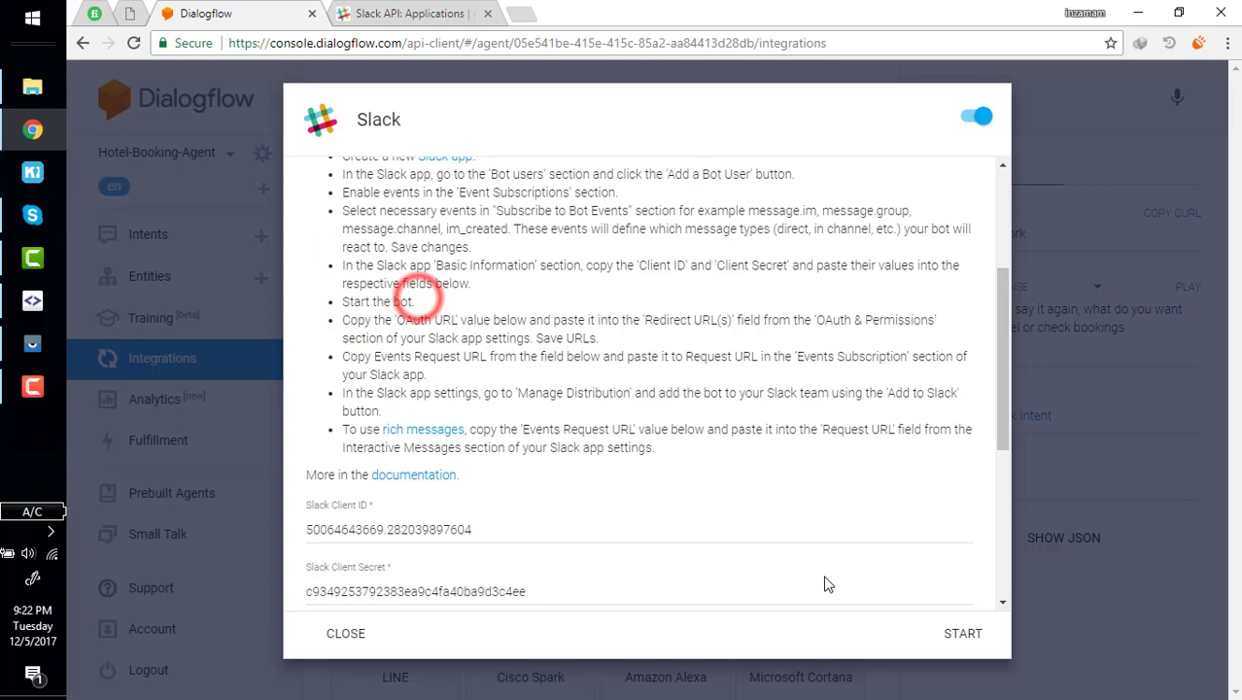
click(962, 634)
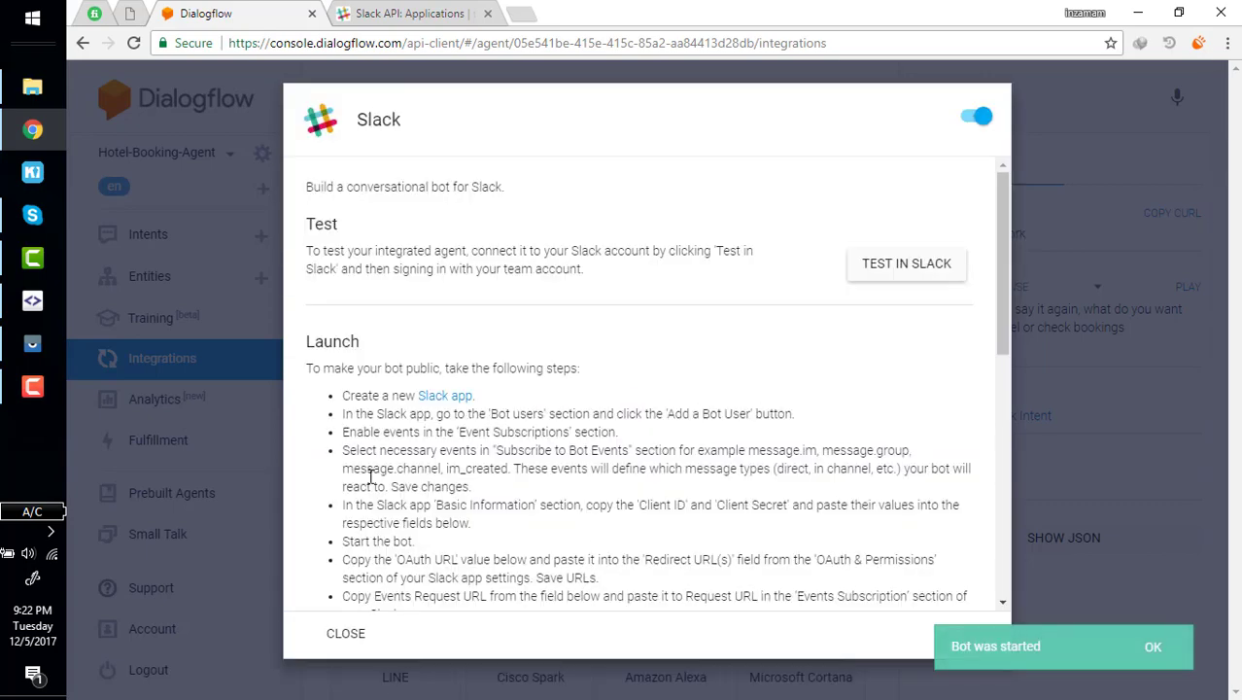
Review the instructions for copying the OAuth URL into the Slack app settings.
scroll(down, 3)
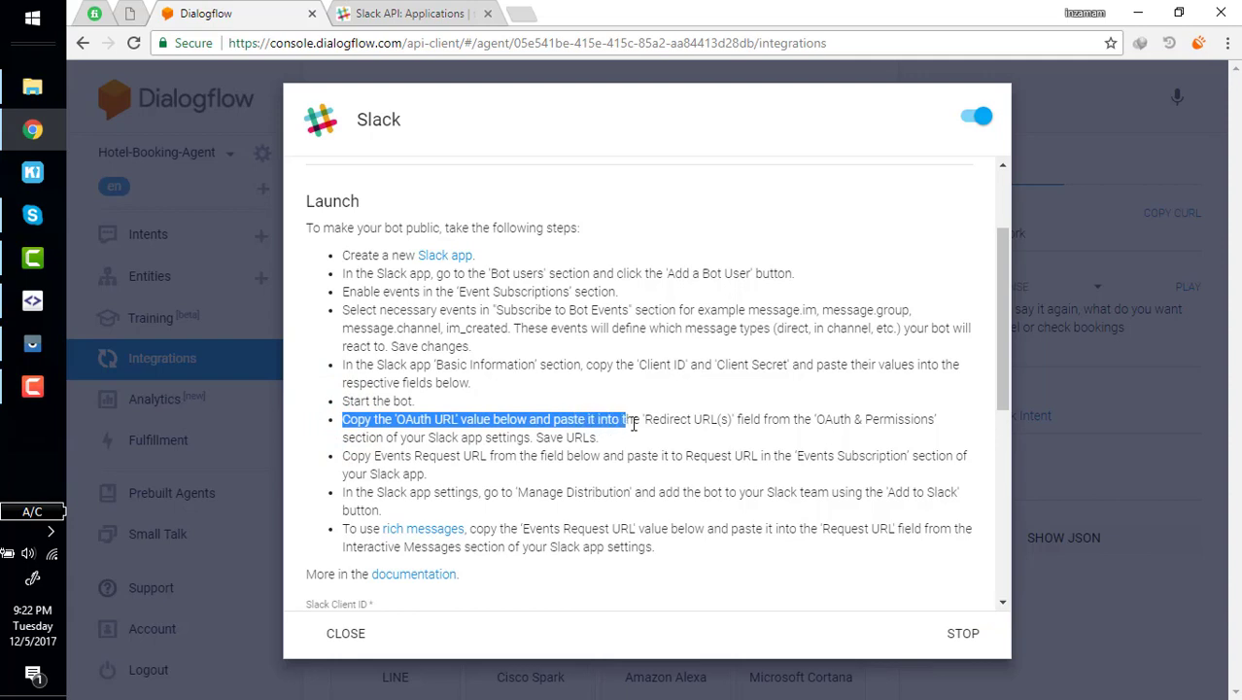
drag(626, 420, 743, 420)
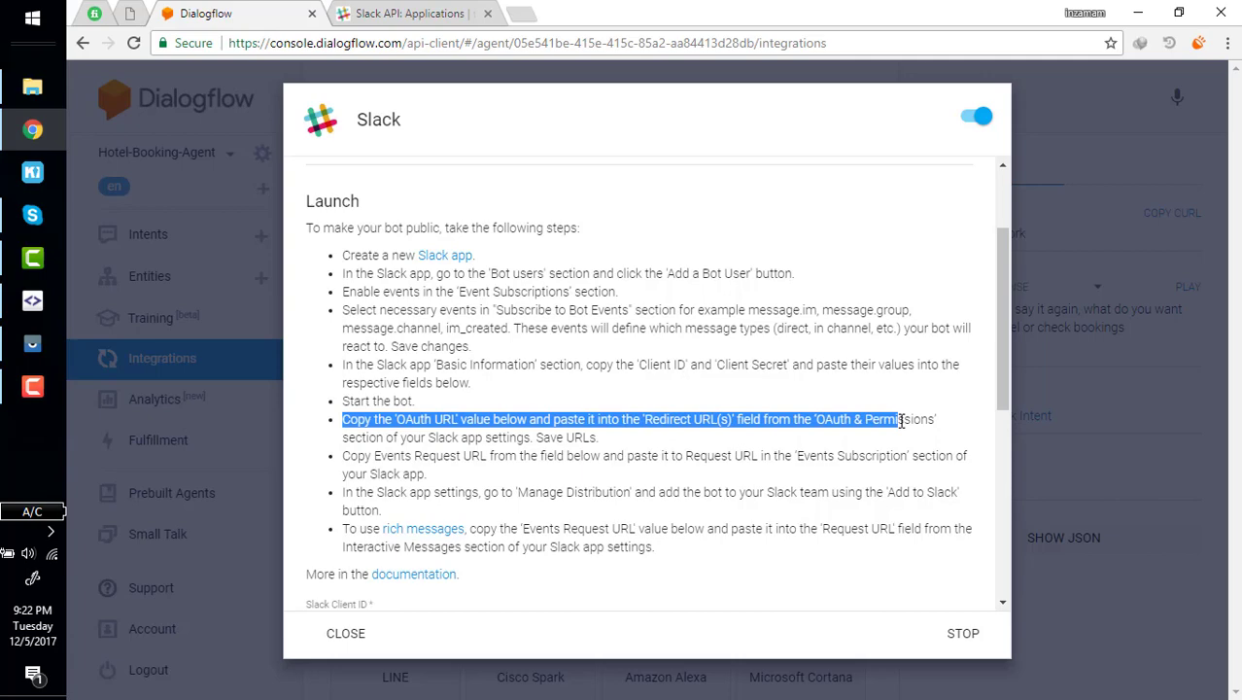
double_click(476, 438)
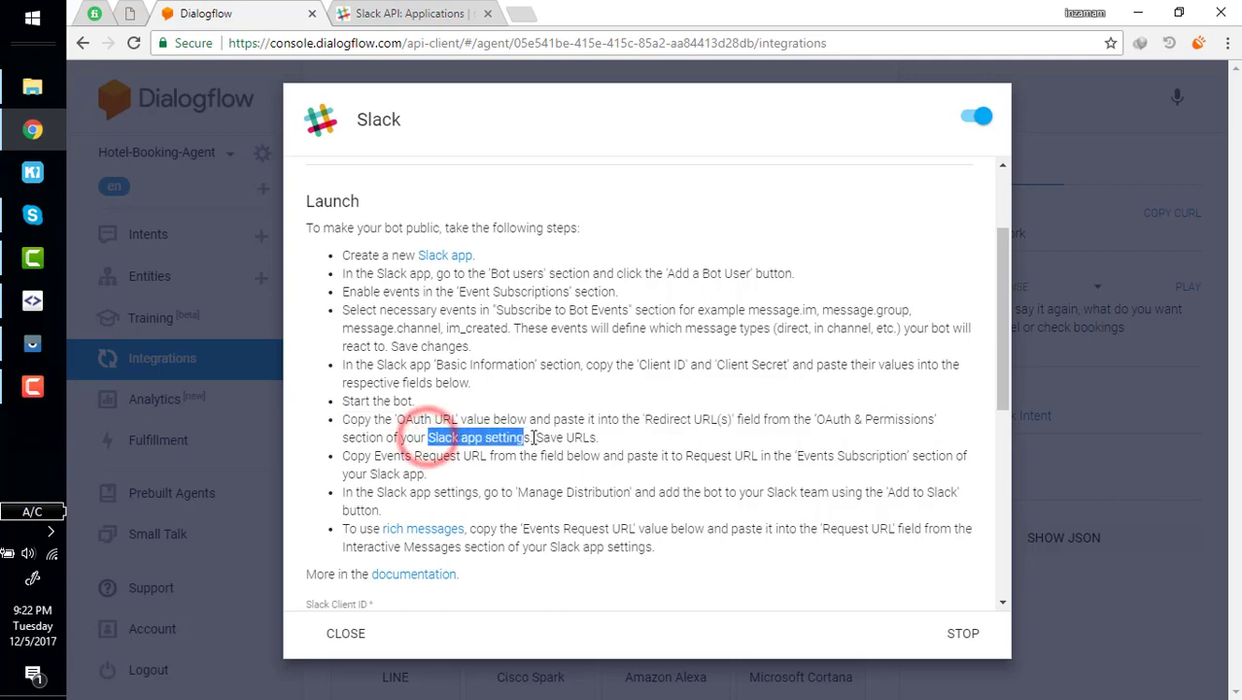
scroll(down, 3)
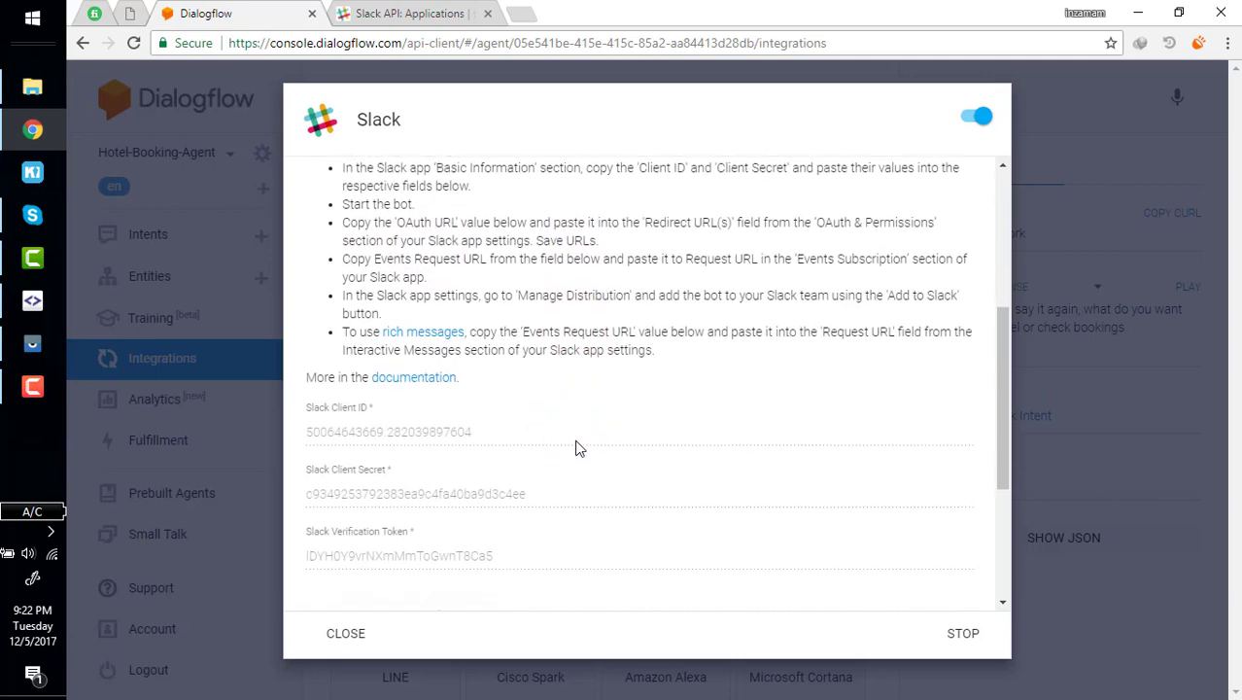
scroll(down, 3)
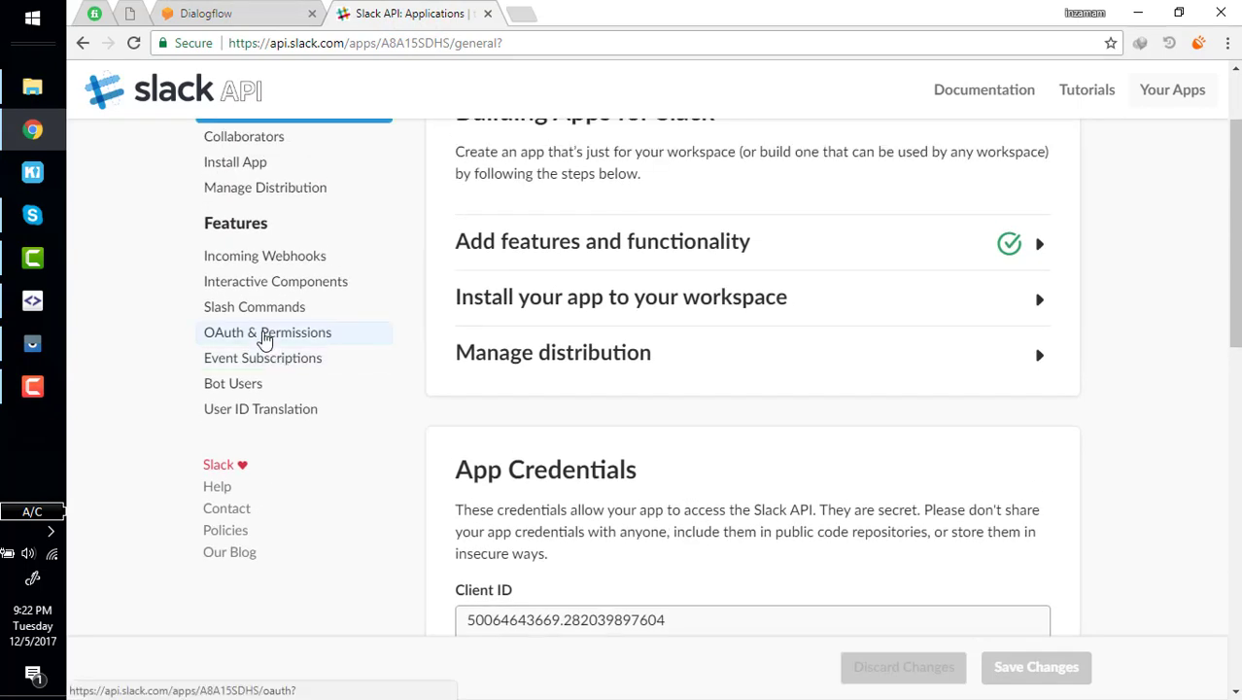
Add the Dialogflow bots redirect URL under OAuth & Permissions and save the URL list.
click(268, 333)
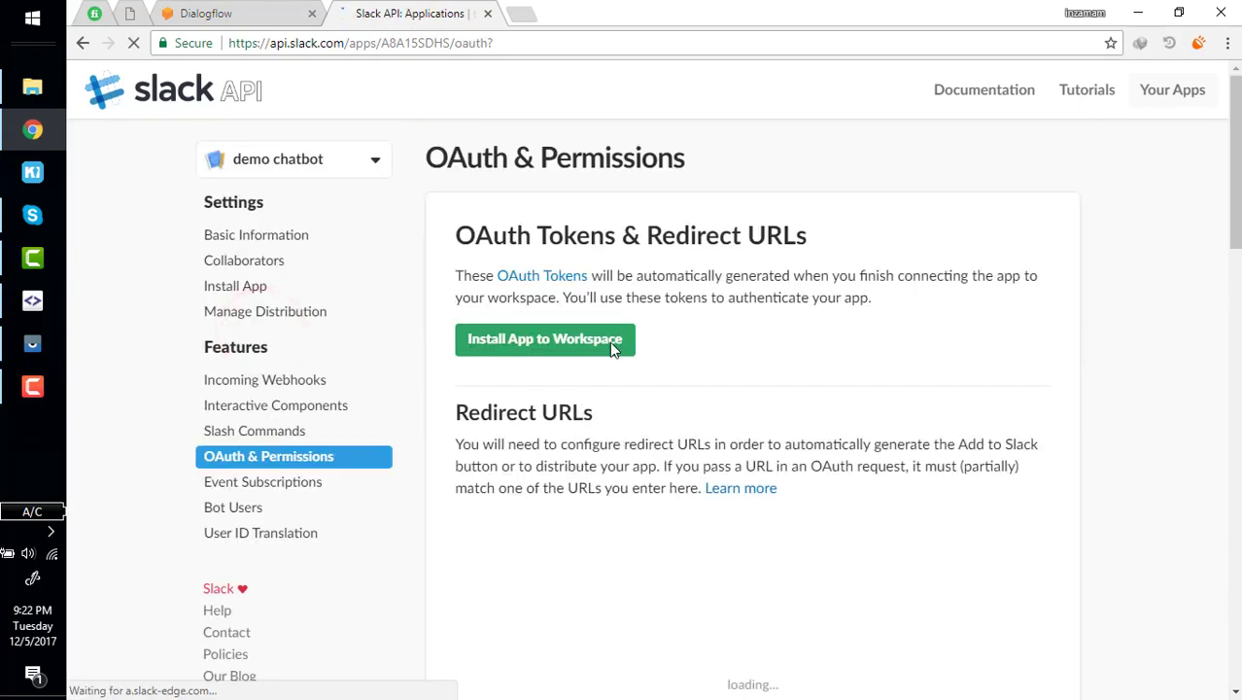
click(540, 564)
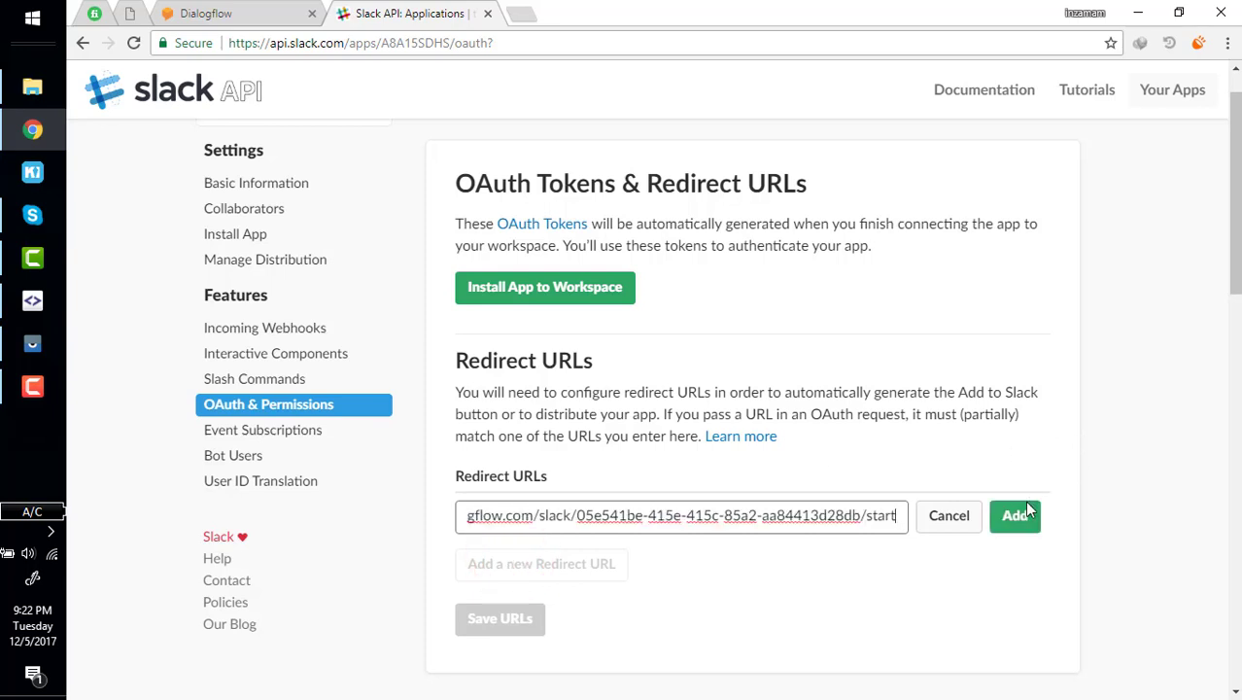
click(1015, 516)
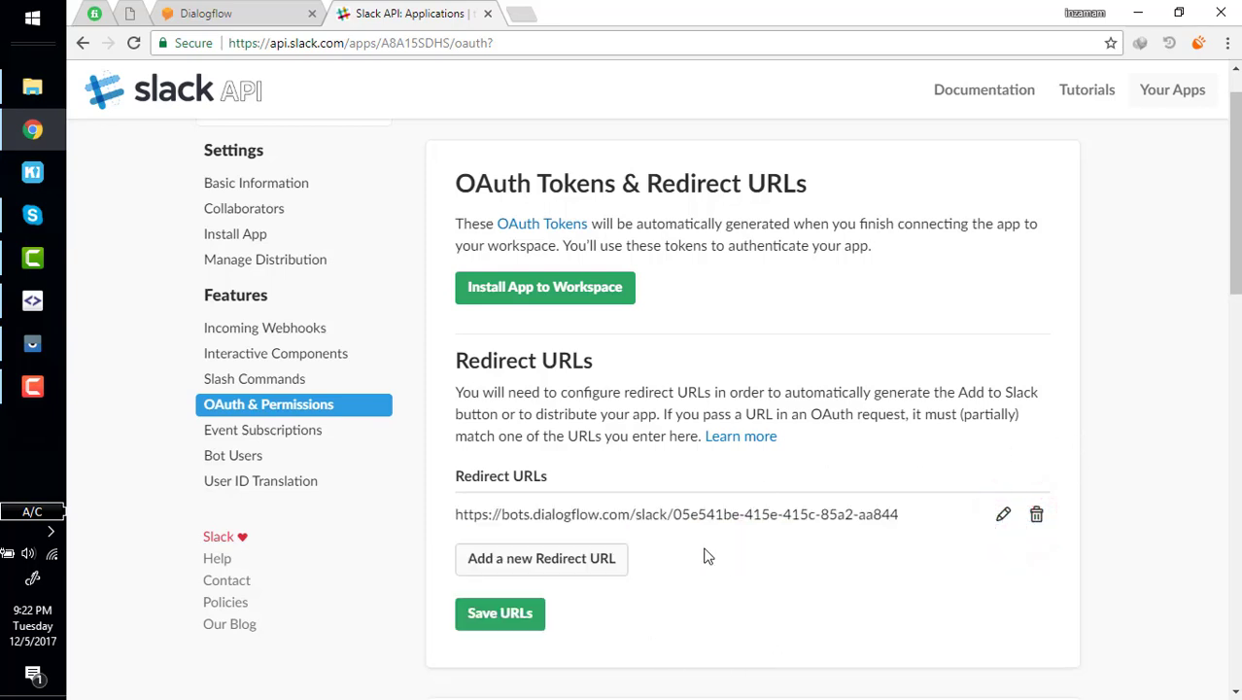
click(500, 613)
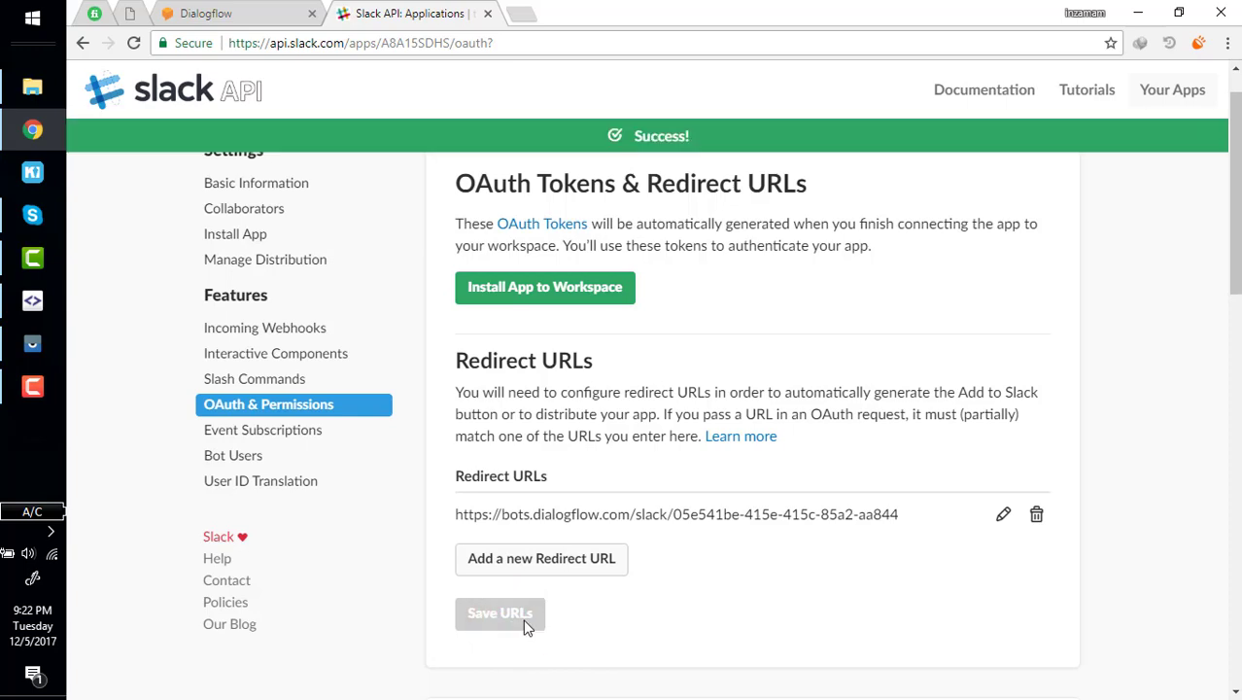
click(206, 11)
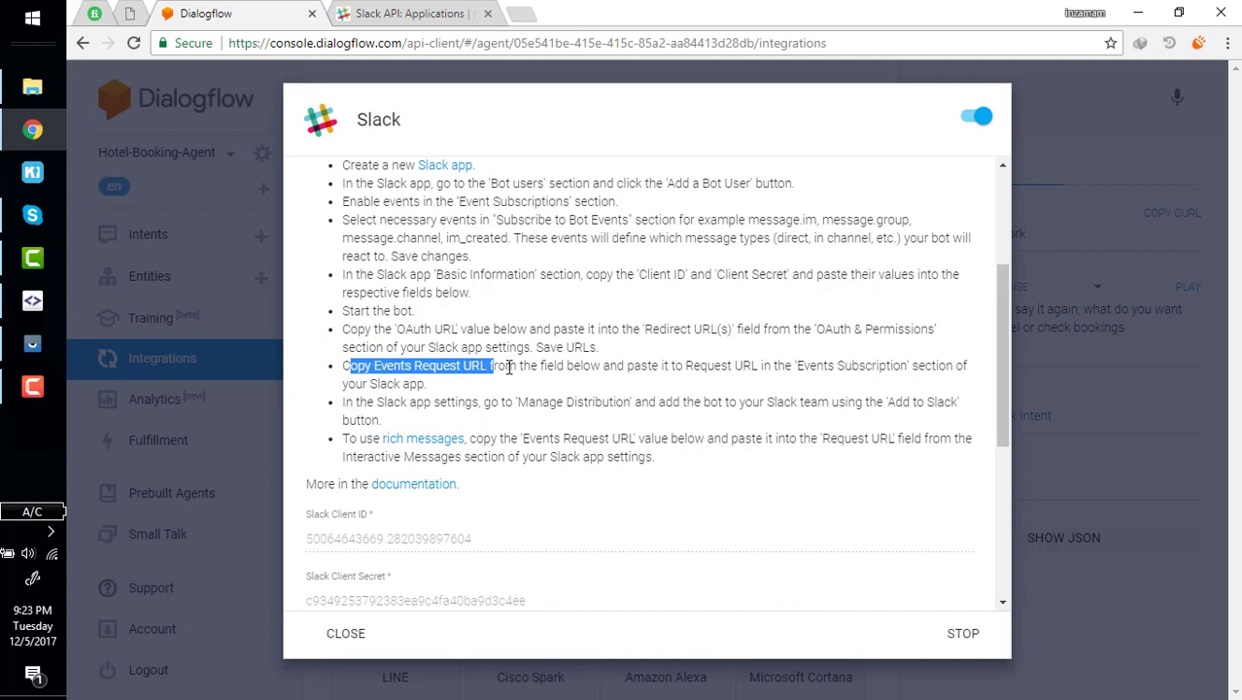
drag(490, 365, 626, 365)
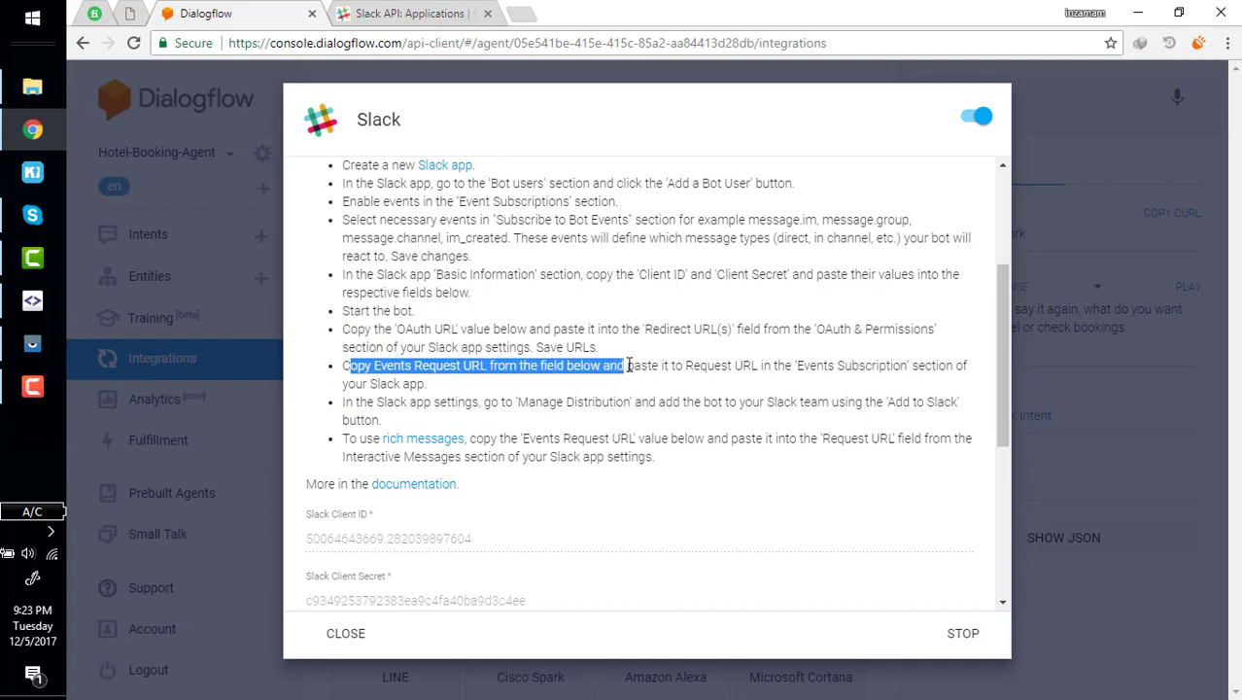
drag(622, 365, 743, 366)
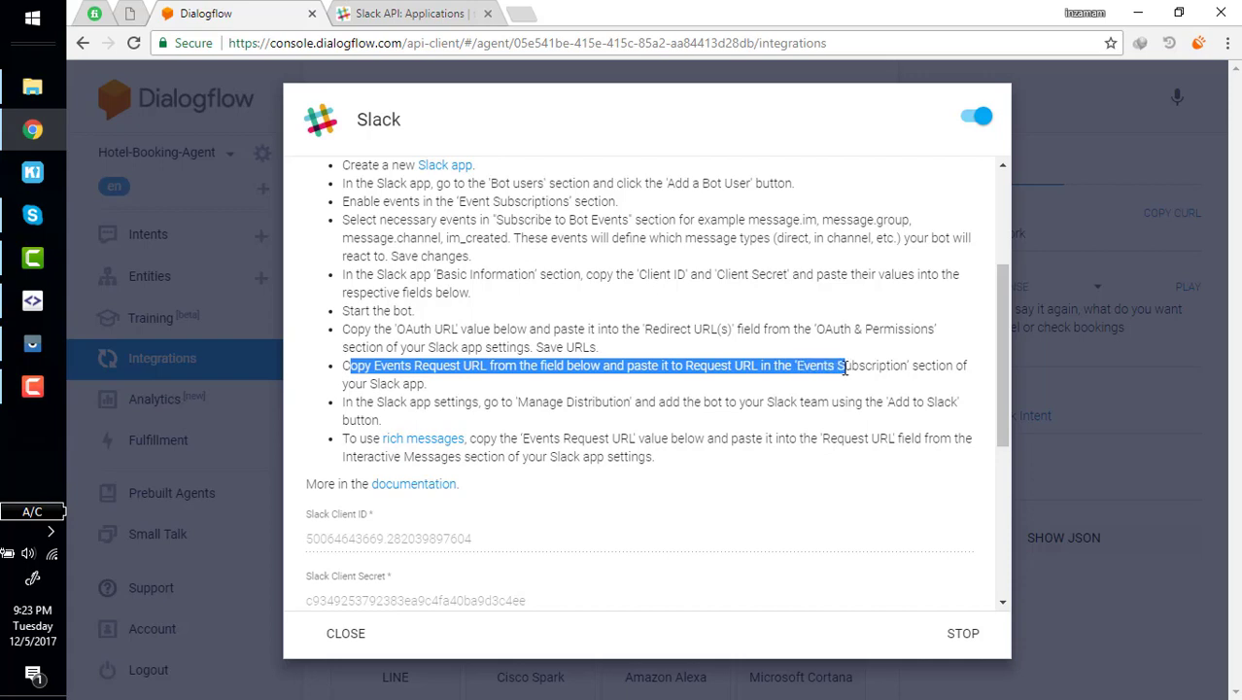
drag(846, 365, 534, 373)
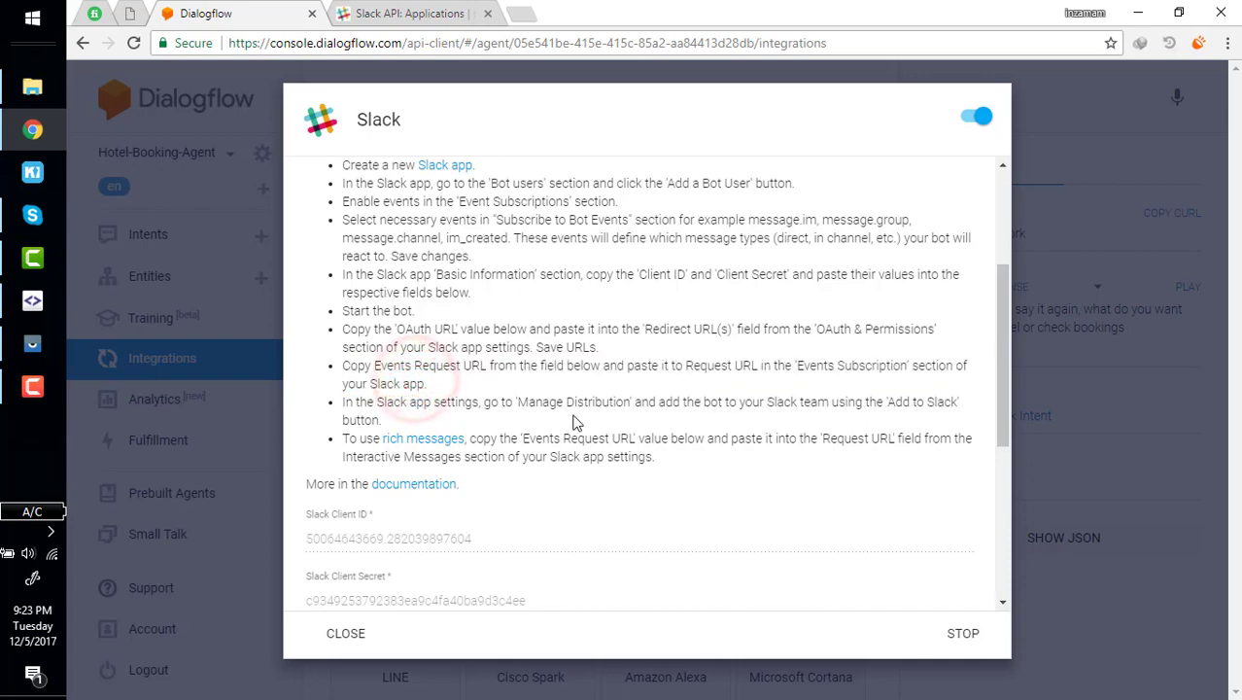
scroll(down, 3)
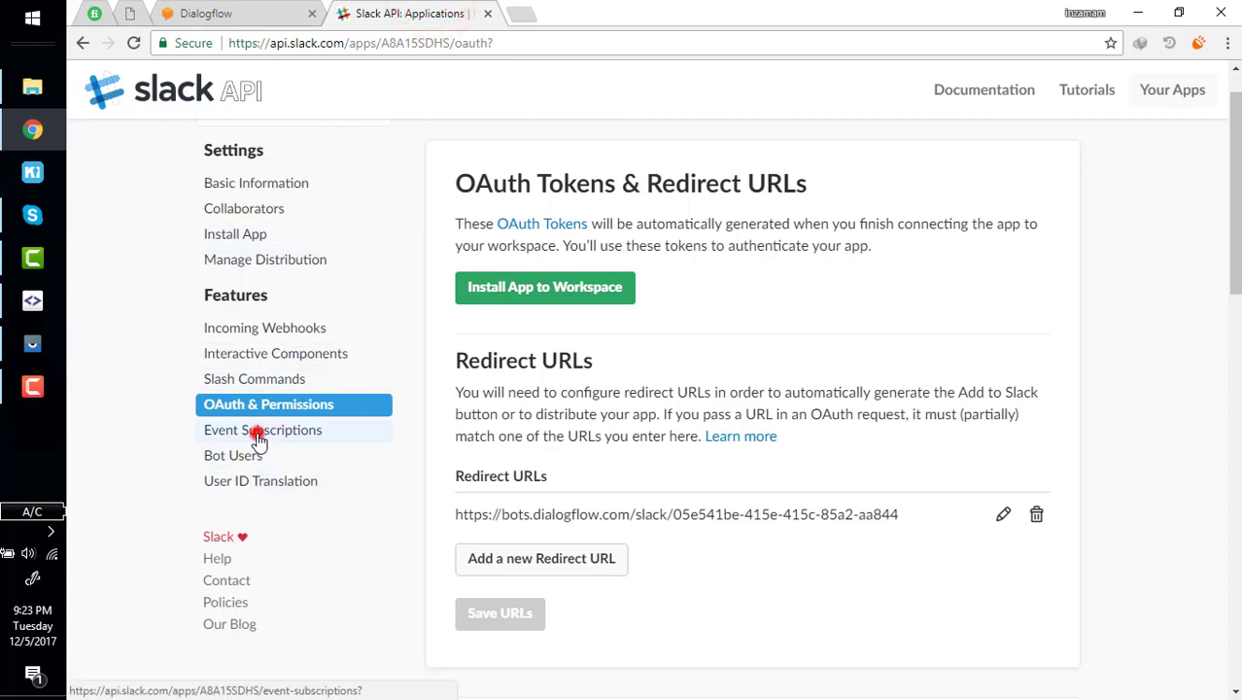
Enter the Dialogflow Slack webhook as the Events Request URL and save it verified.
click(263, 429)
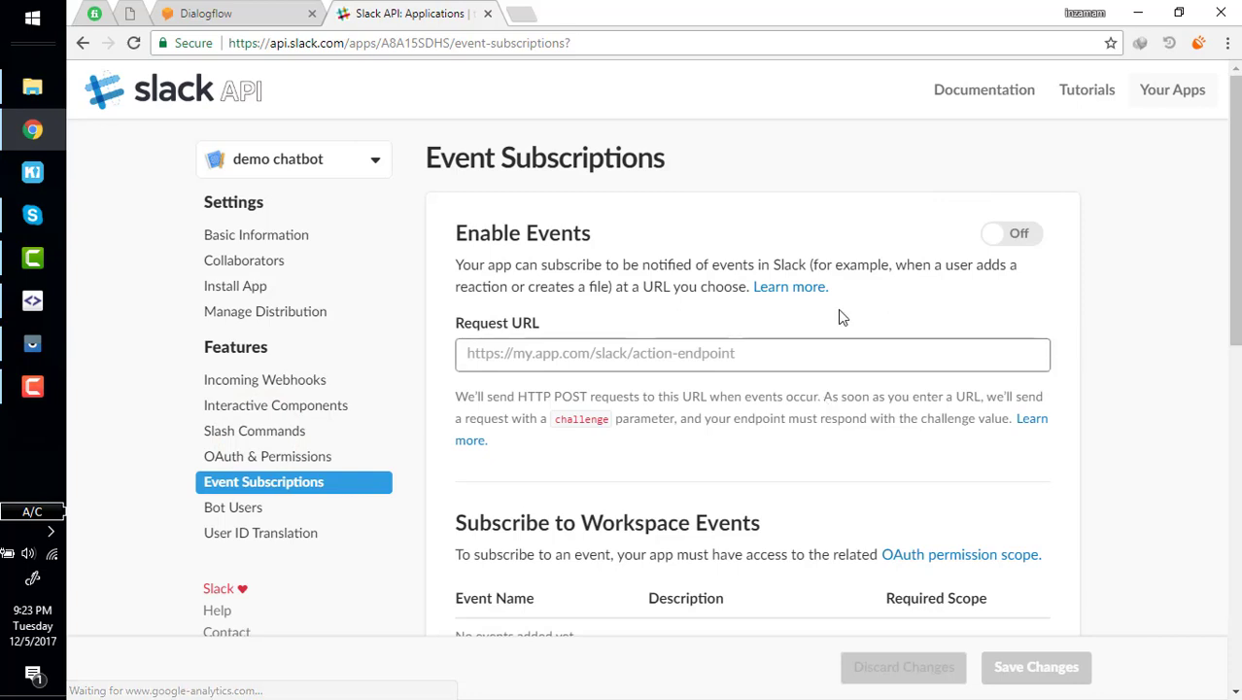
click(668, 354)
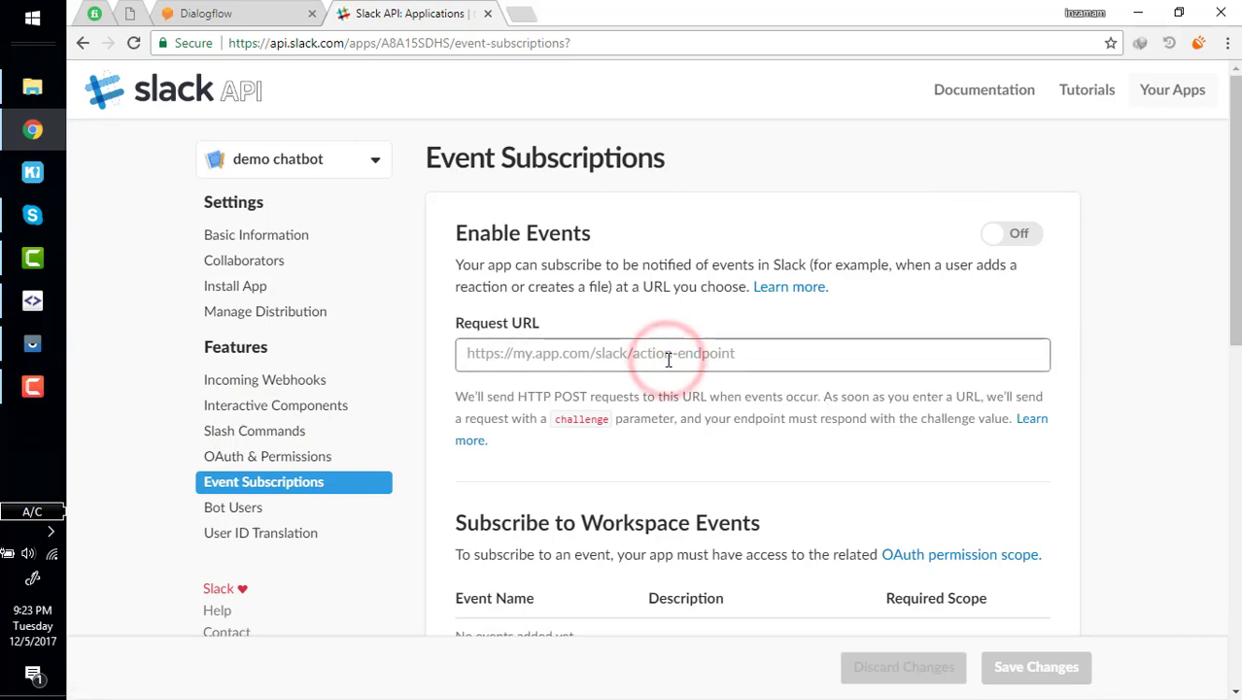
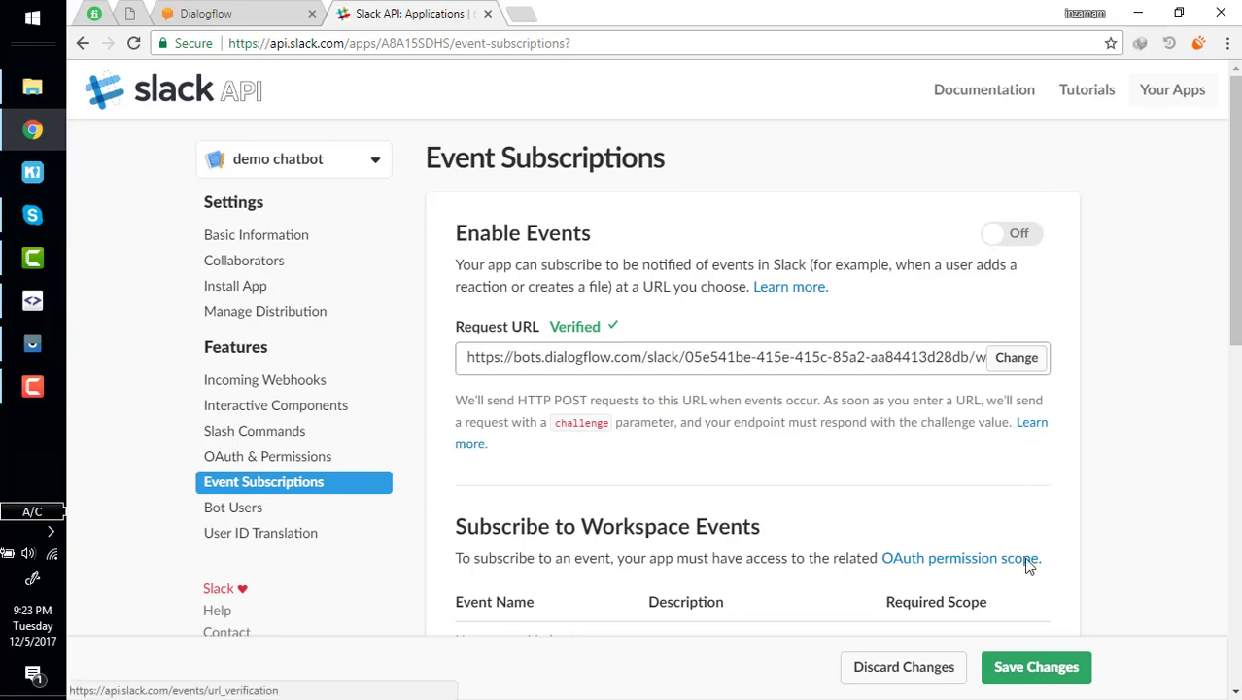
click(1034, 667)
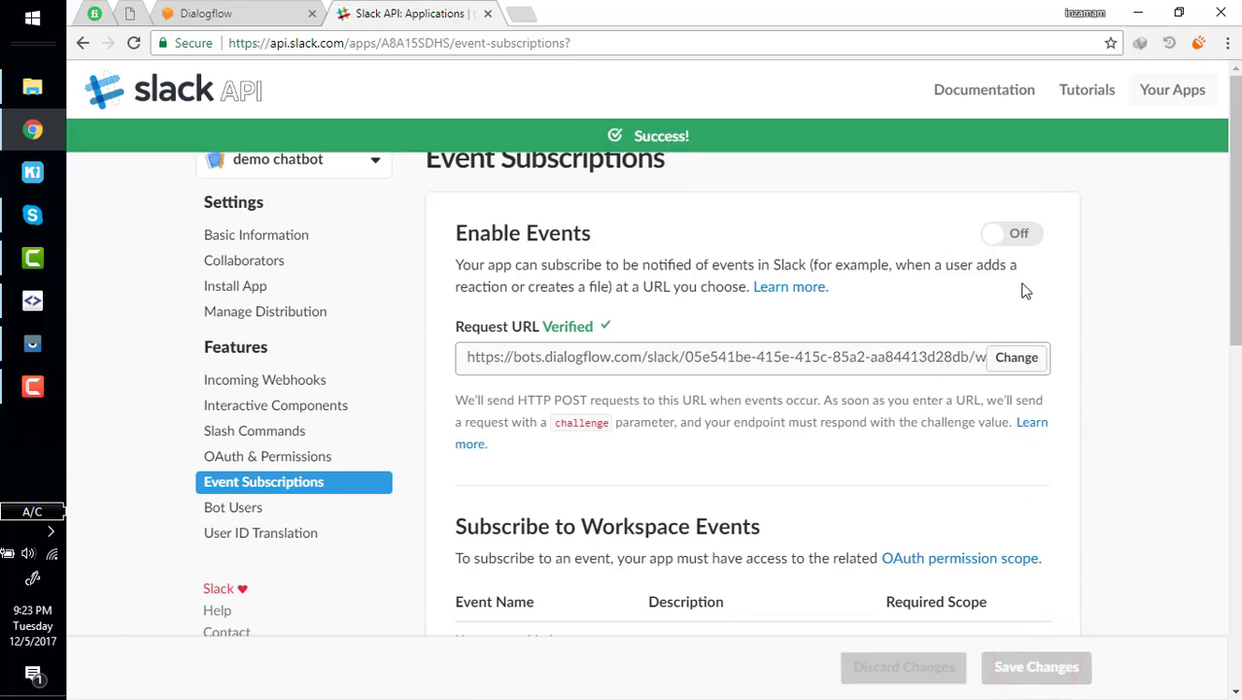
Enable event delivery for the app, confirm it, and save the subscription settings.
click(1011, 233)
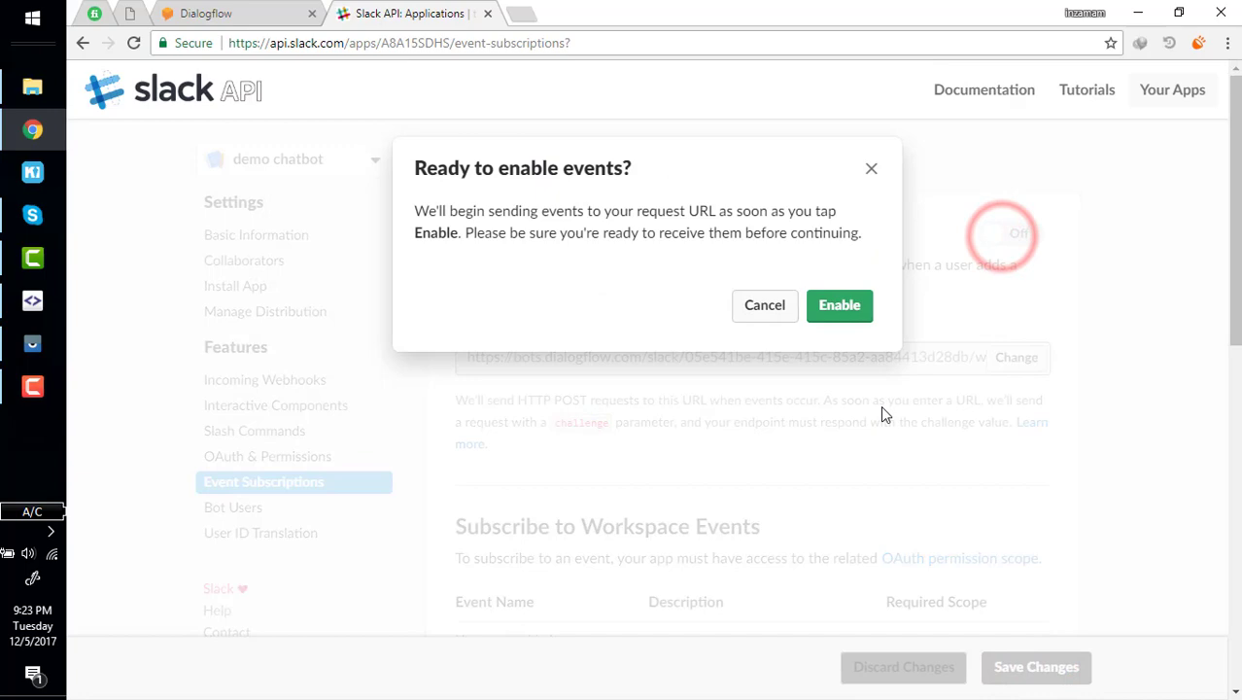
click(840, 305)
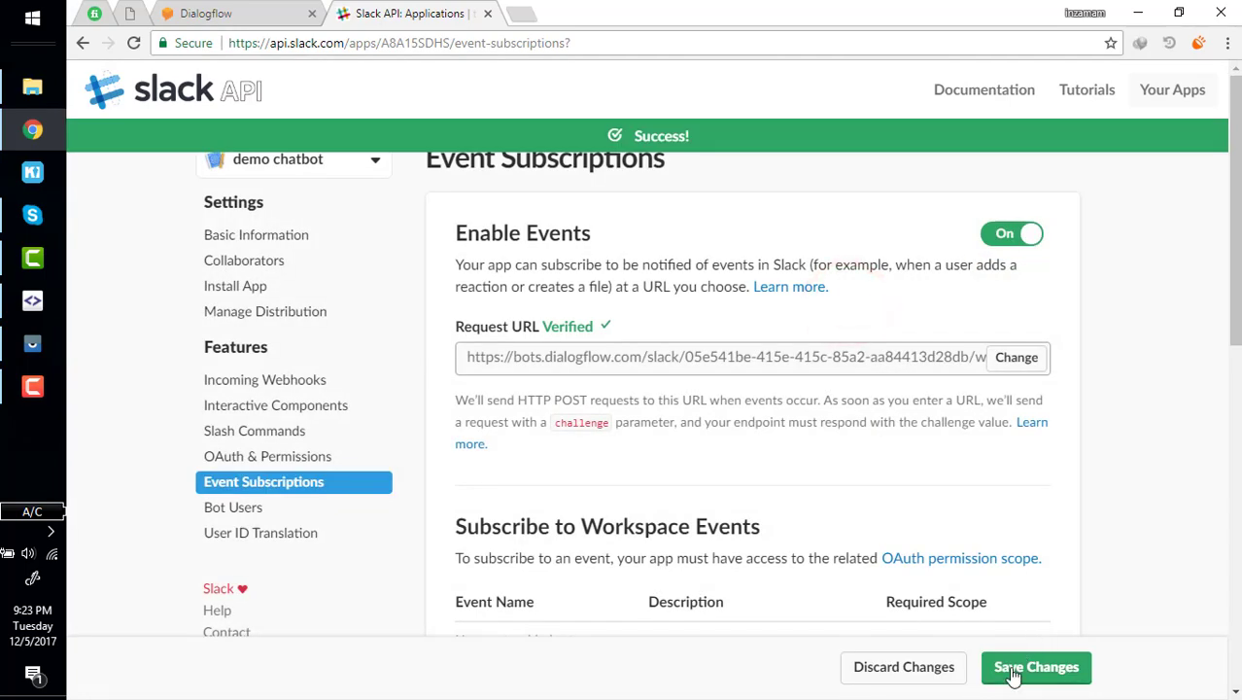
click(1037, 666)
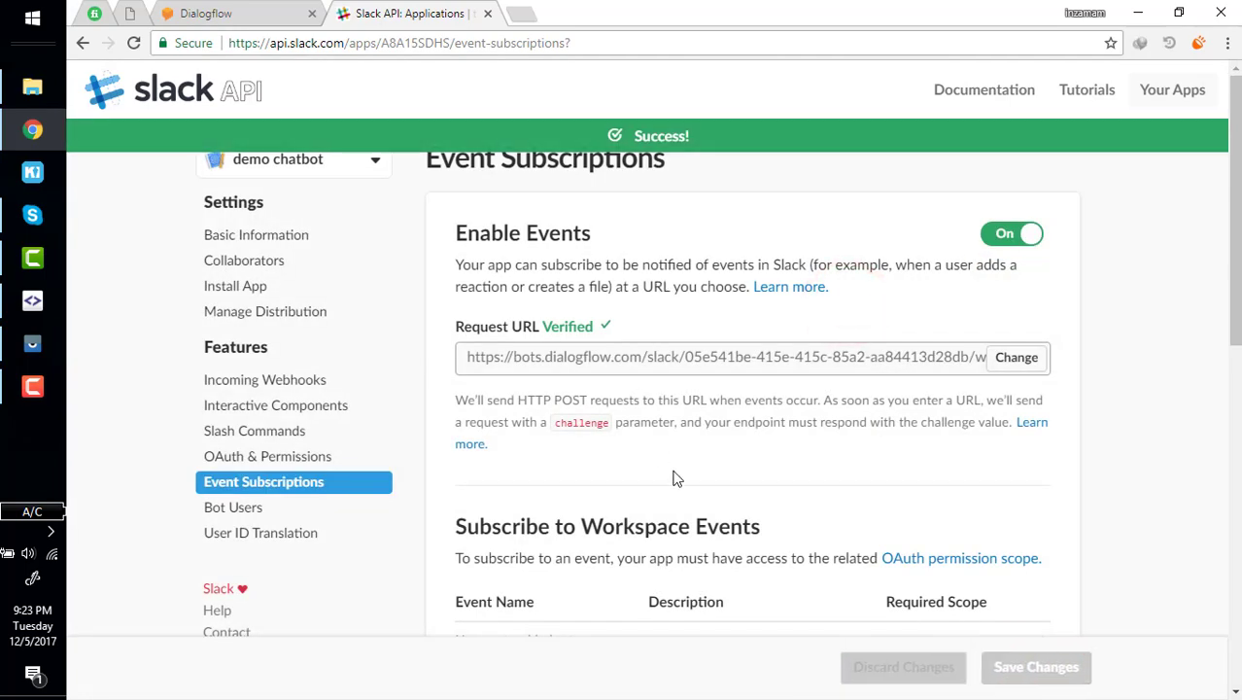
scroll(down, 3)
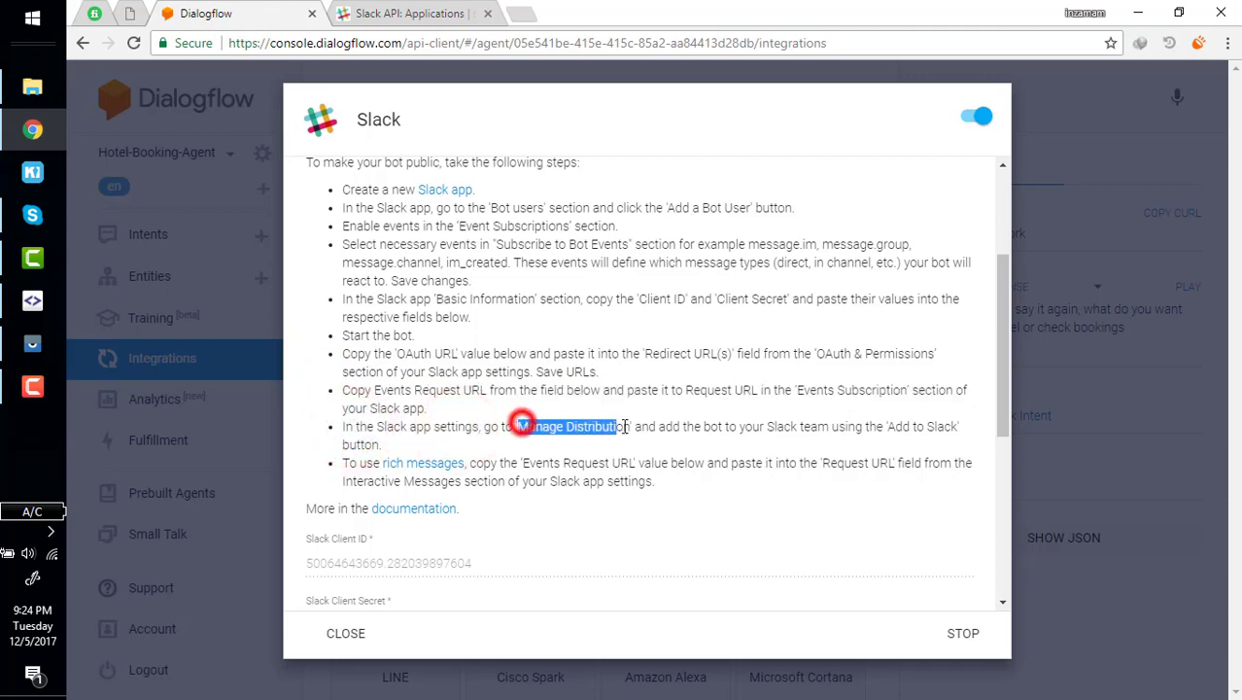
Review the Slack integration's add-bot-to-team step, then return to the Slack app settings.
drag(521, 426, 807, 426)
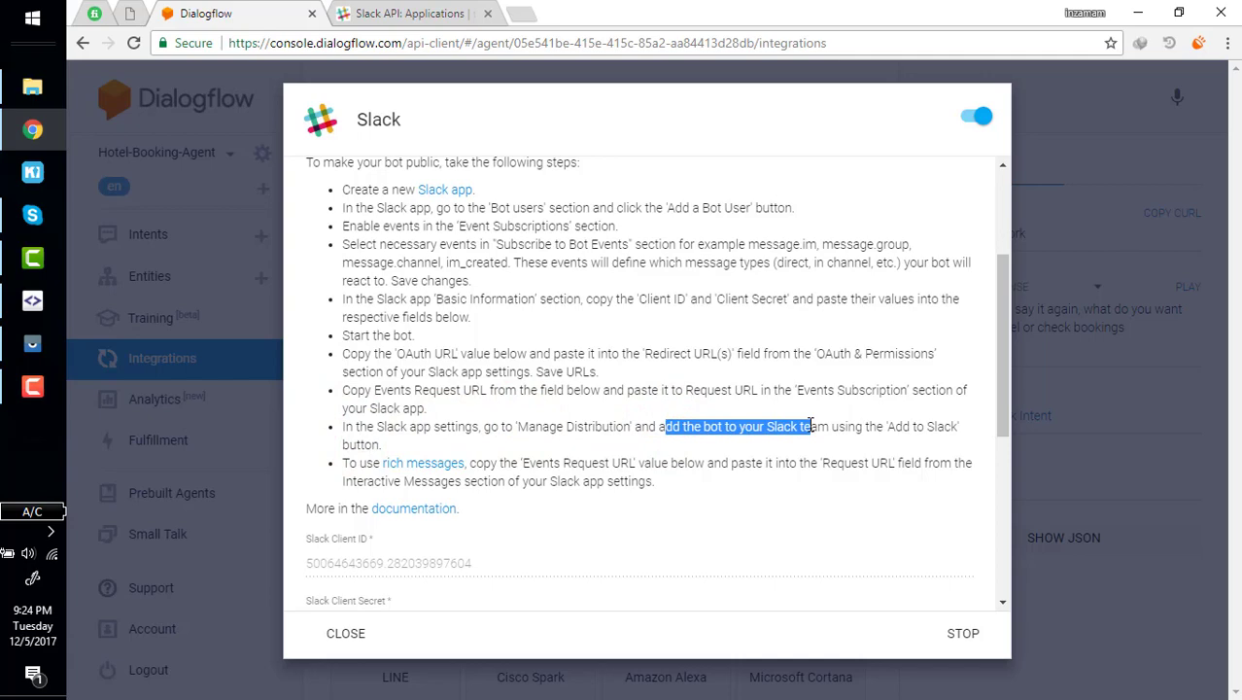
click(914, 426)
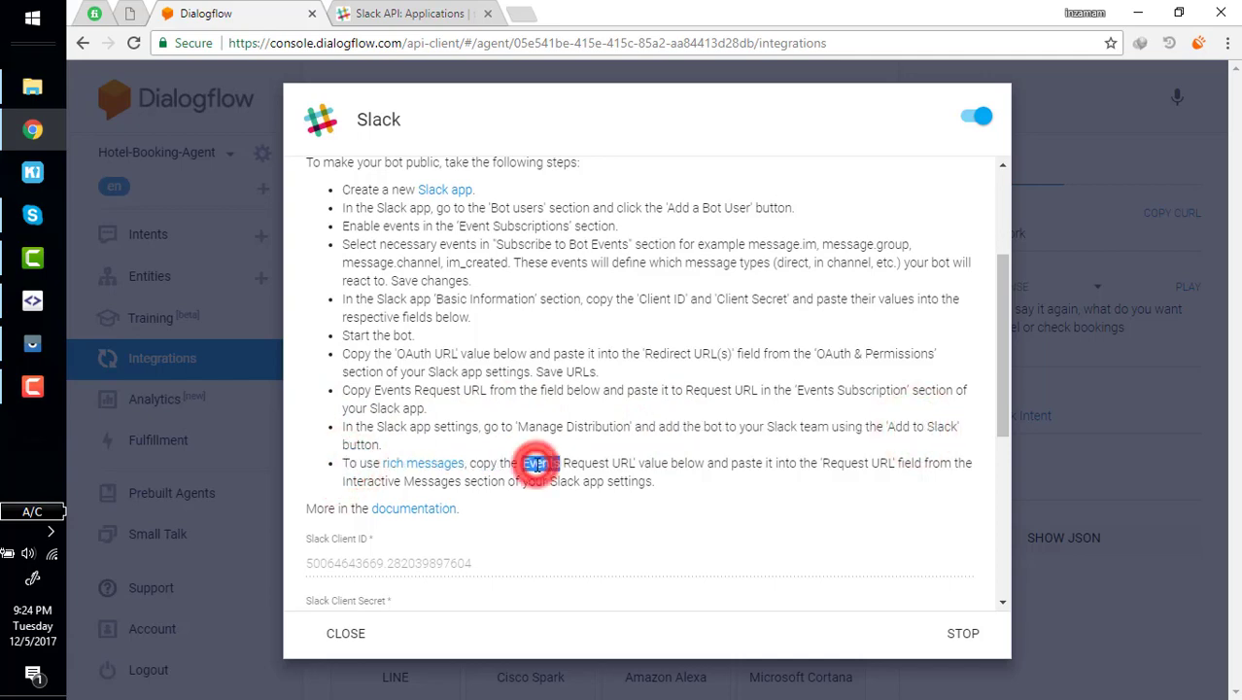
click(414, 12)
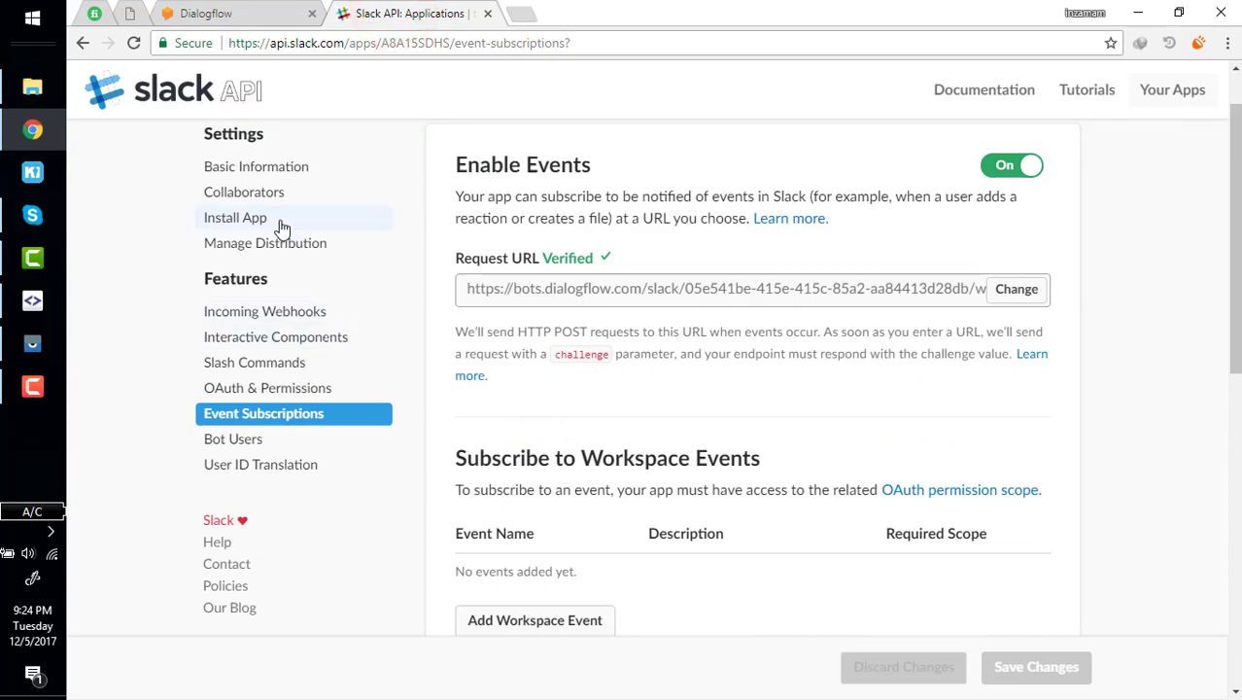
Install demo chatbot via Manage Distribution's Add to Slack and authorize it on testTeam.
click(265, 243)
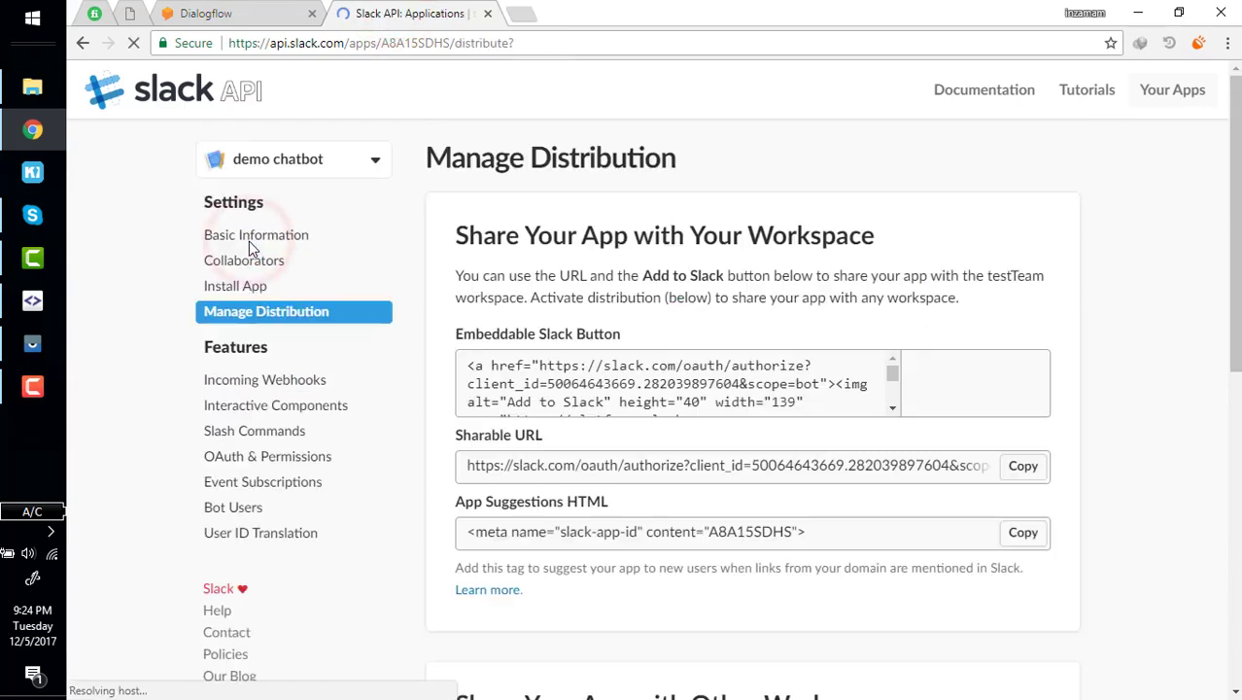
scroll(down, 3)
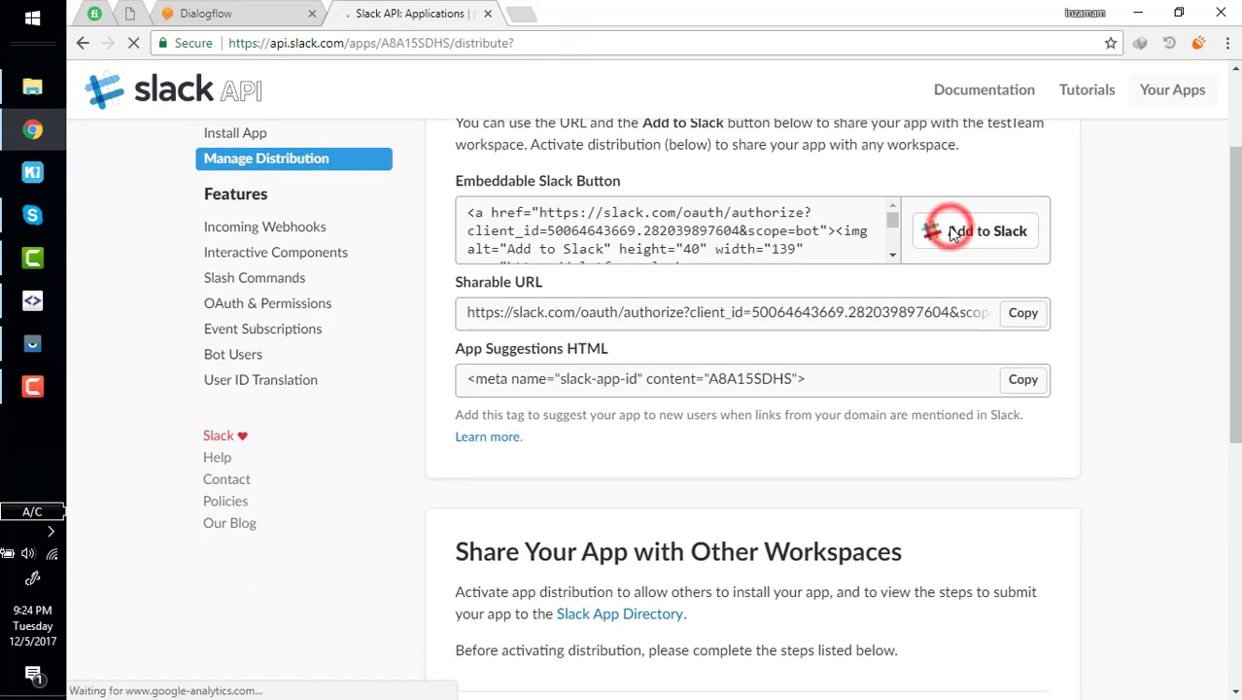
click(976, 229)
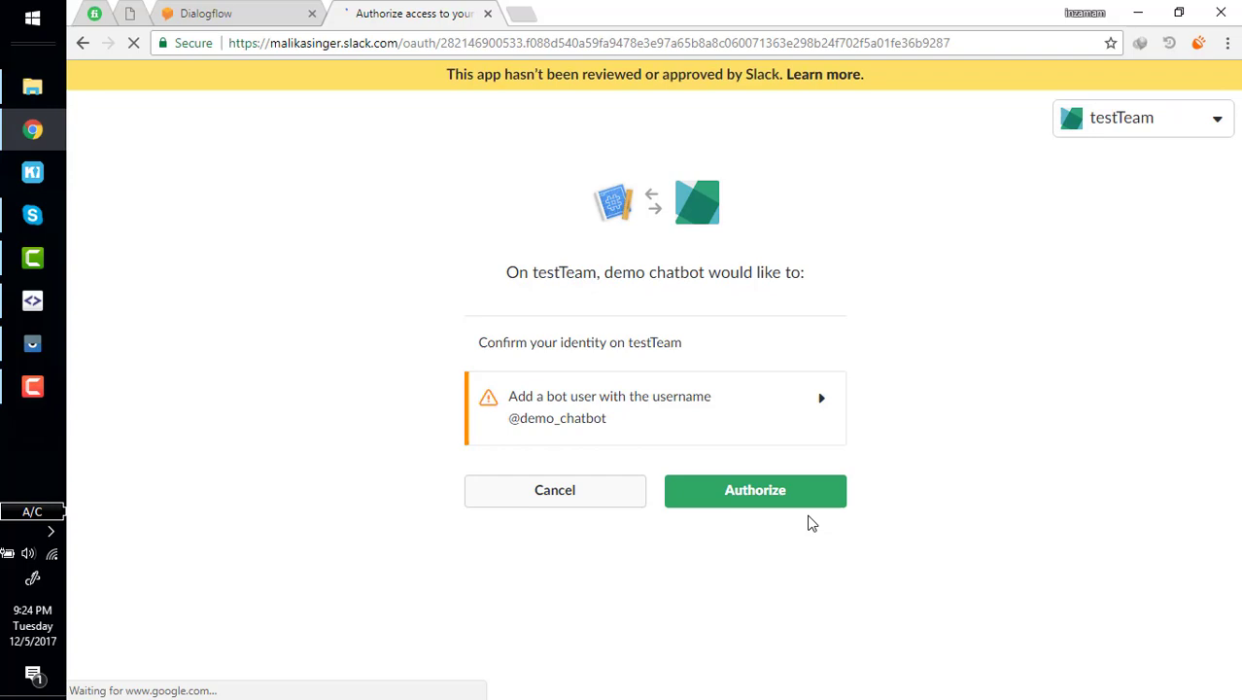
click(754, 490)
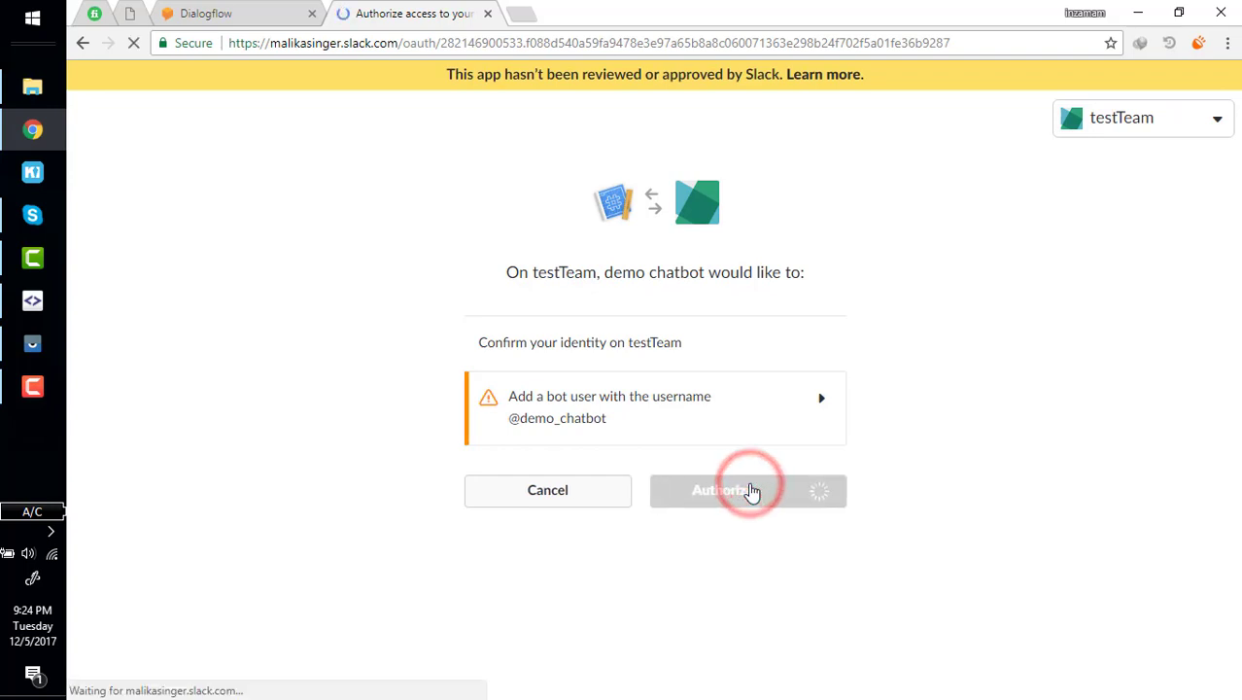
click(721, 490)
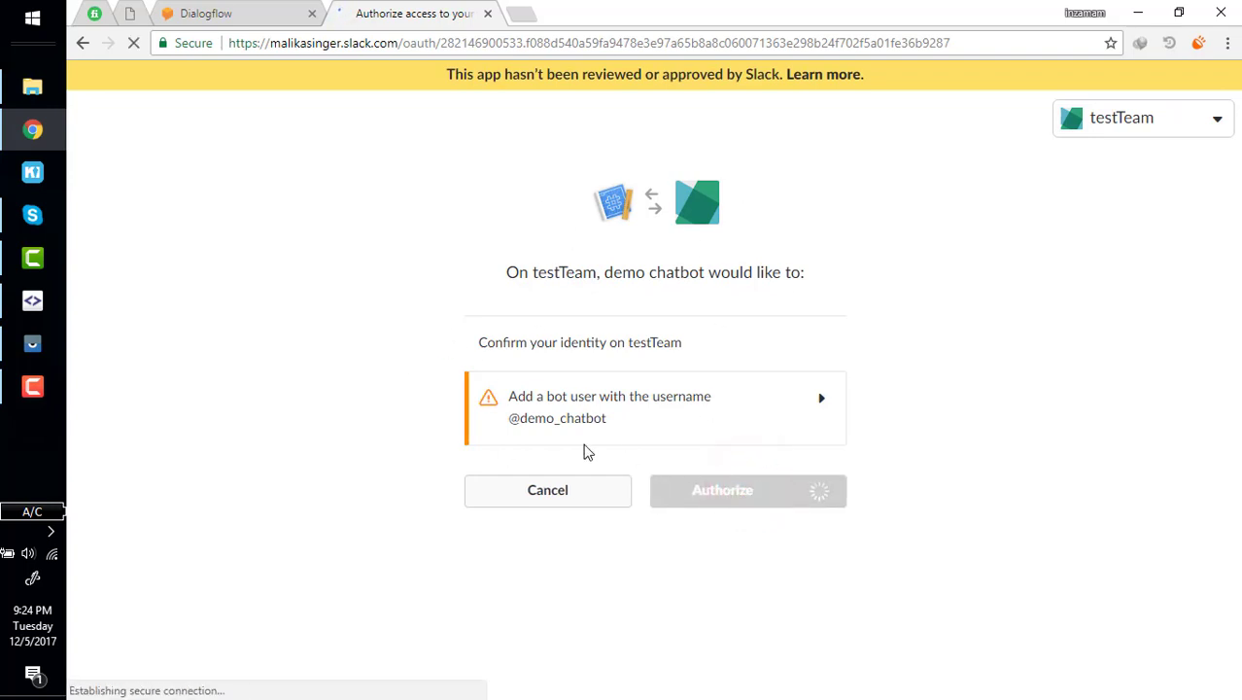
click(721, 489)
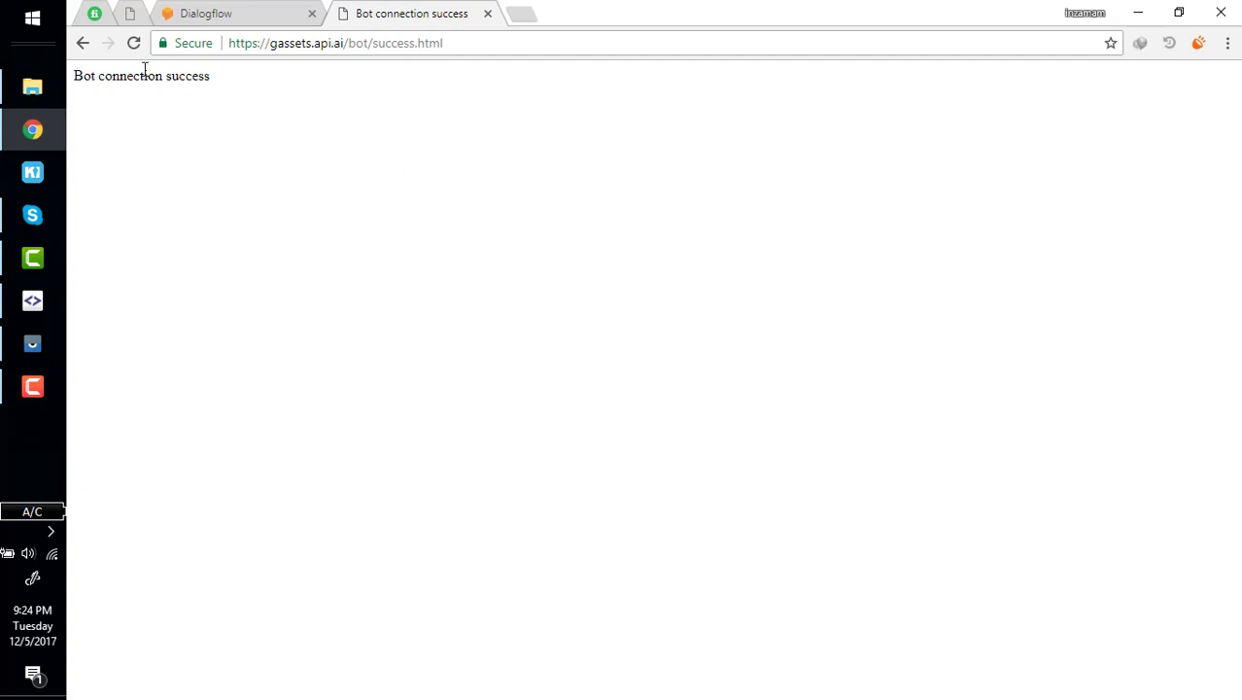
In testTeam Slack, message the hotel booking assistant 'hi' and read its welcome reply.
click(521, 12)
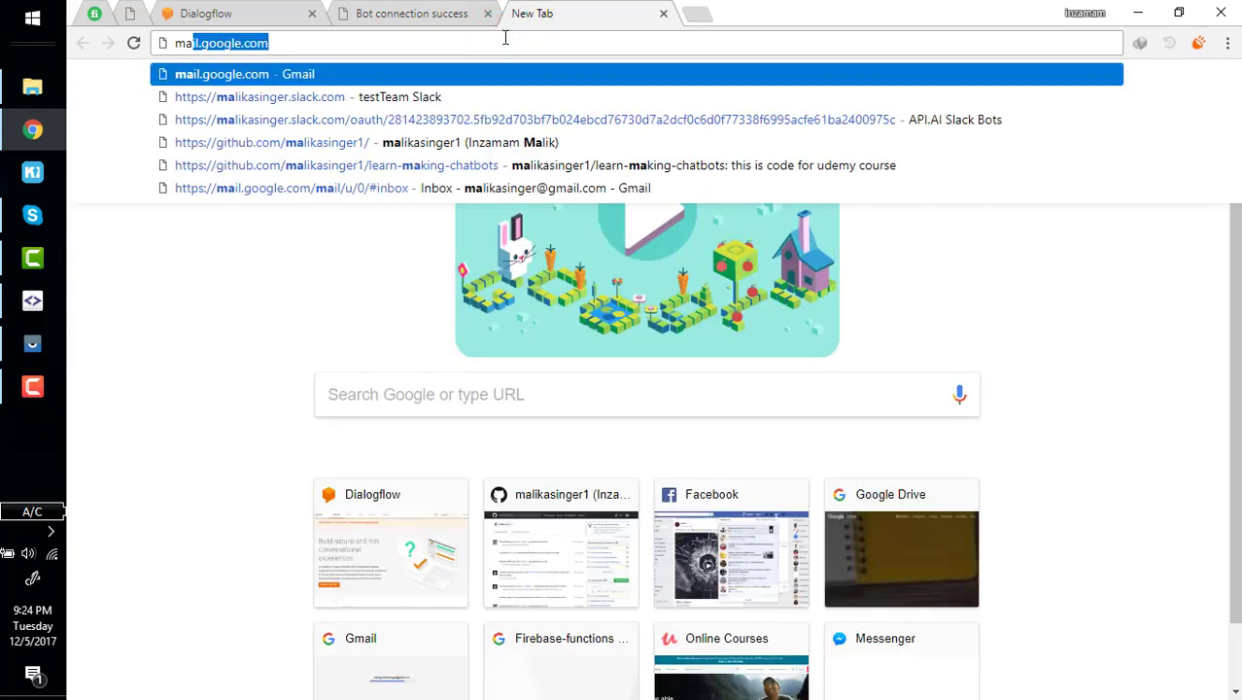
click(260, 98)
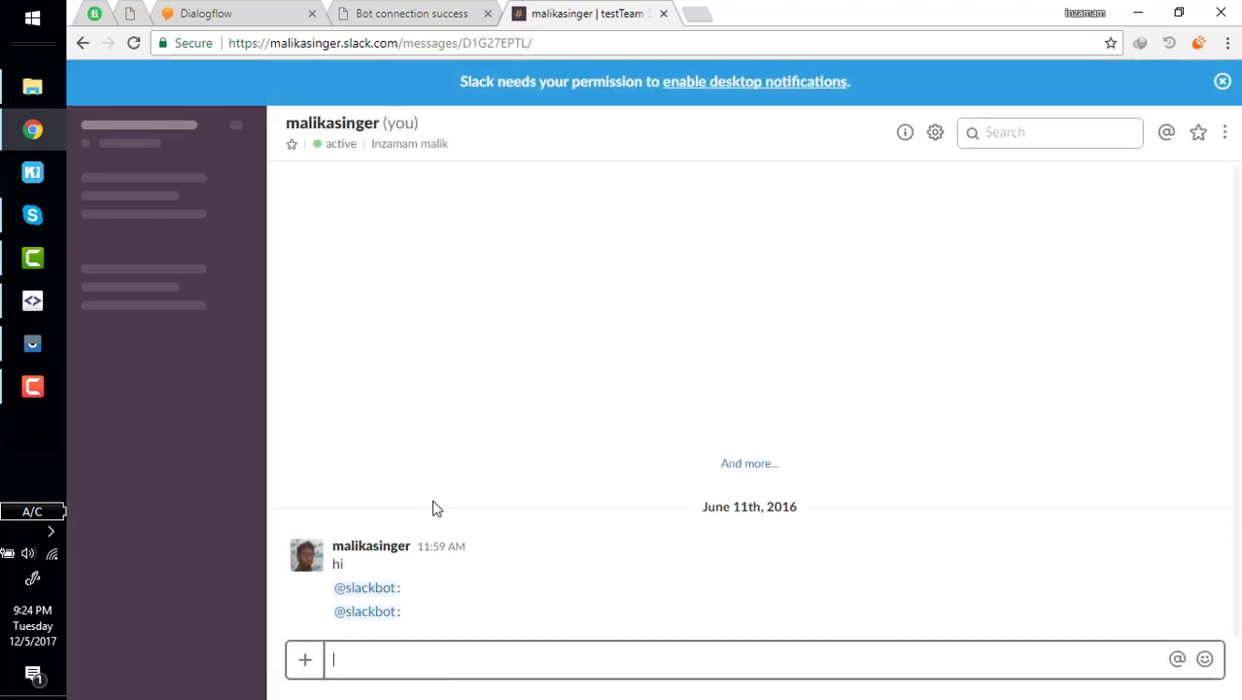
click(164, 462)
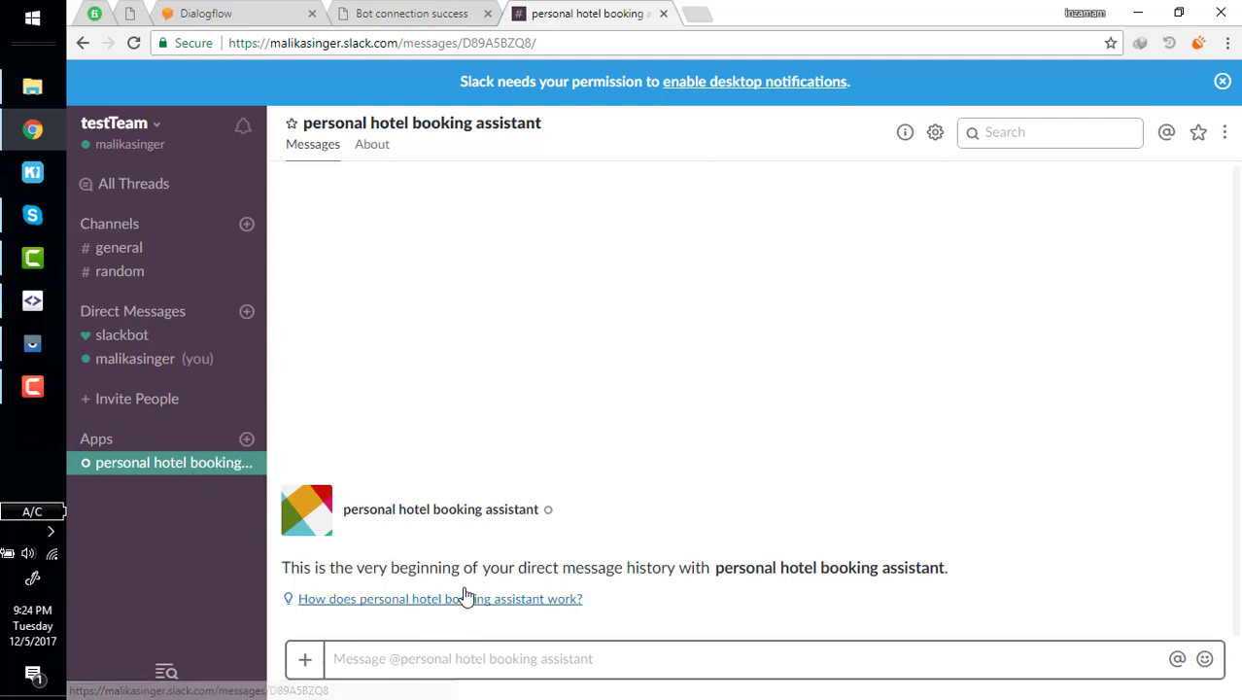
text(h)
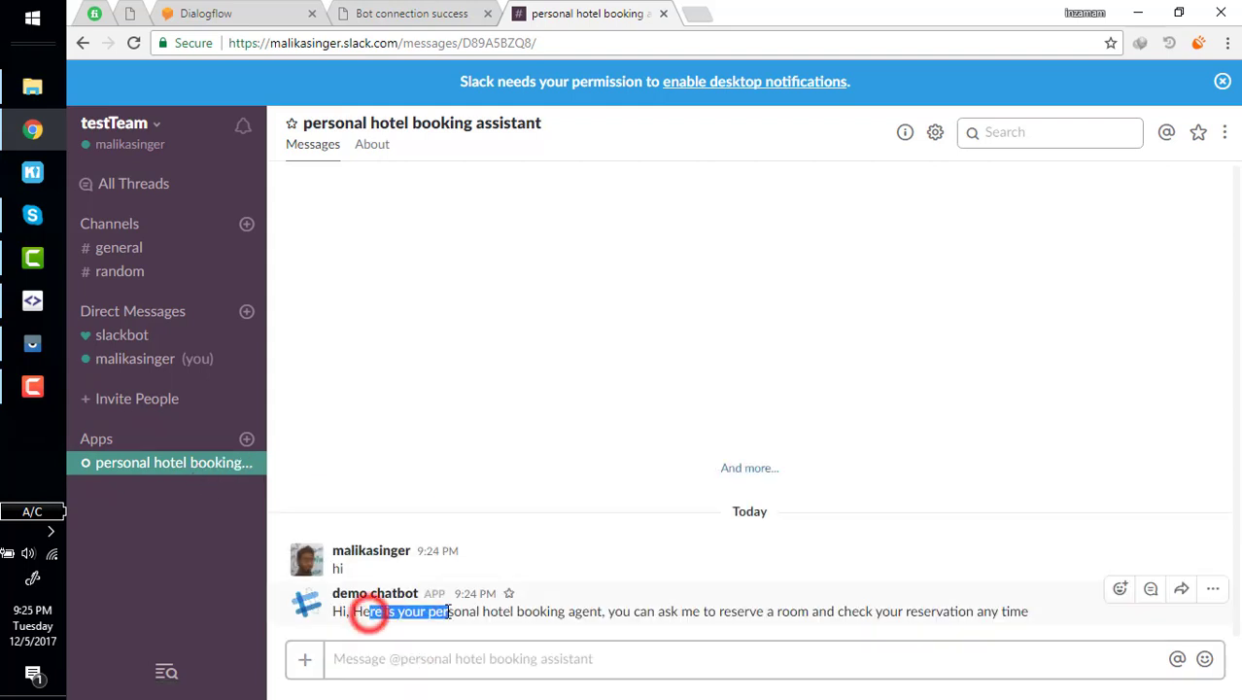
drag(369, 611, 777, 610)
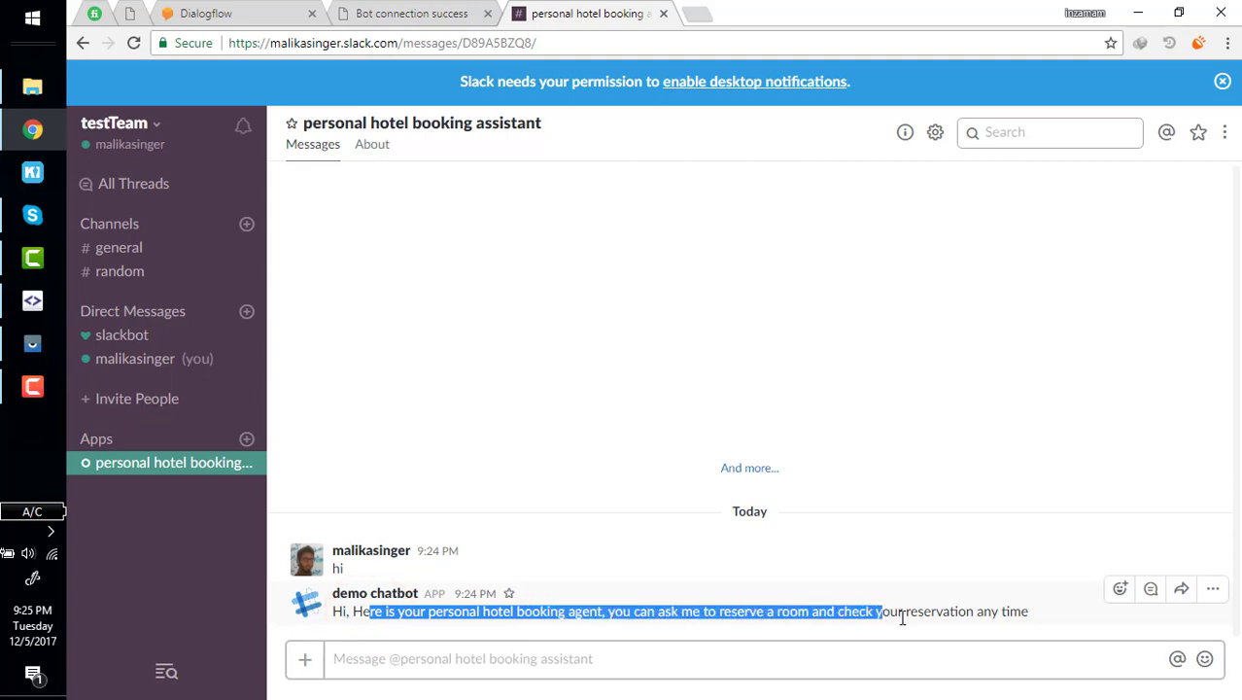
Send 'show me bookings' to the bot and get the two-orders reply.
click(751, 657)
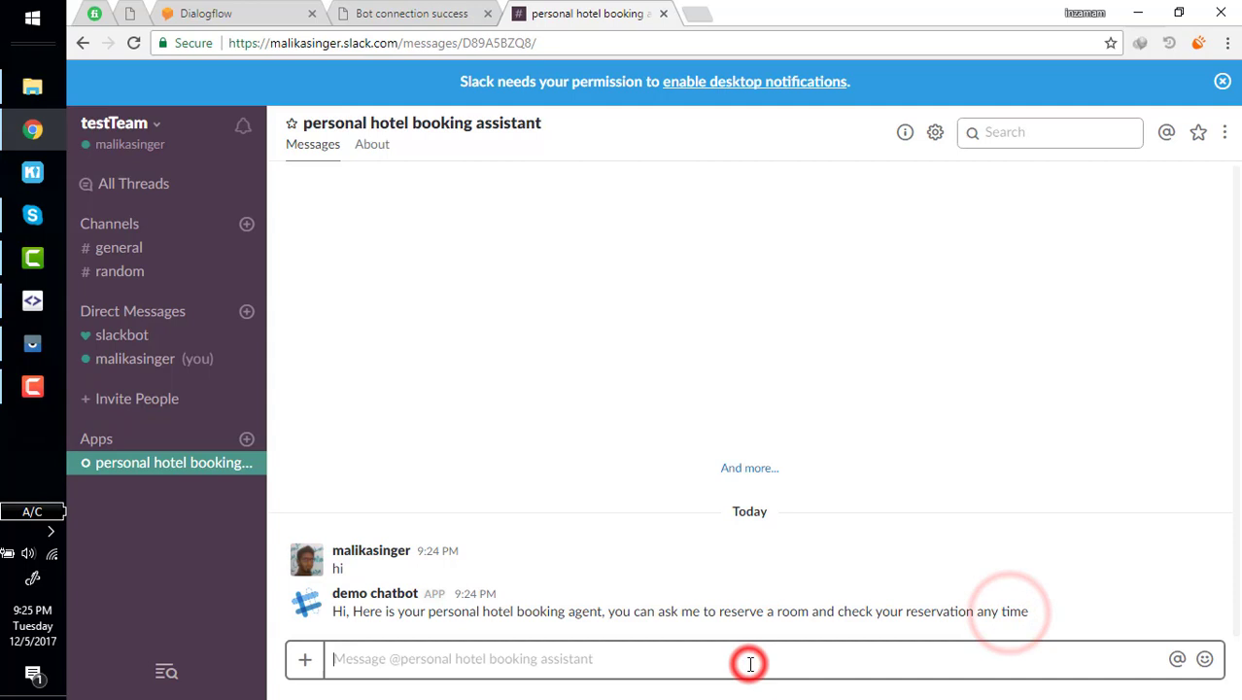
text(show me bookings)
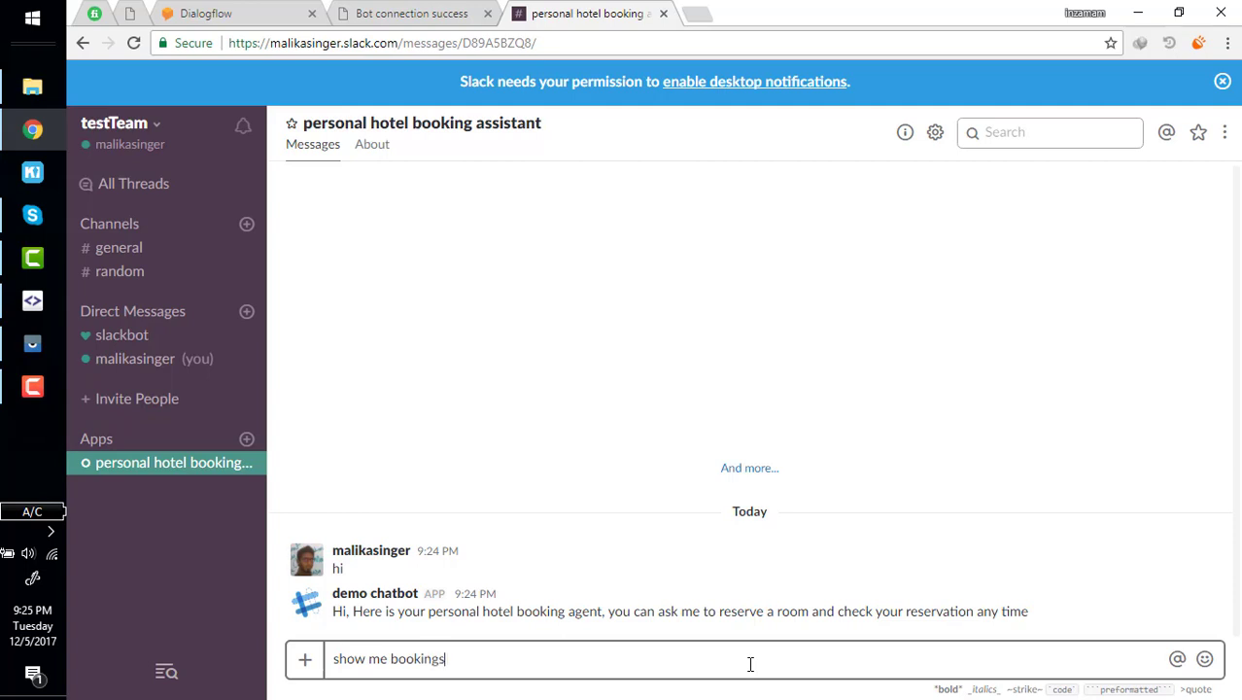
key(enter)
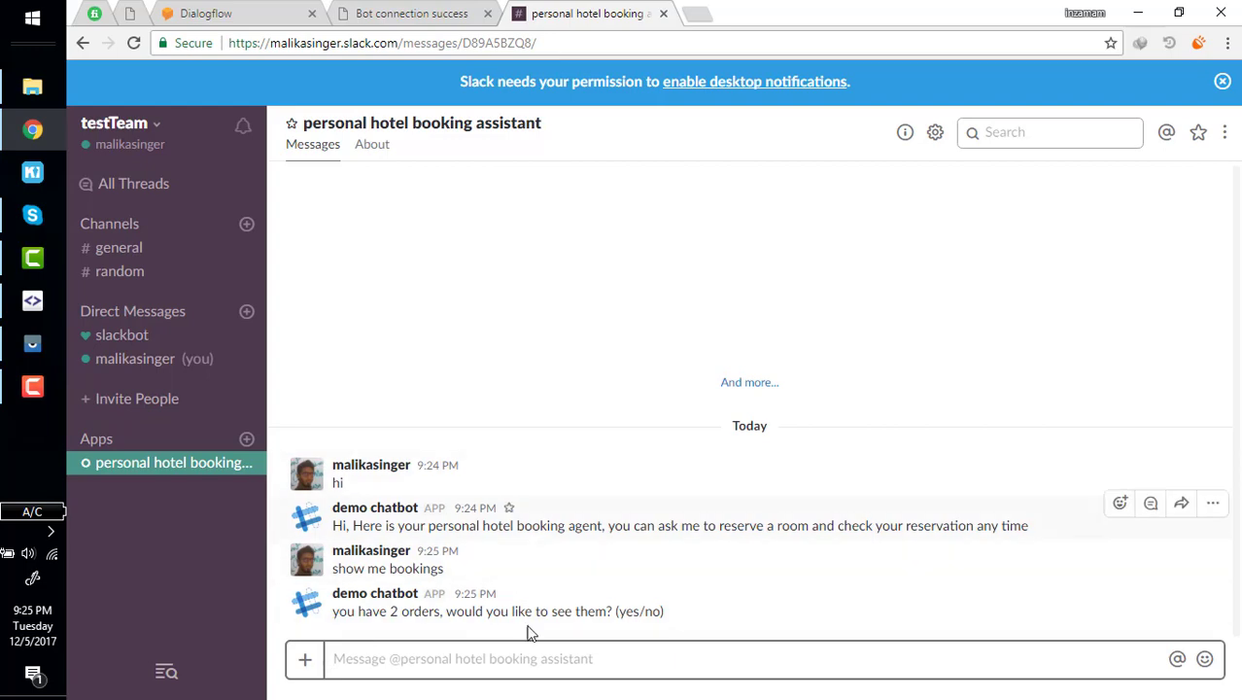
click(237, 12)
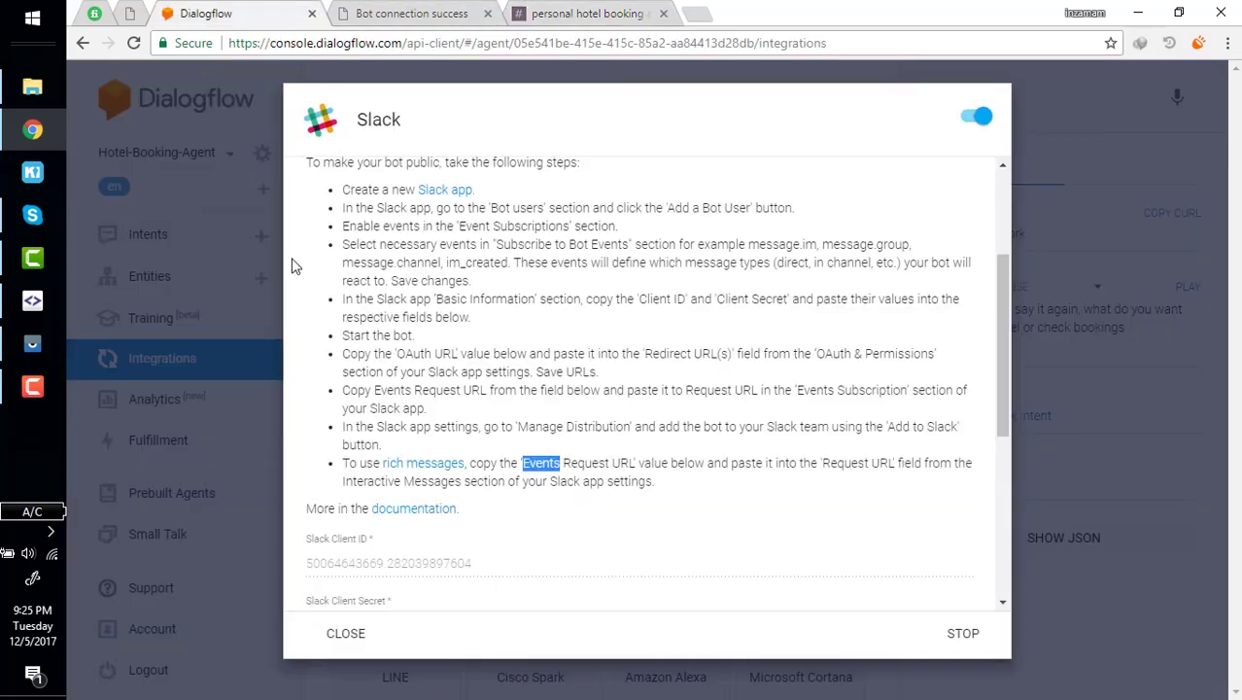
Copy the Events Request URL from Dialogflow's Slack integration and return to Slack API.
scroll(down, 3)
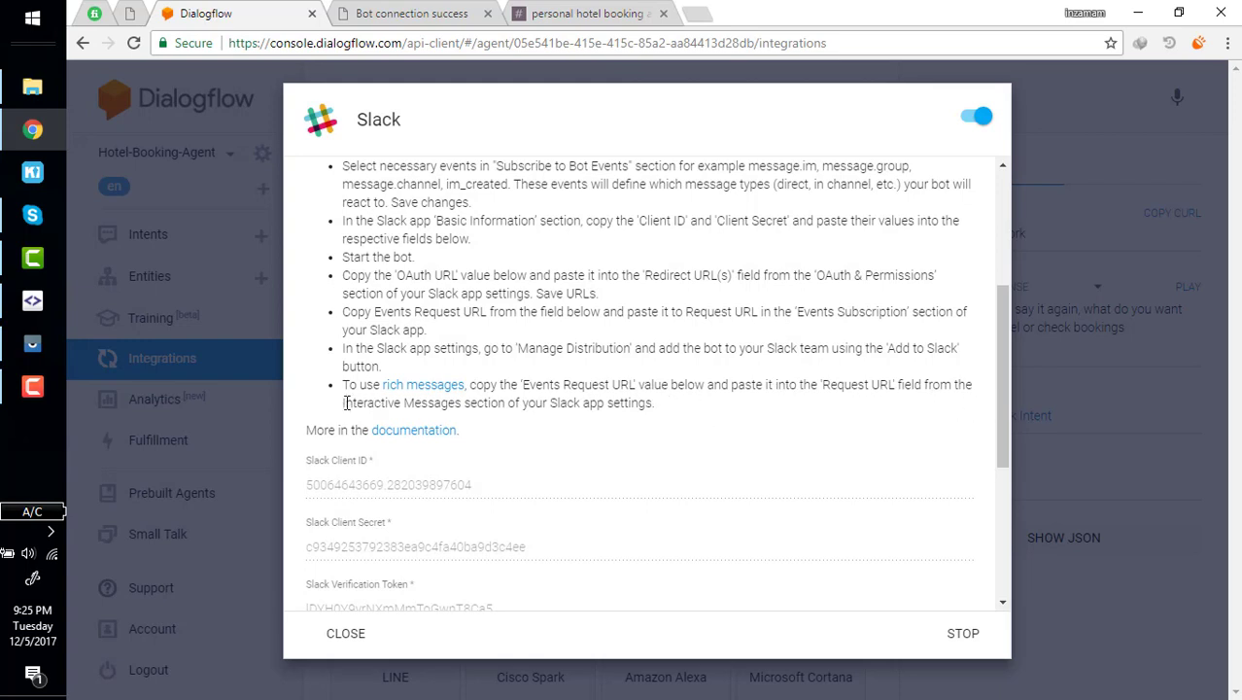
mouse_move(478, 545)
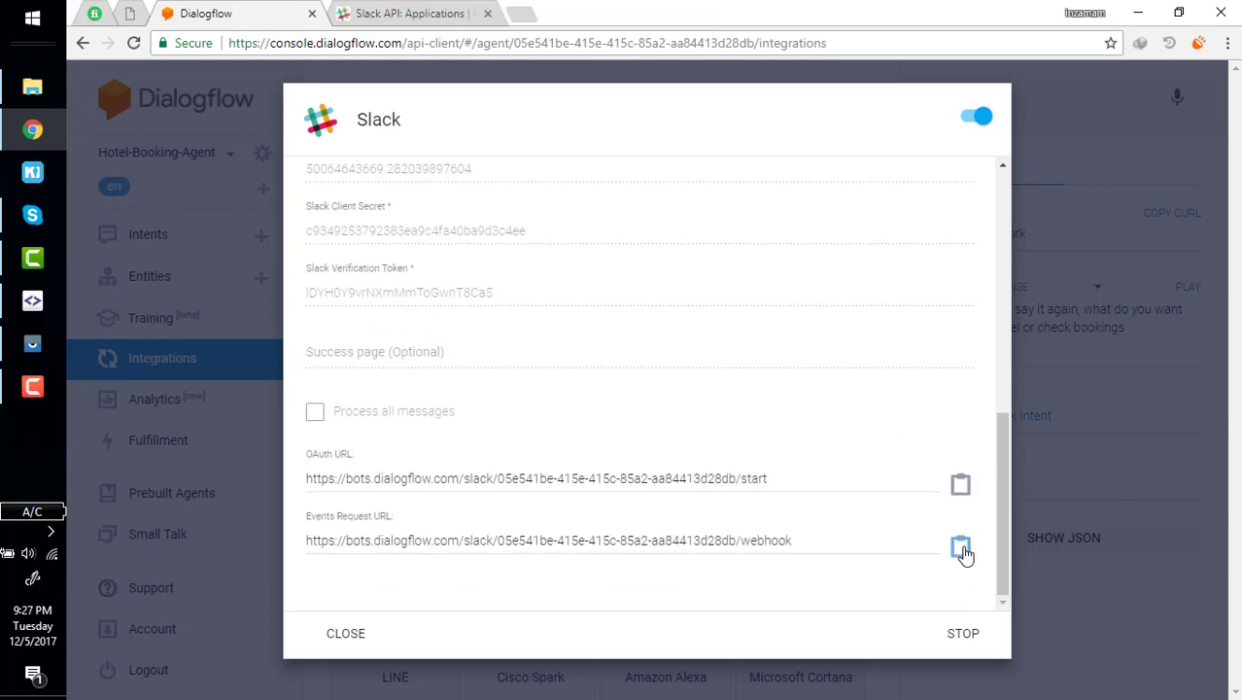
click(961, 548)
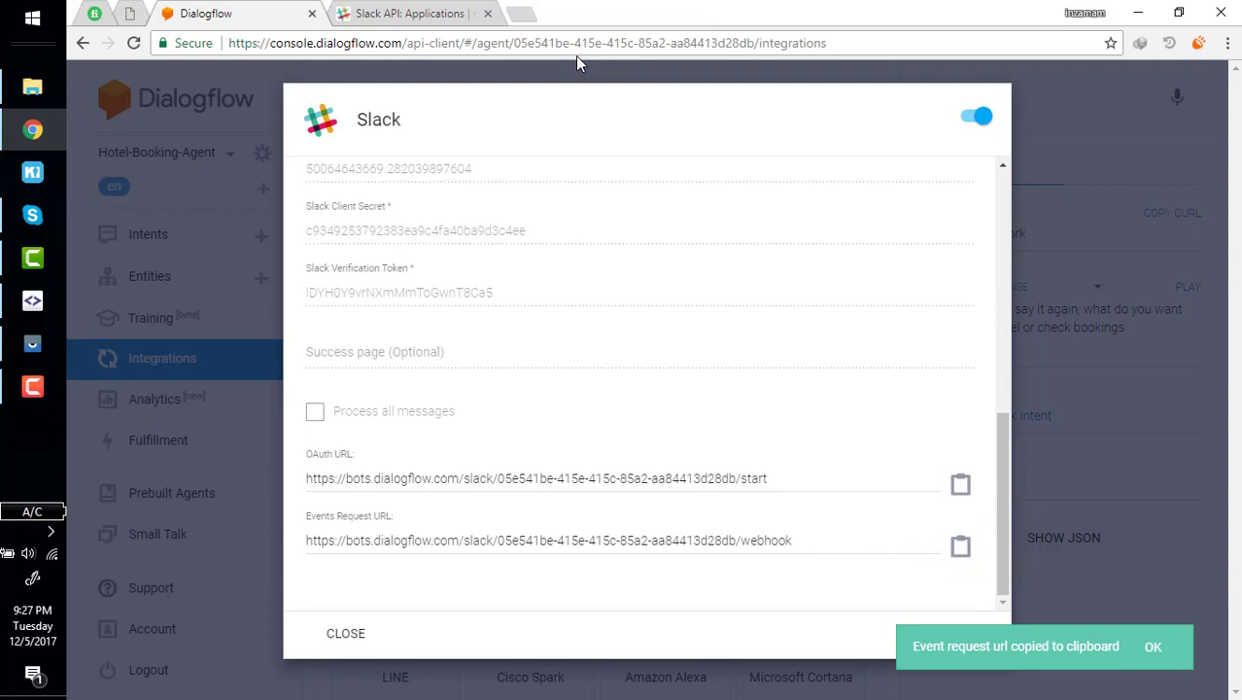
click(410, 11)
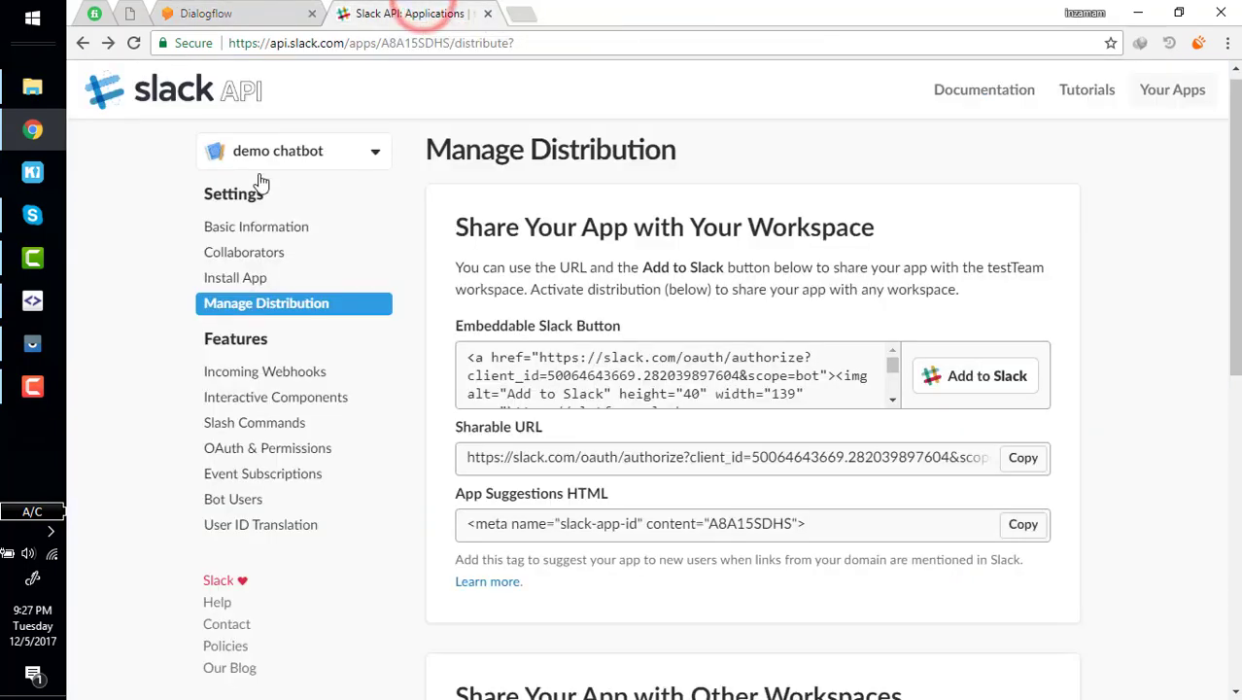
mouse_move(276, 396)
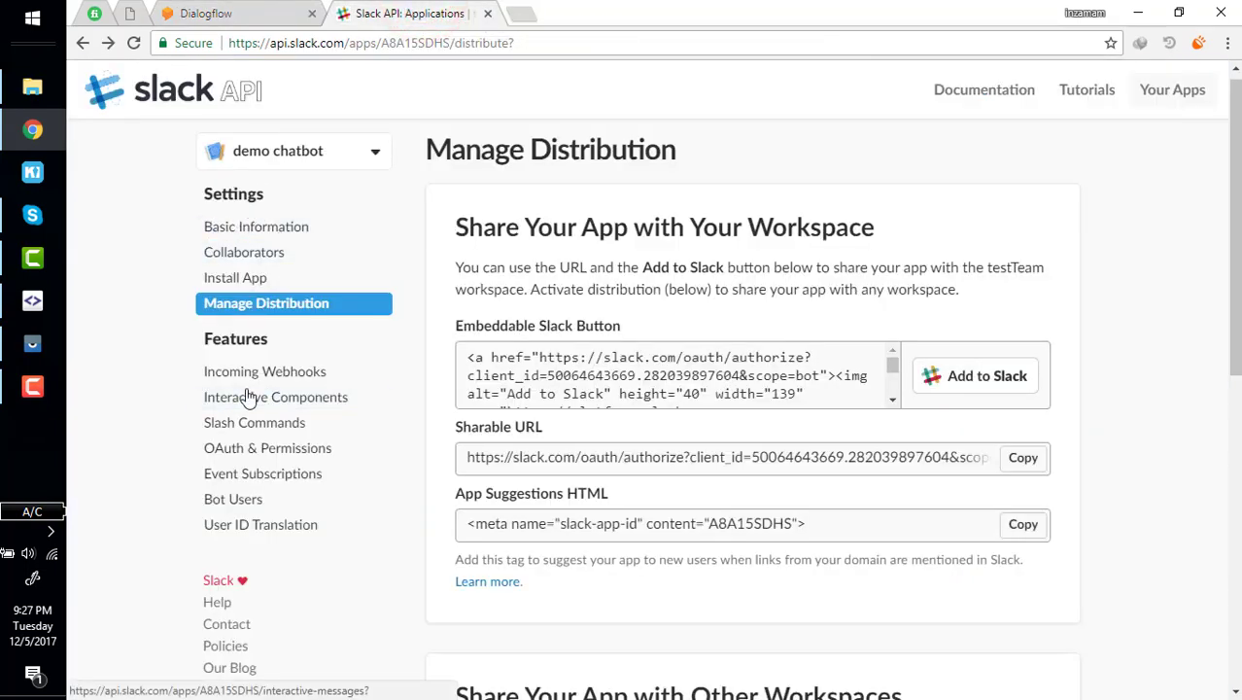
Enable Interactive Components with the Dialogflow Slack webhook URL as Request URL.
click(276, 397)
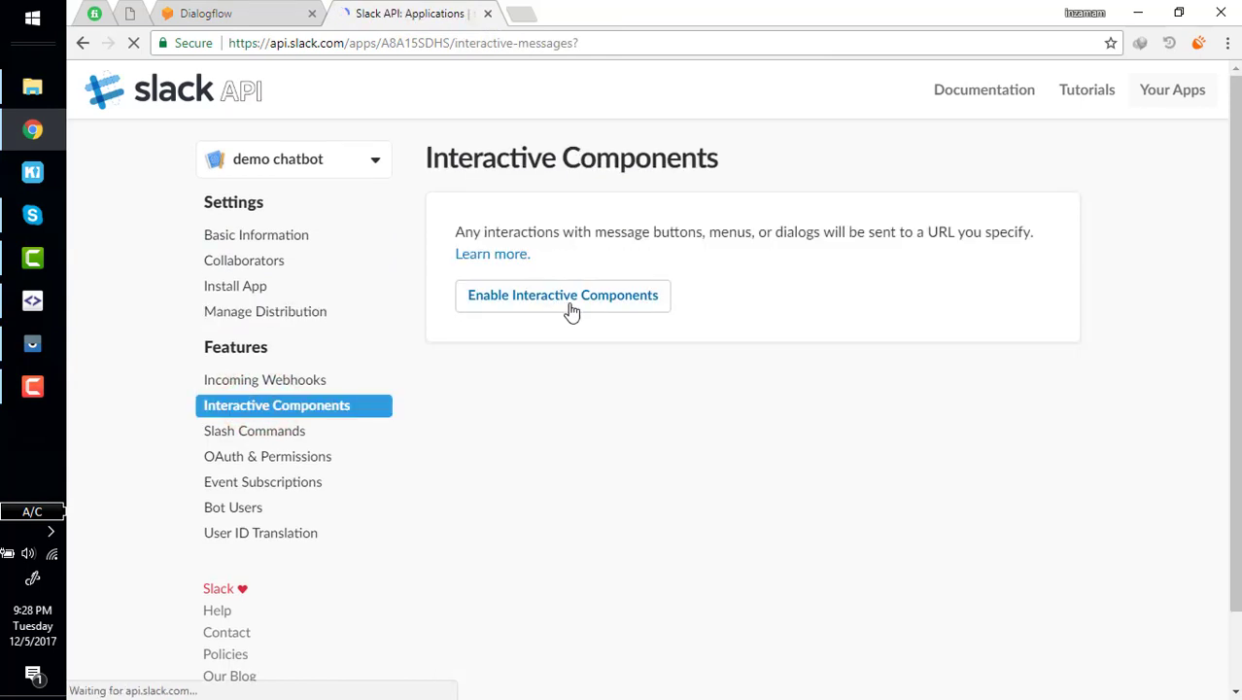
click(562, 296)
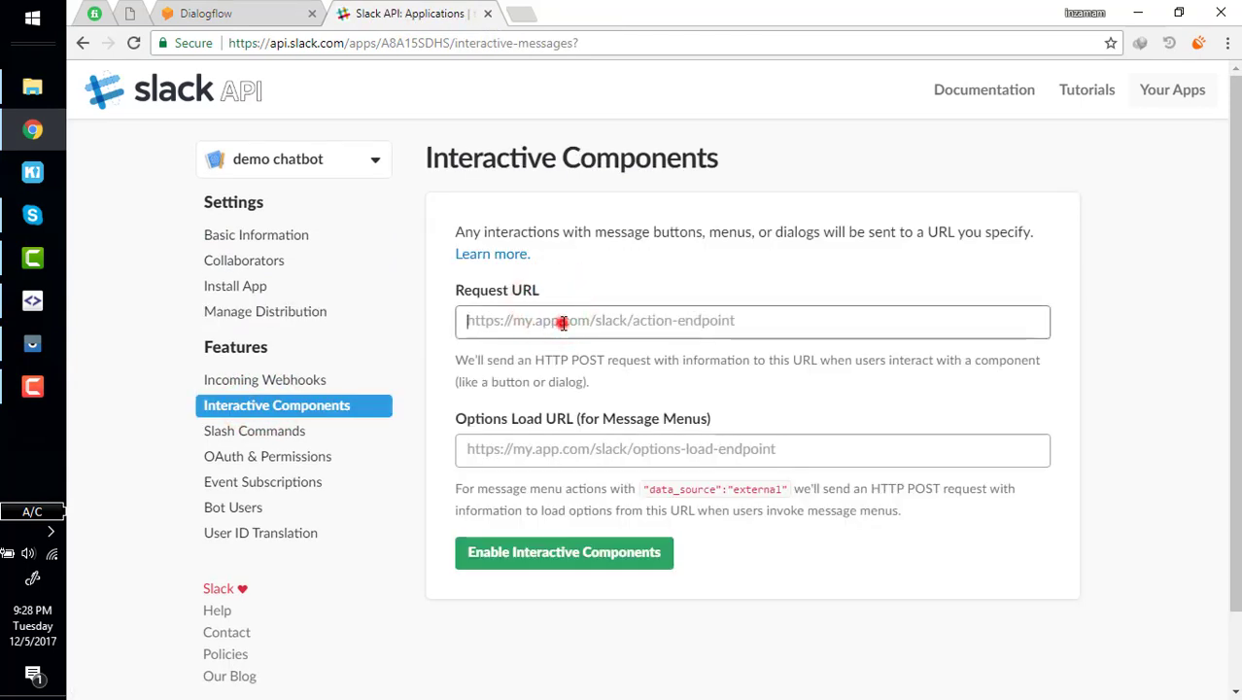
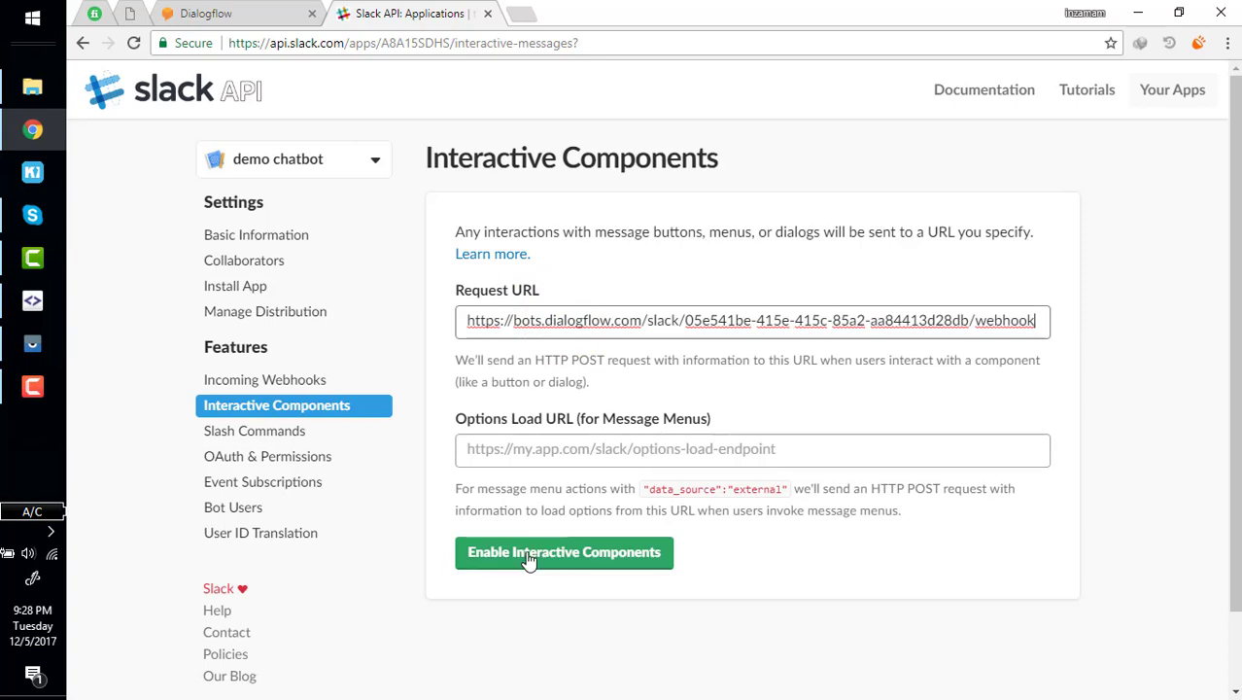
click(564, 552)
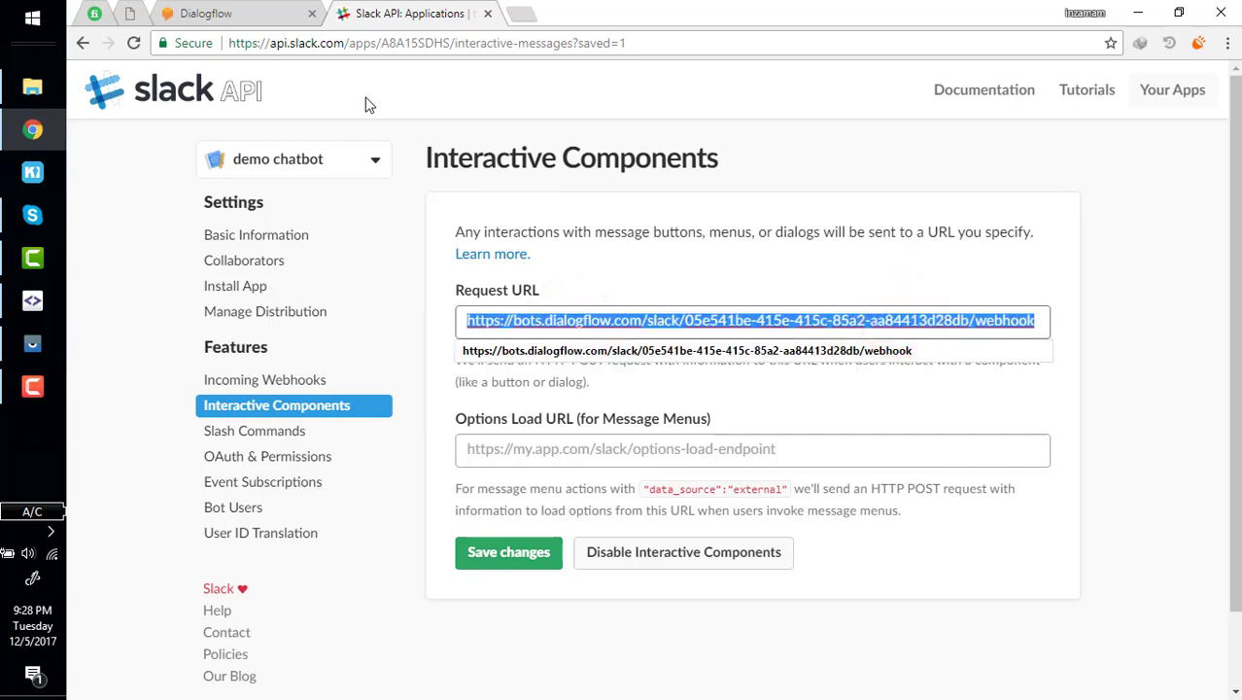
mouse_move(206, 11)
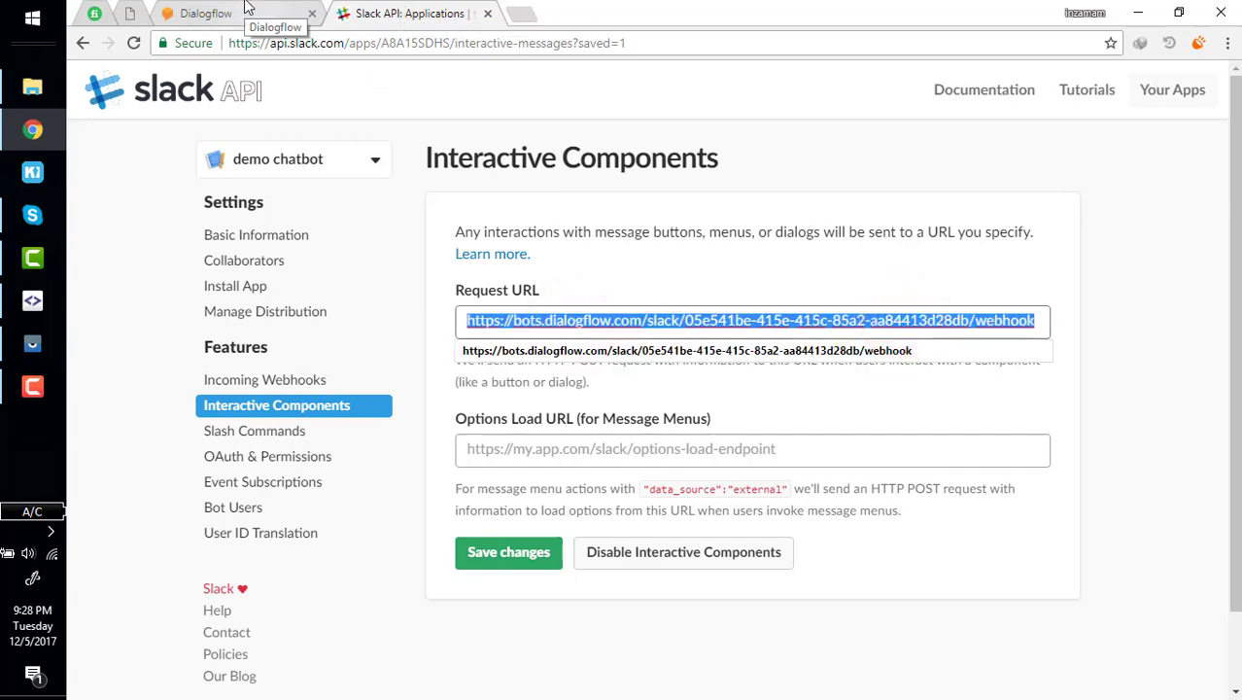
click(204, 11)
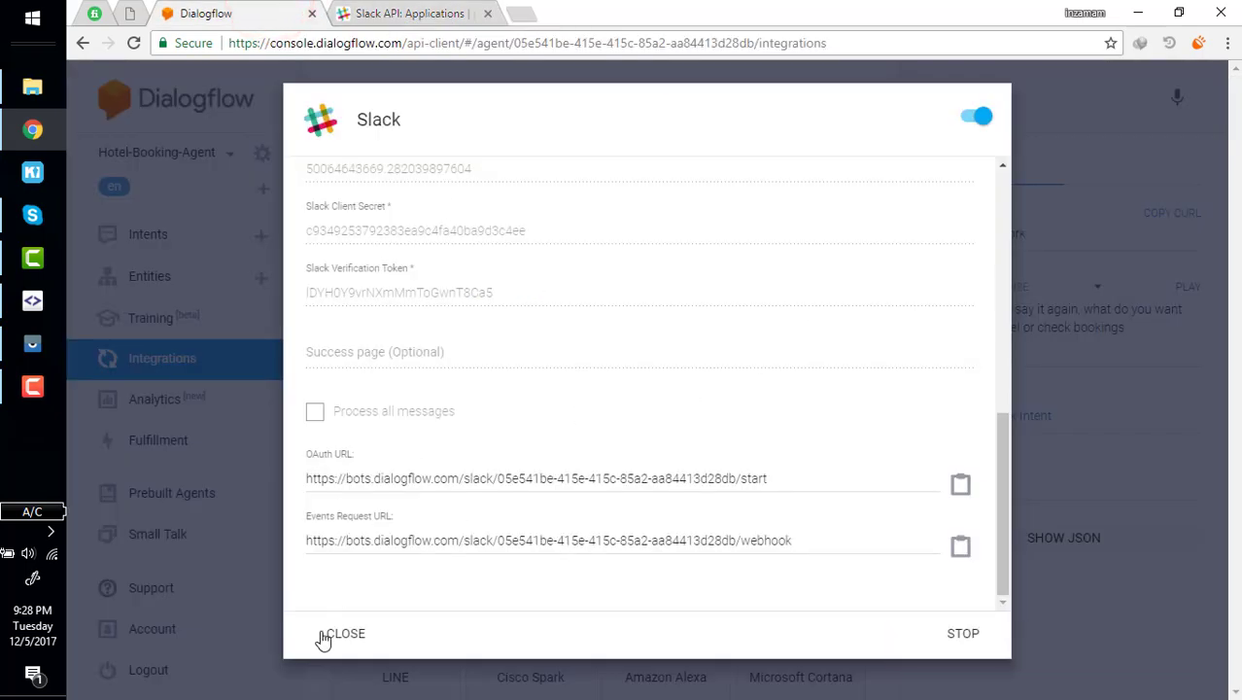
In Default Welcome Intent, add a Slack response tab with a Quick replies block.
click(346, 633)
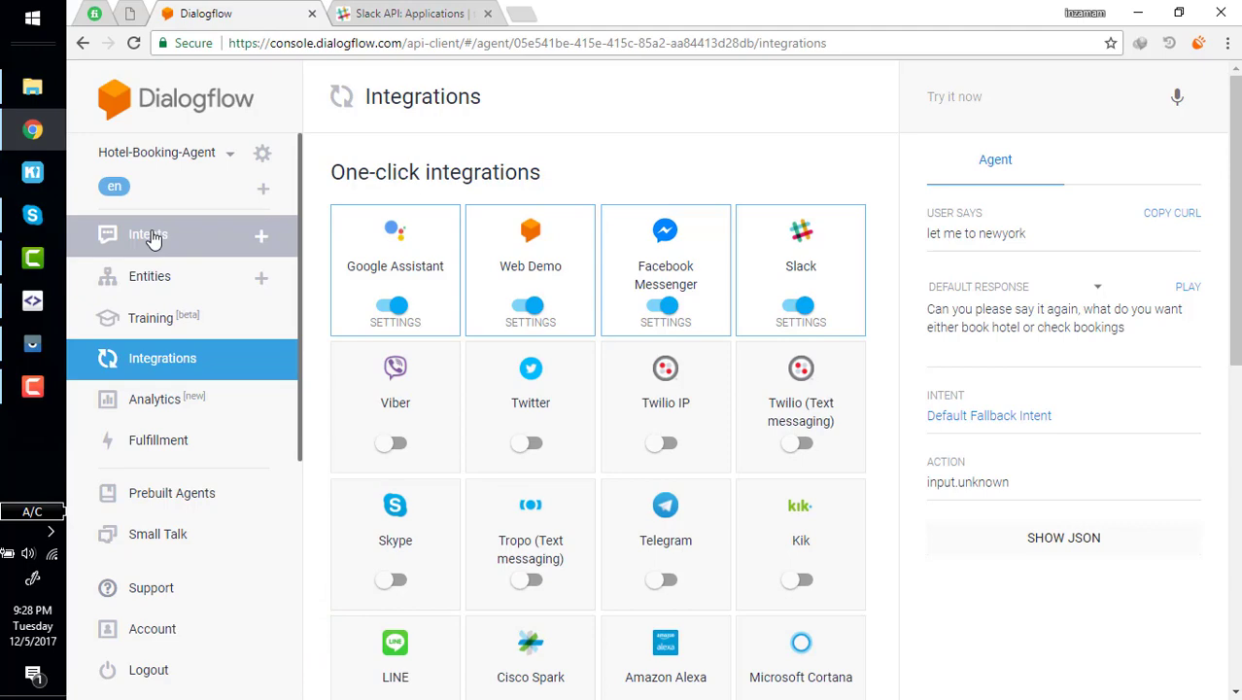
click(148, 233)
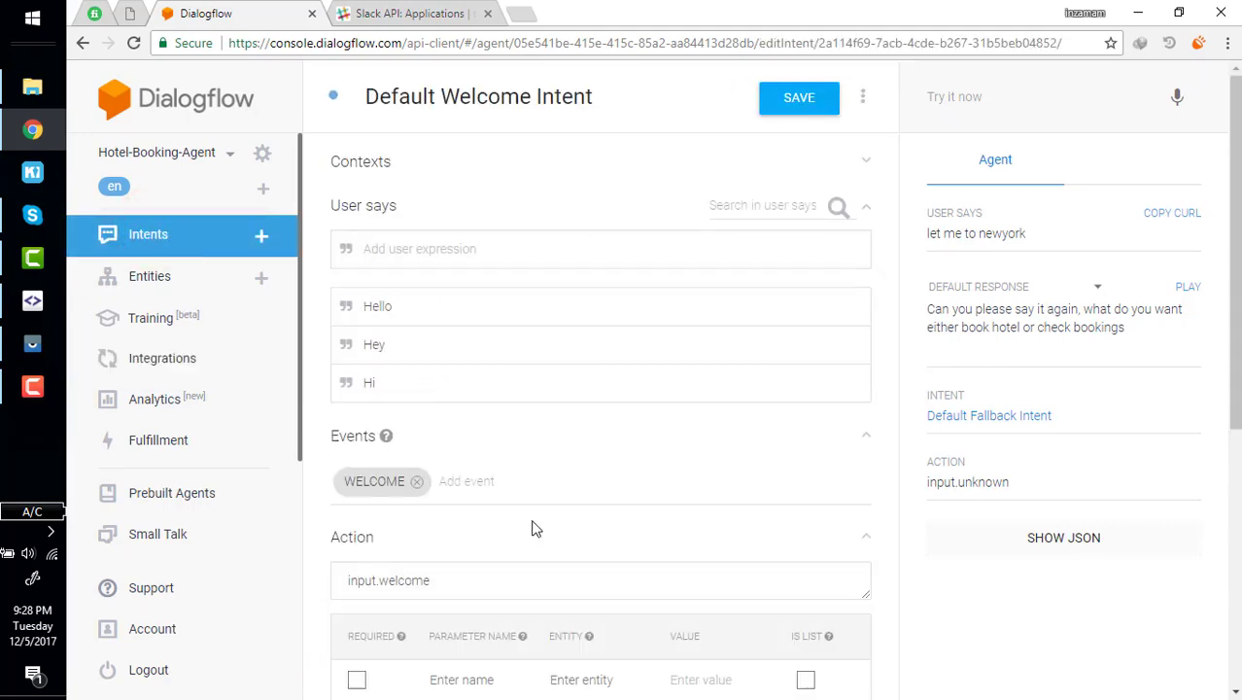
scroll(down, 3)
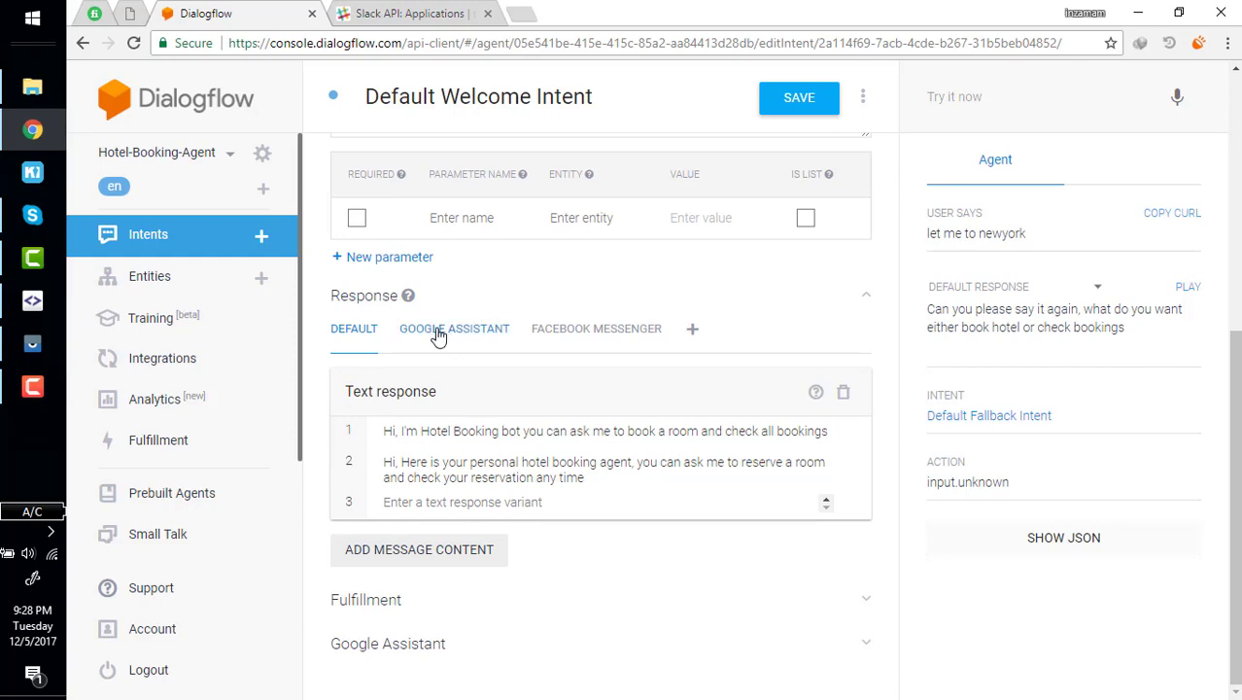
mouse_move(595, 329)
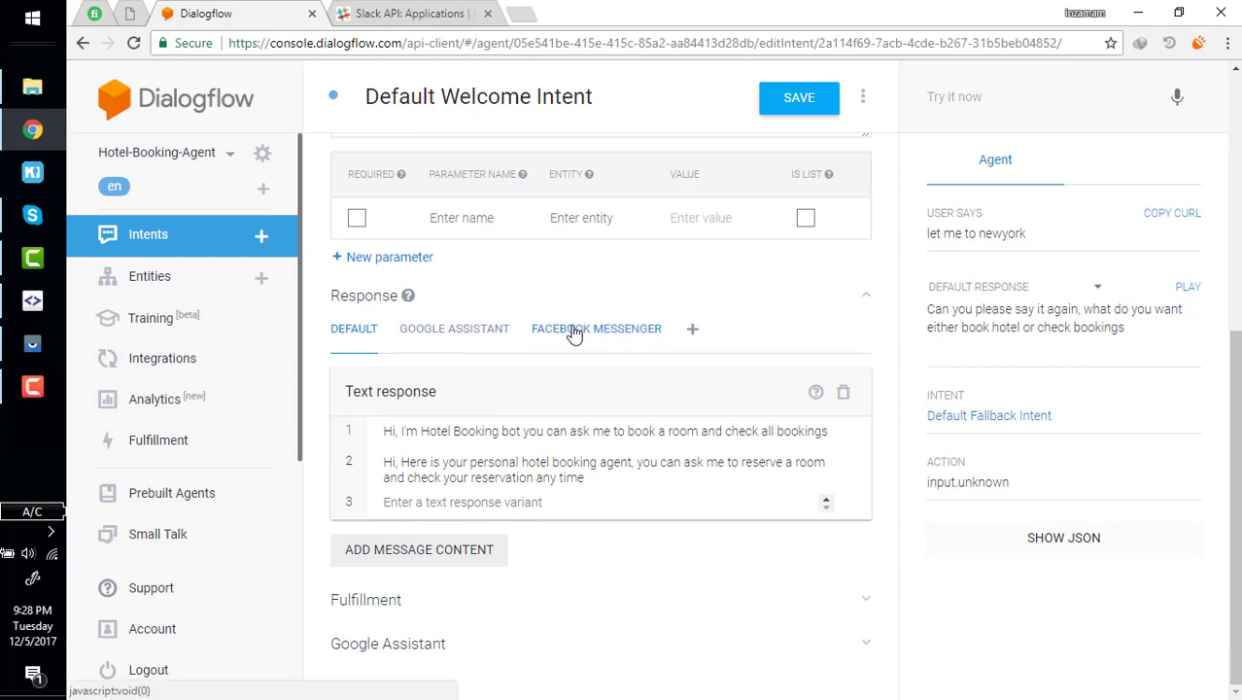
click(595, 329)
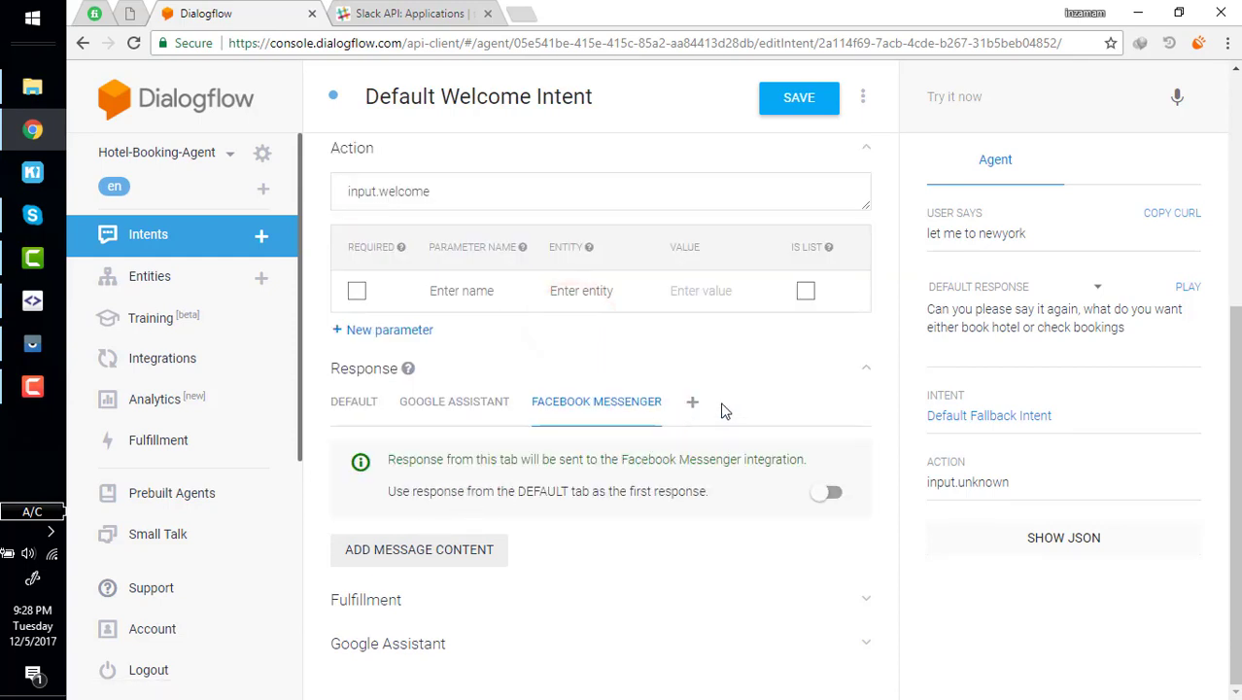
click(693, 400)
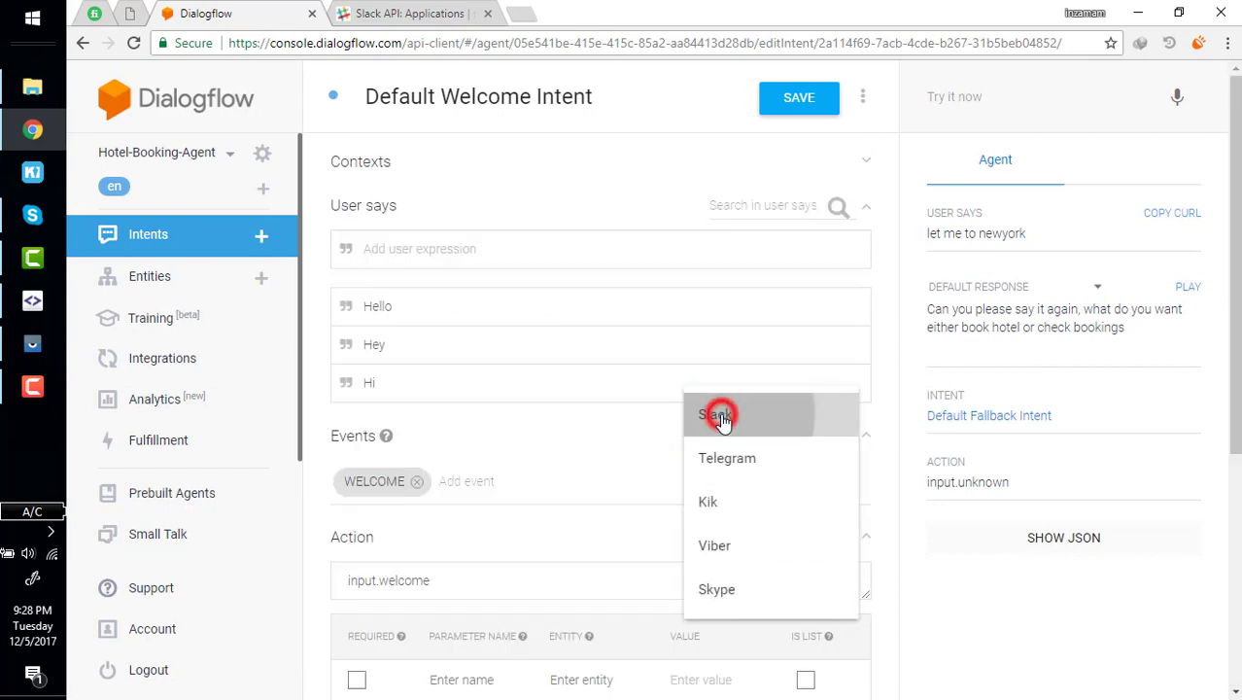
click(716, 416)
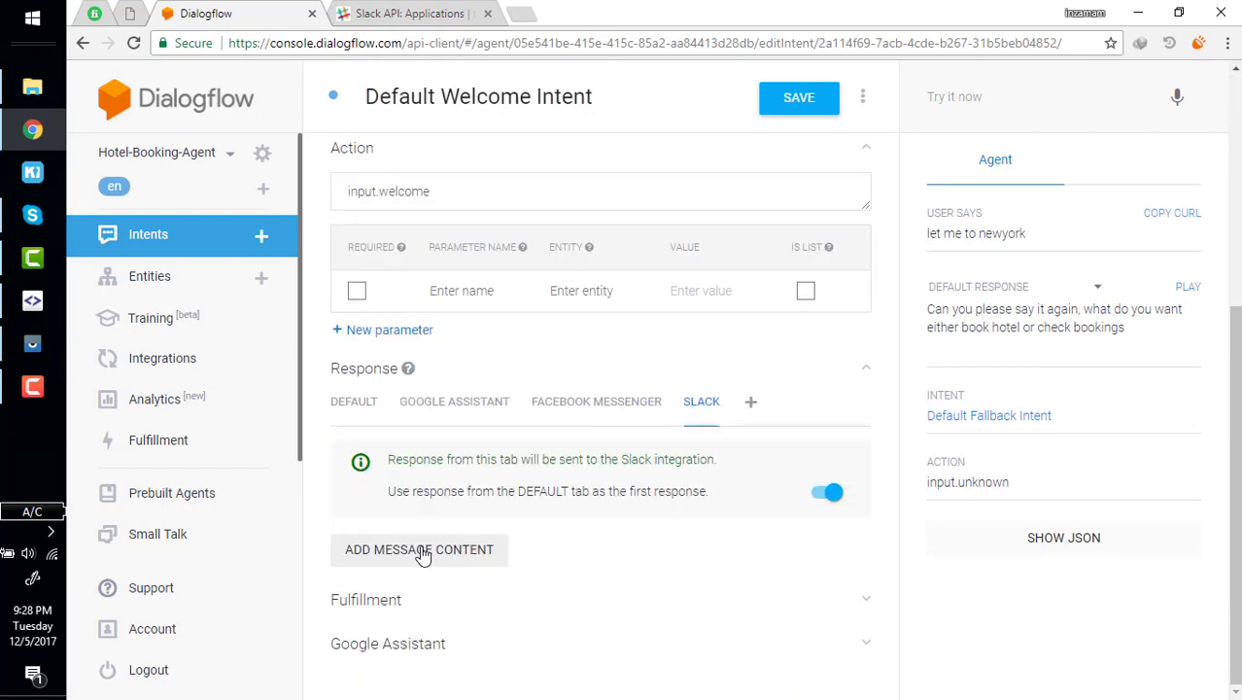
click(420, 548)
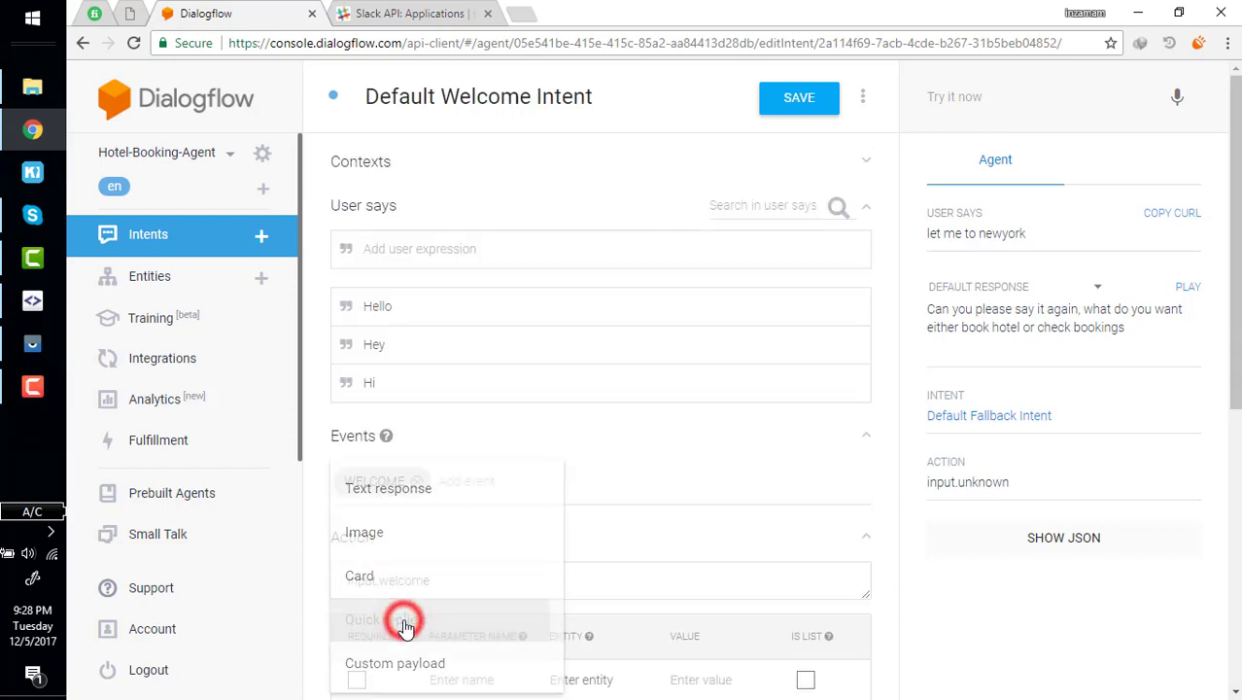
click(404, 620)
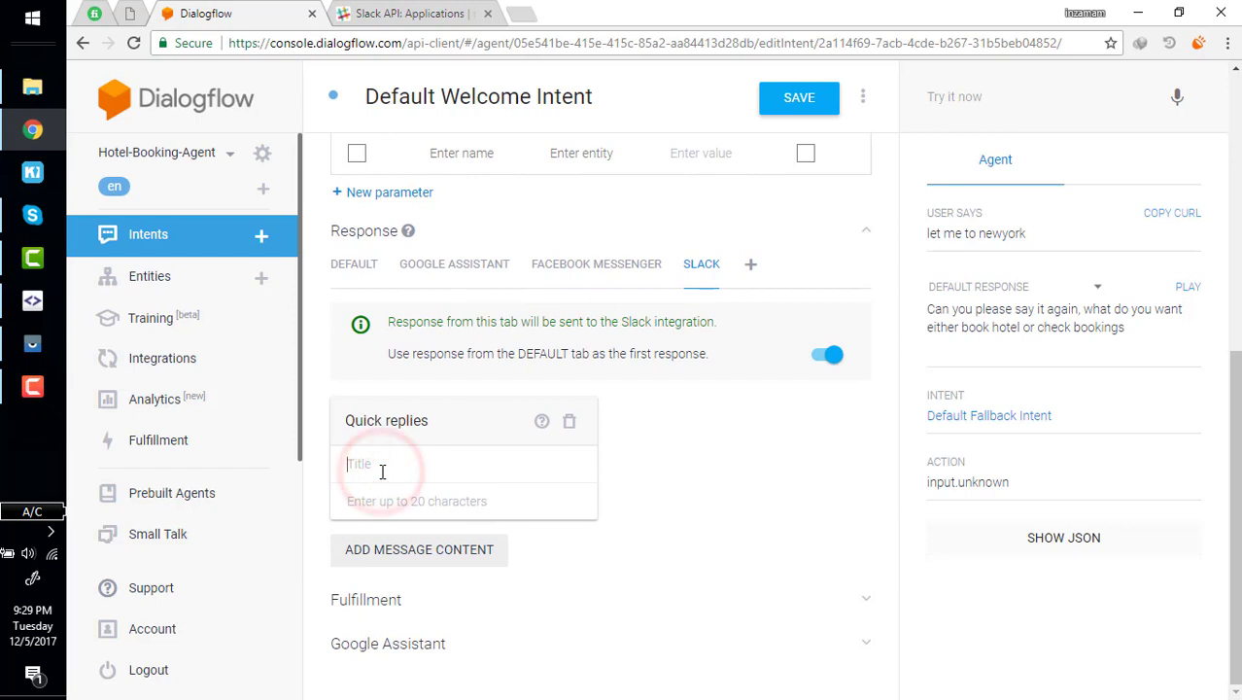
Fill the quick replies with the greeting title and 'book hotel', 'show booking' options.
click(381, 472)
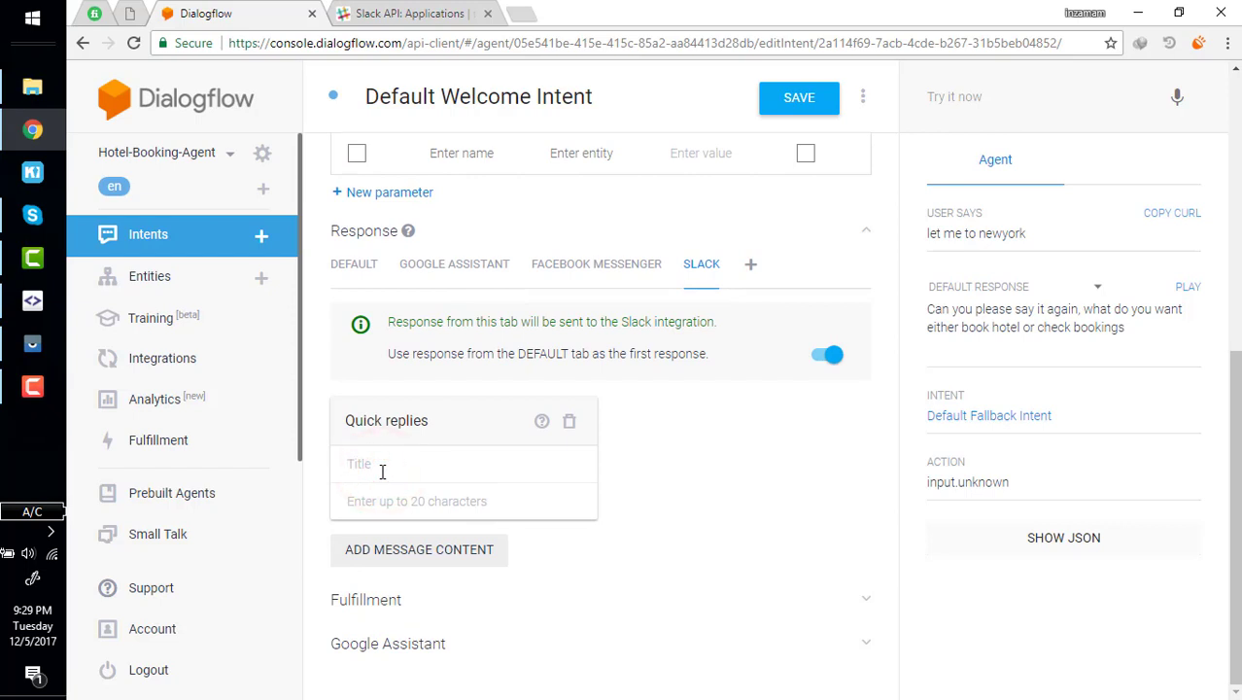
text(options)
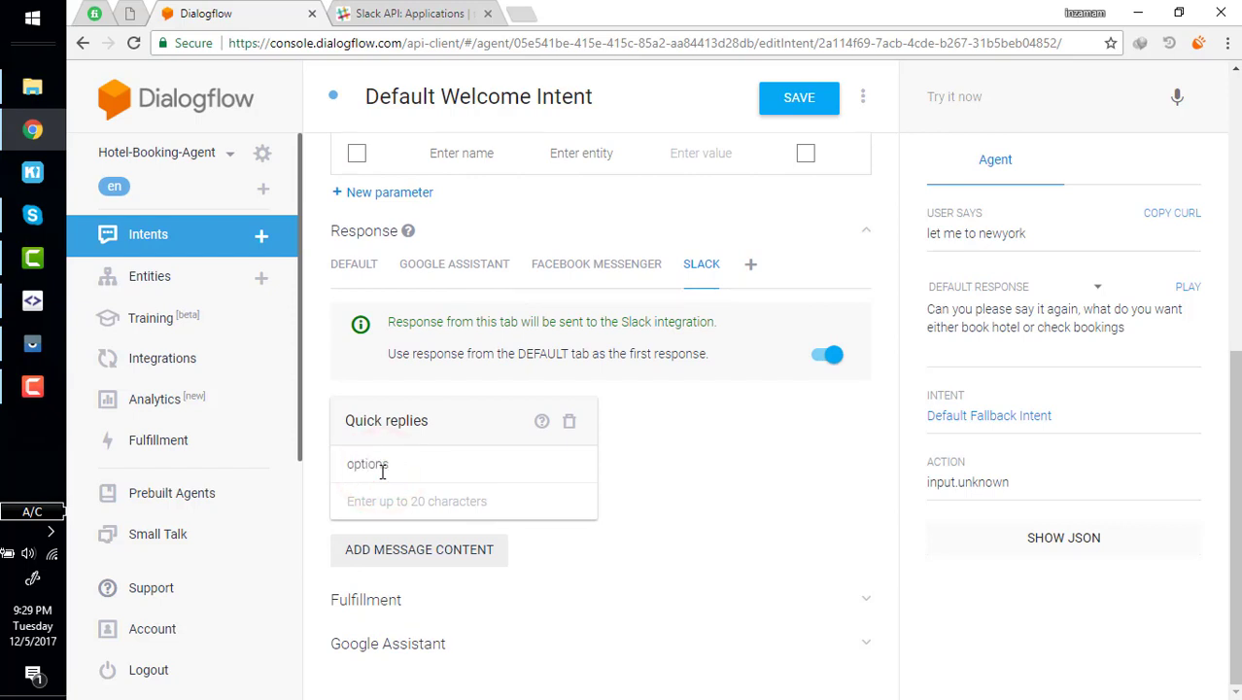
double_click(368, 463)
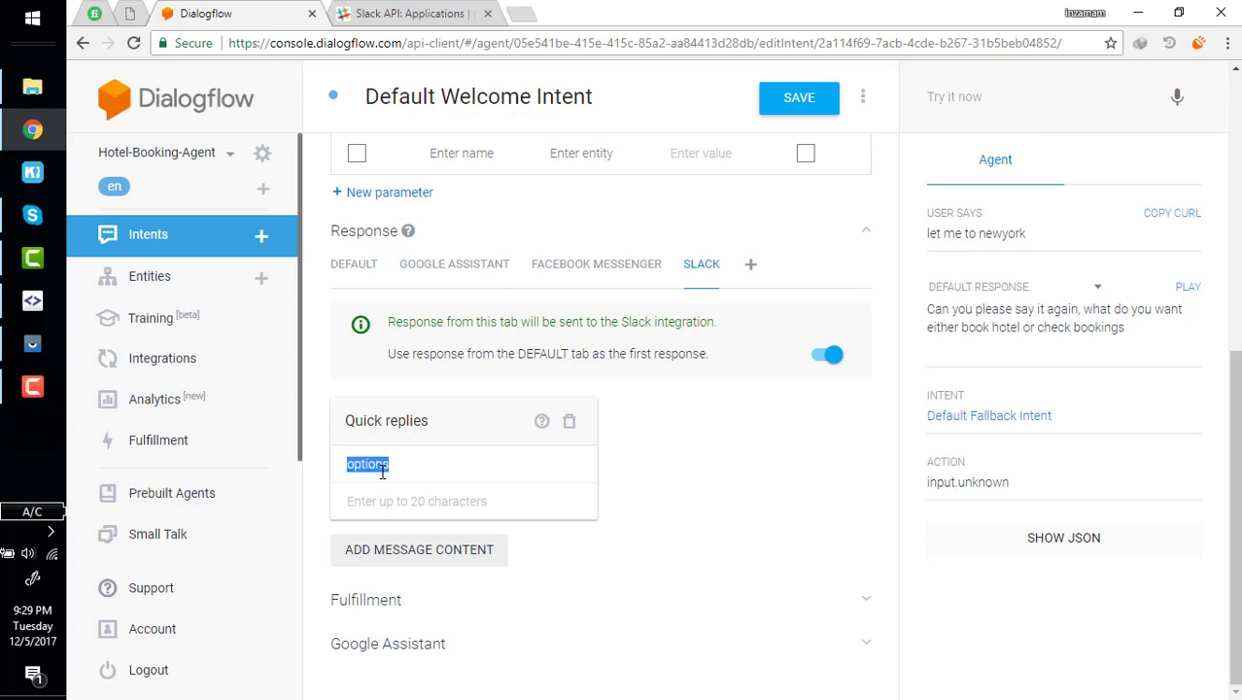
text(are)
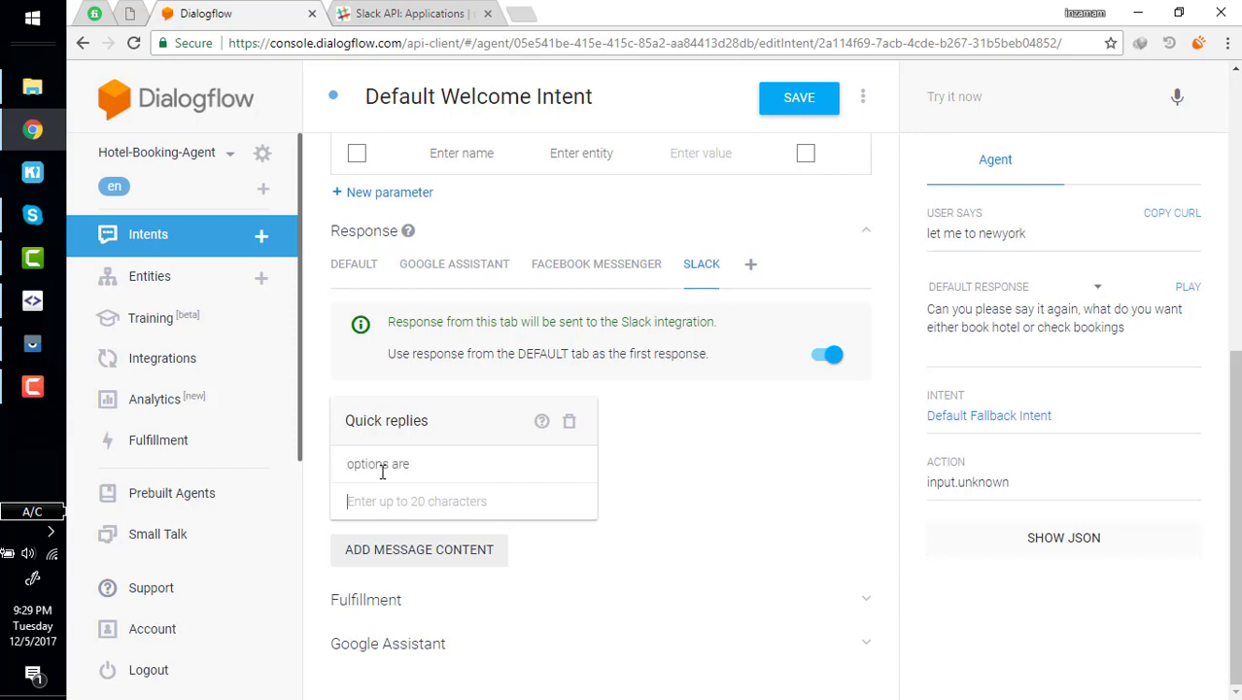
text(book)
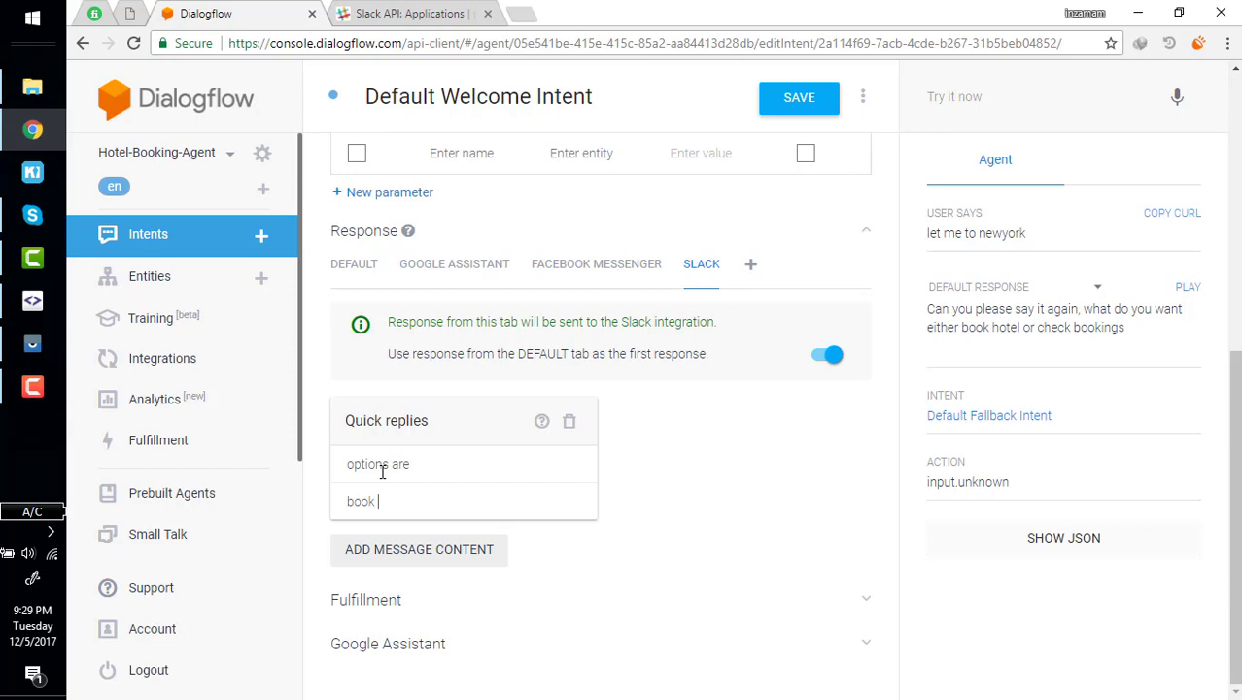
text(hotel)
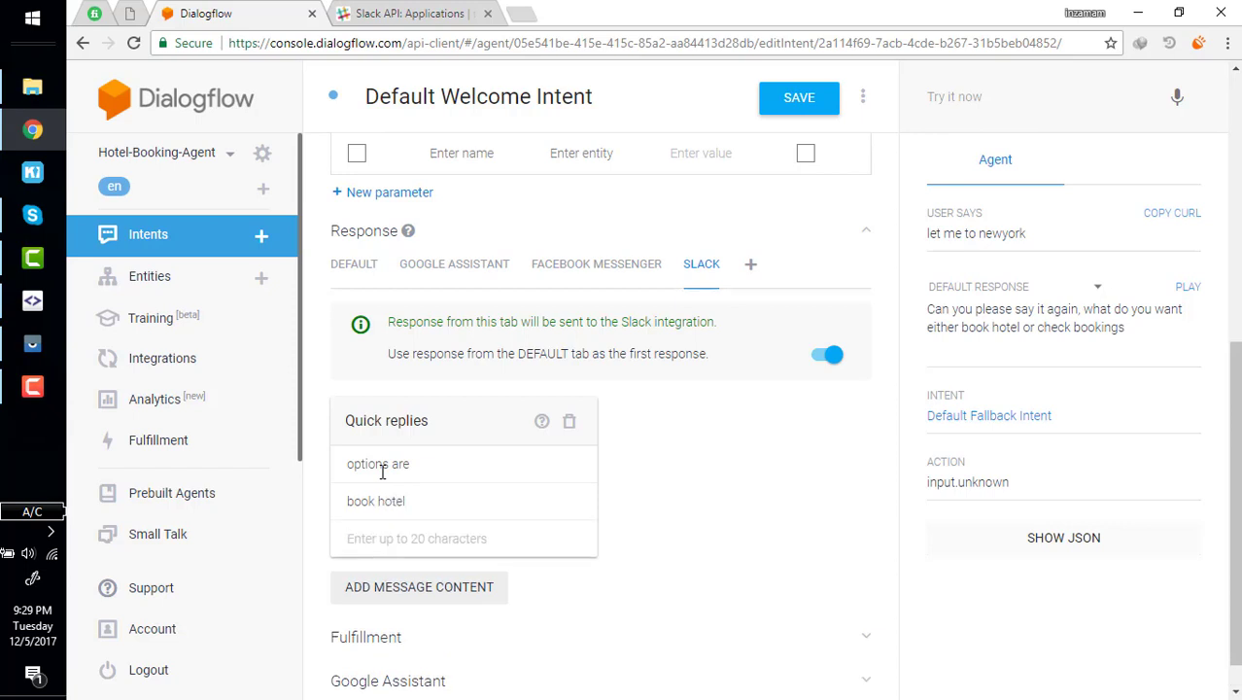
text(show booking)
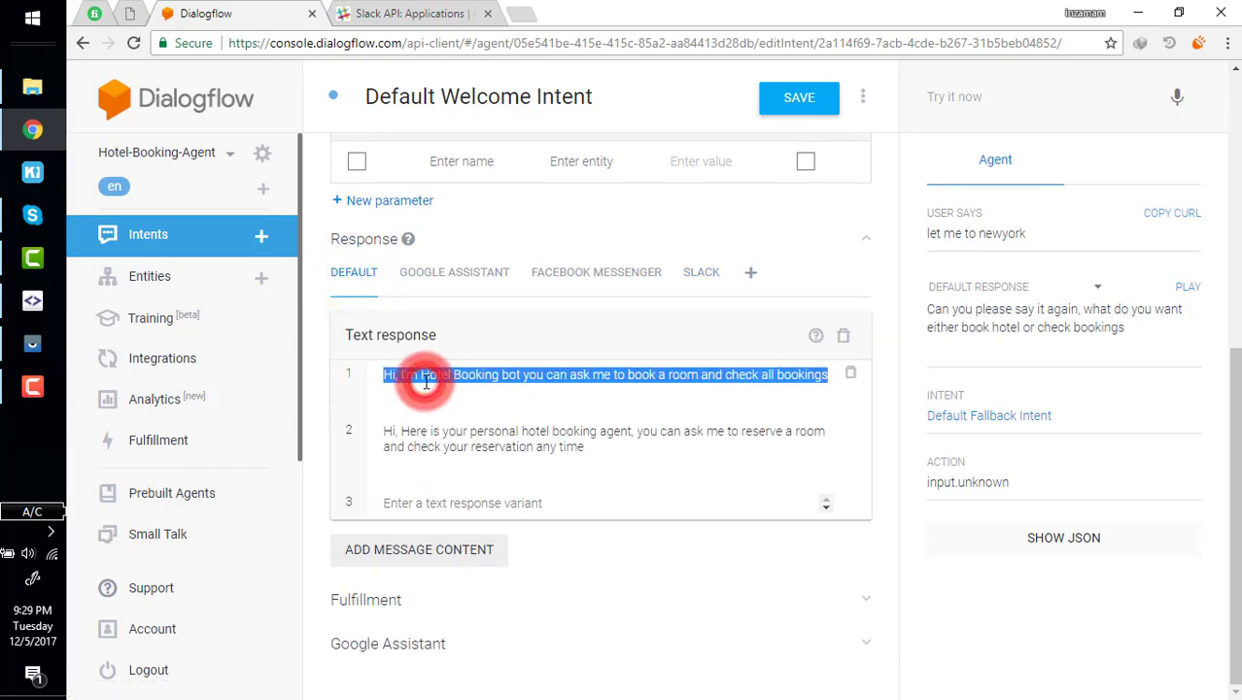
Turn off sending the default response first in Slack and save the intent.
click(702, 264)
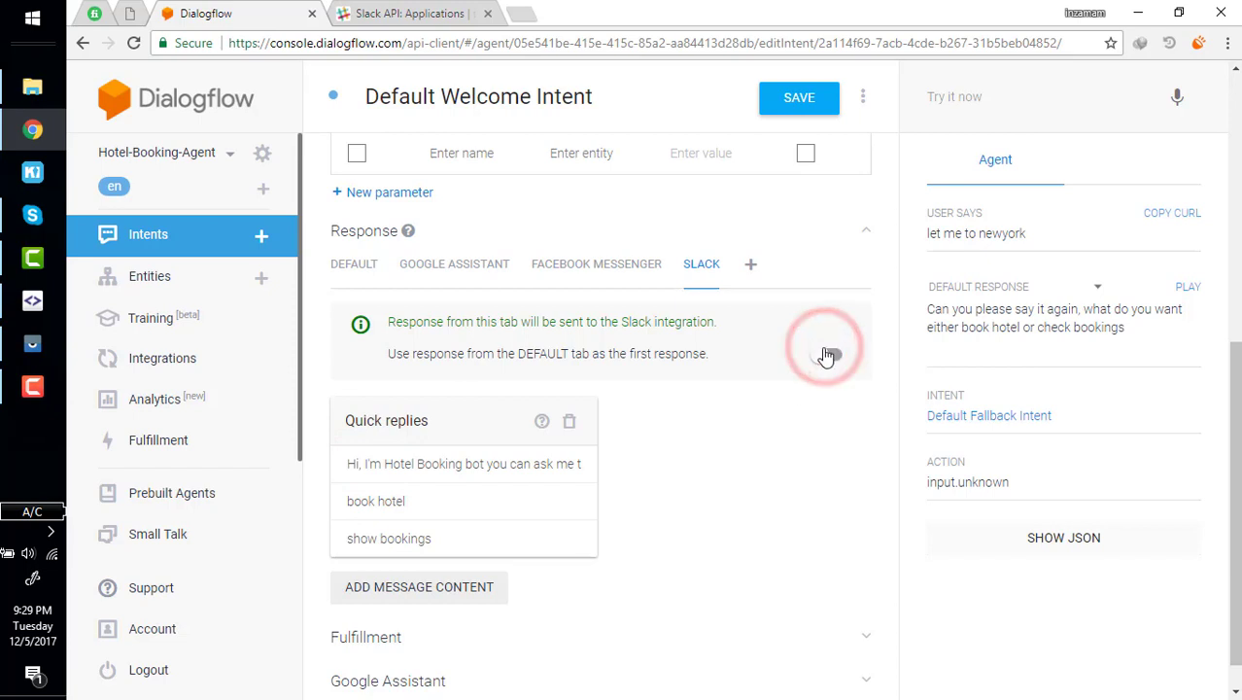
click(826, 354)
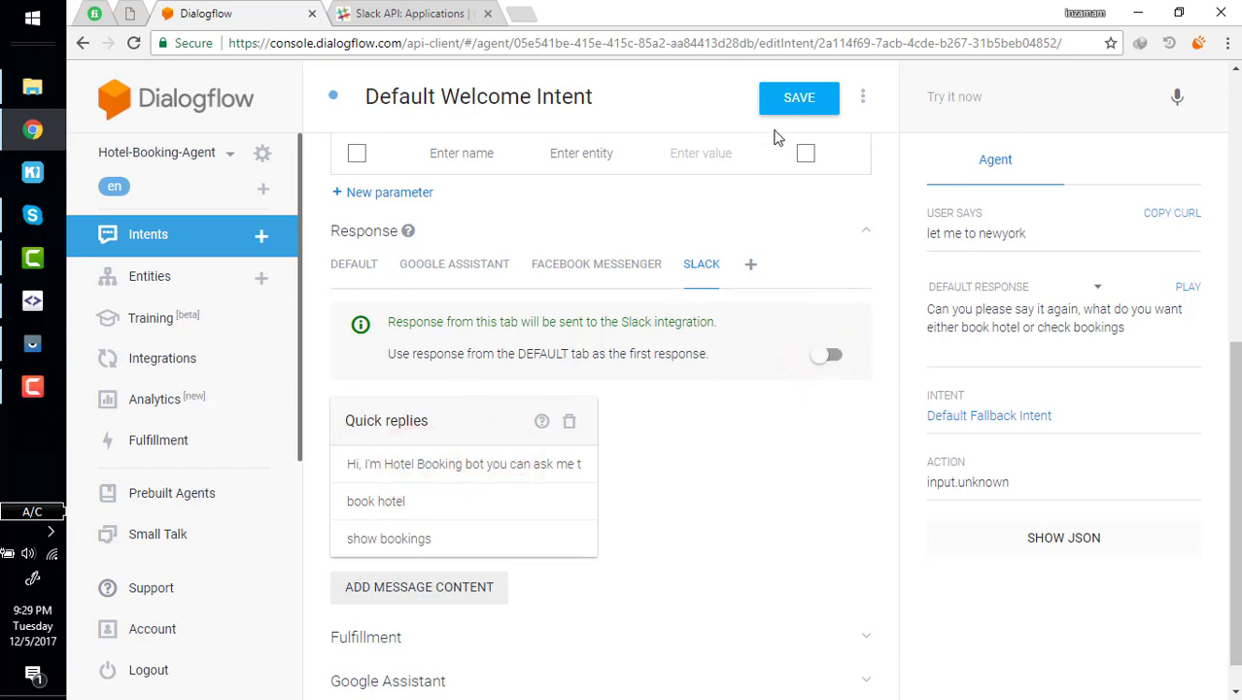
click(797, 97)
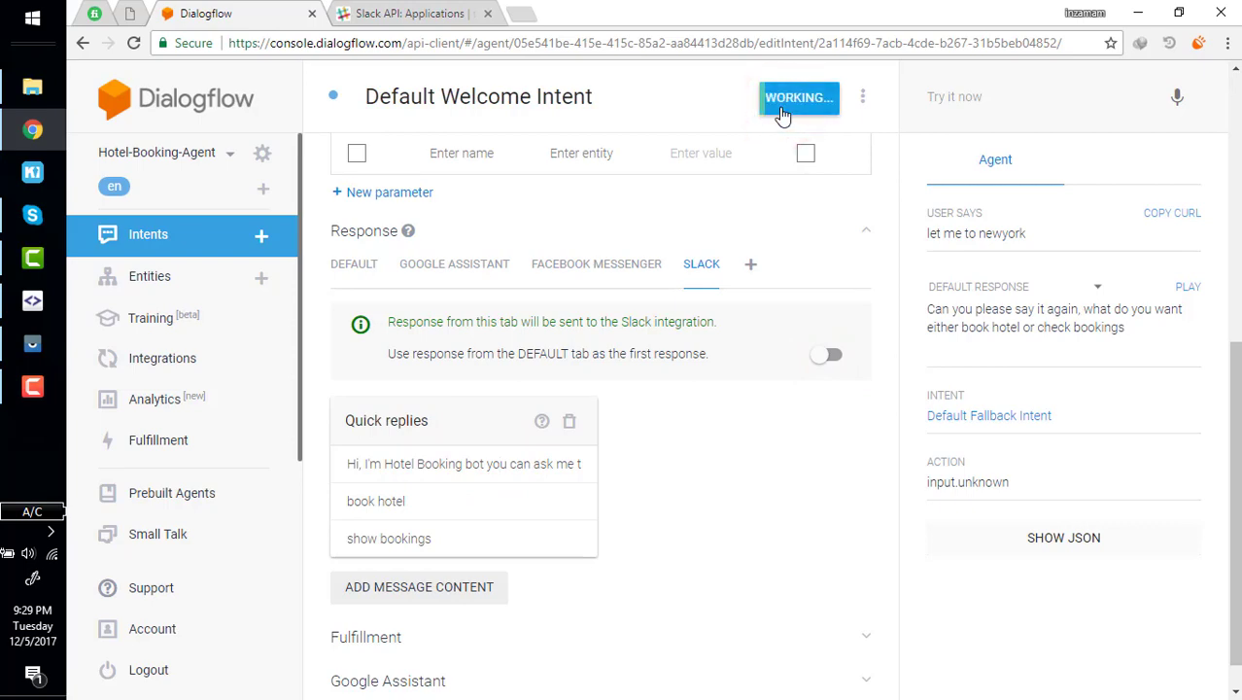
click(799, 97)
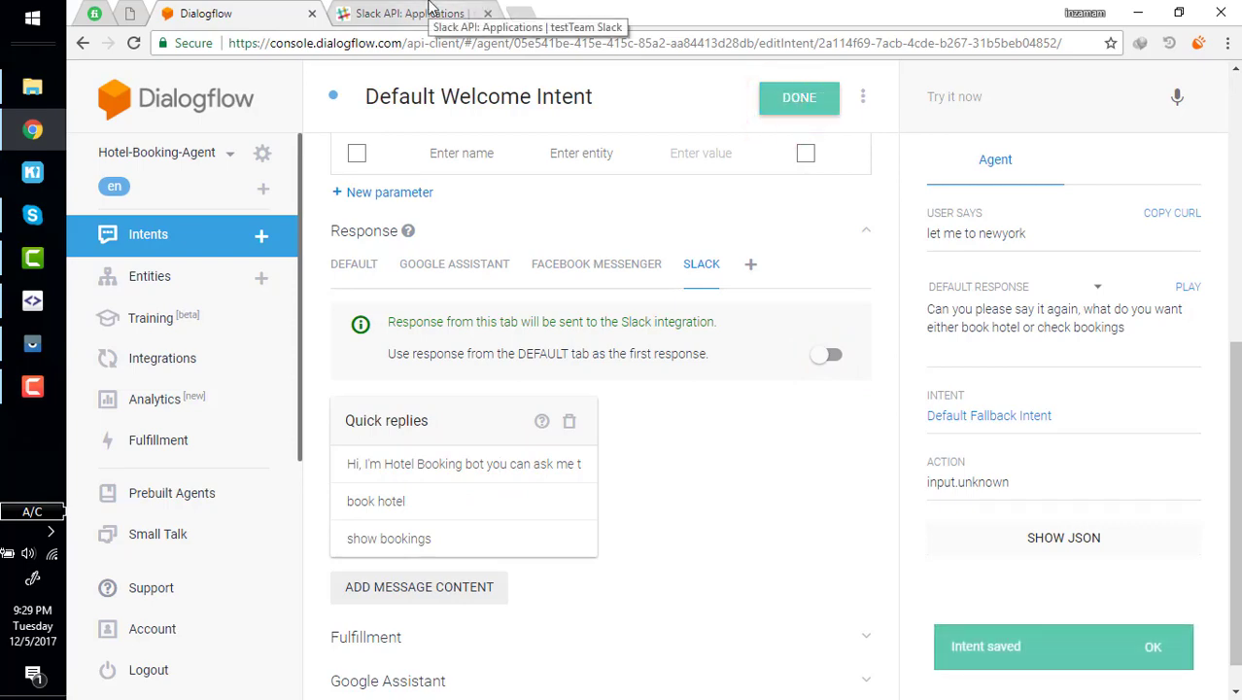
click(408, 12)
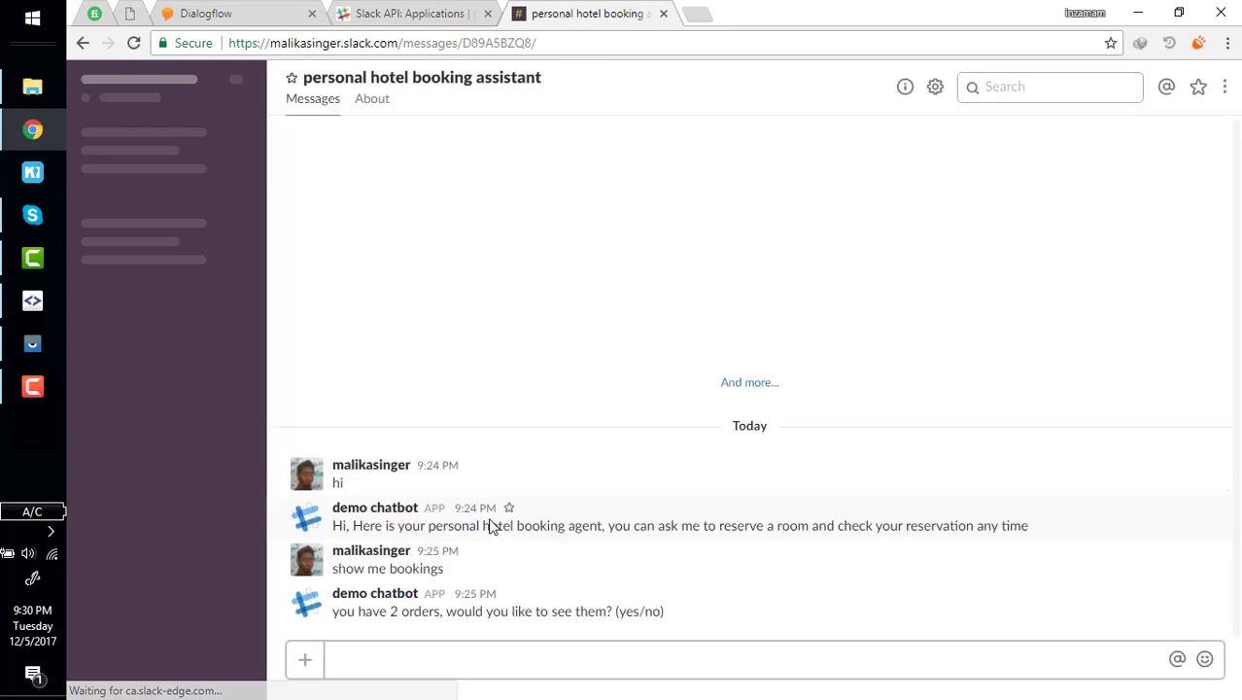
mouse_move(272, 638)
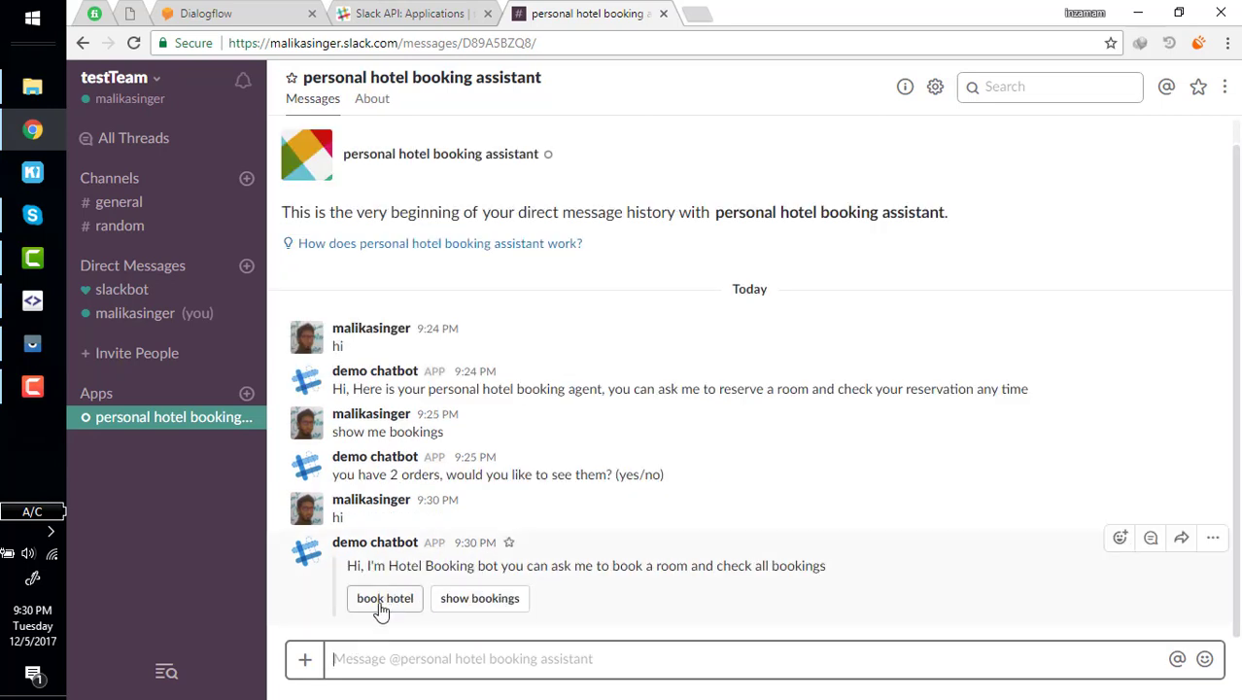
mouse_move(385, 598)
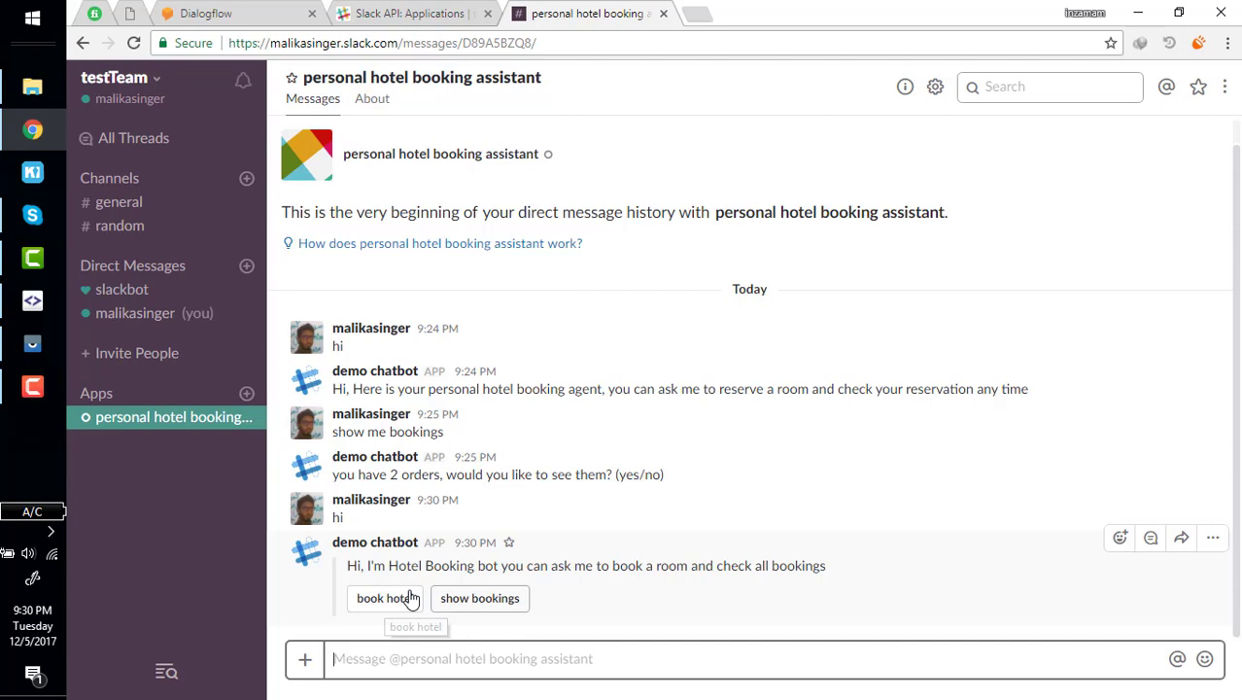
mouse_move(365, 494)
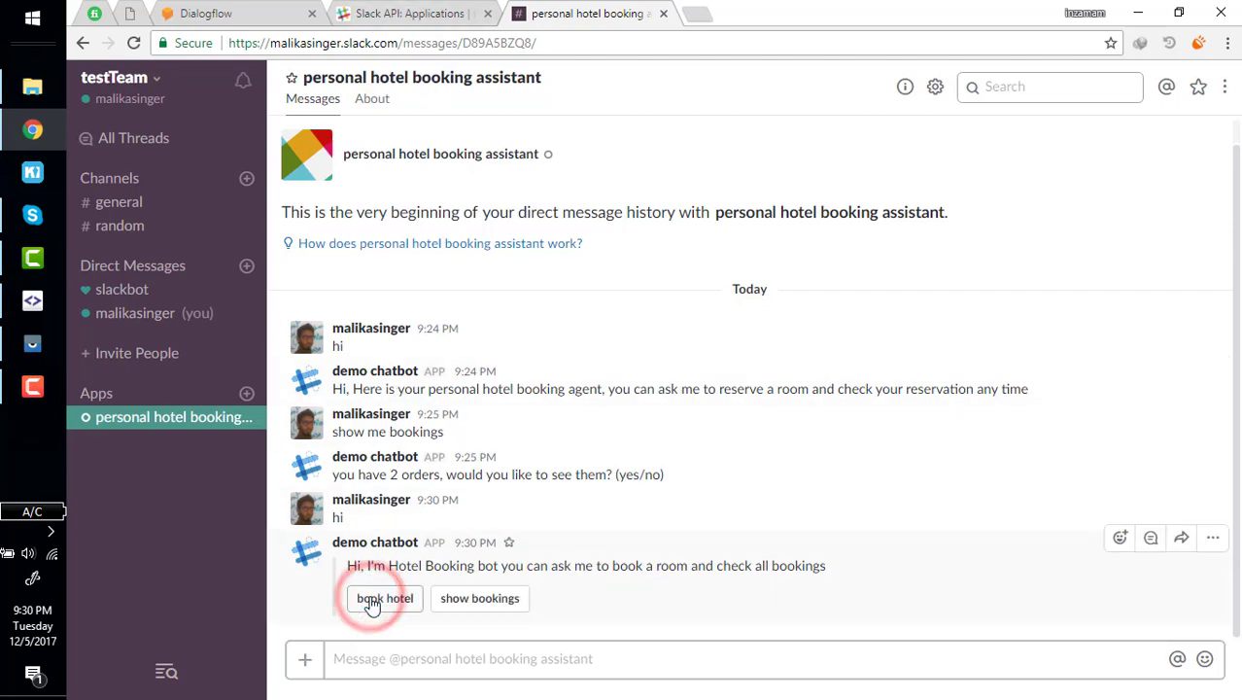
Book a hotel via the quick reply: john, 3 persons, email abc@xyz, 'i want vip room'.
click(385, 599)
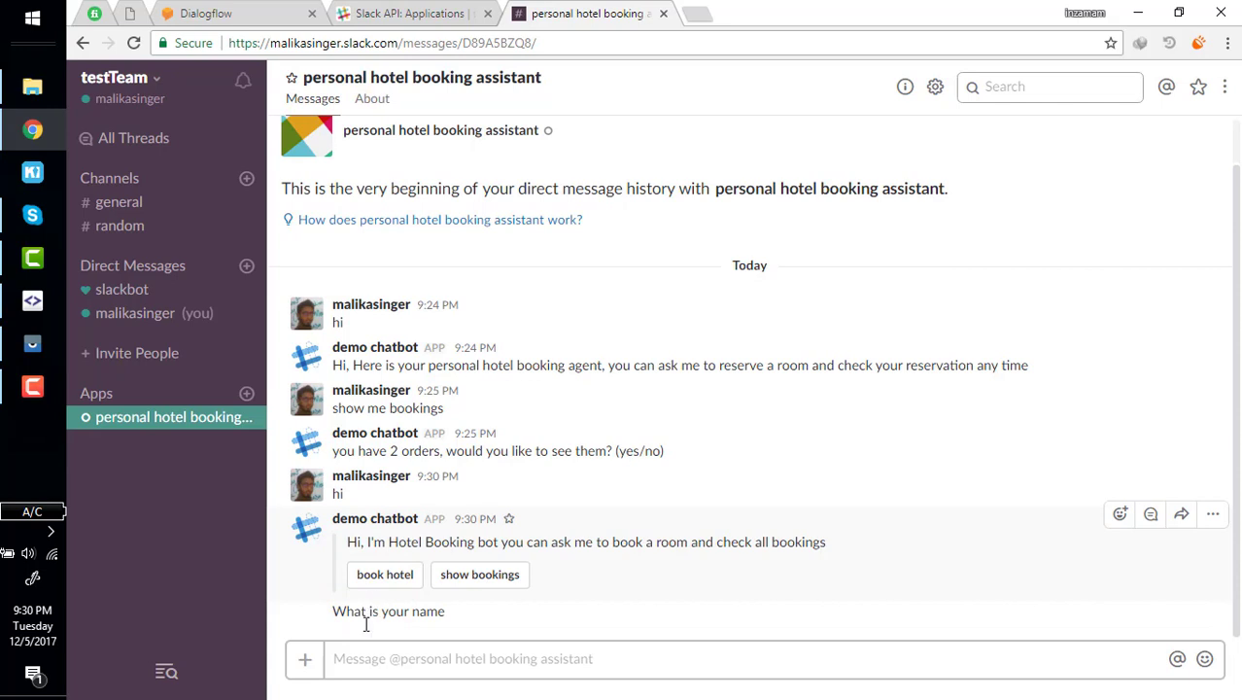
text(john)
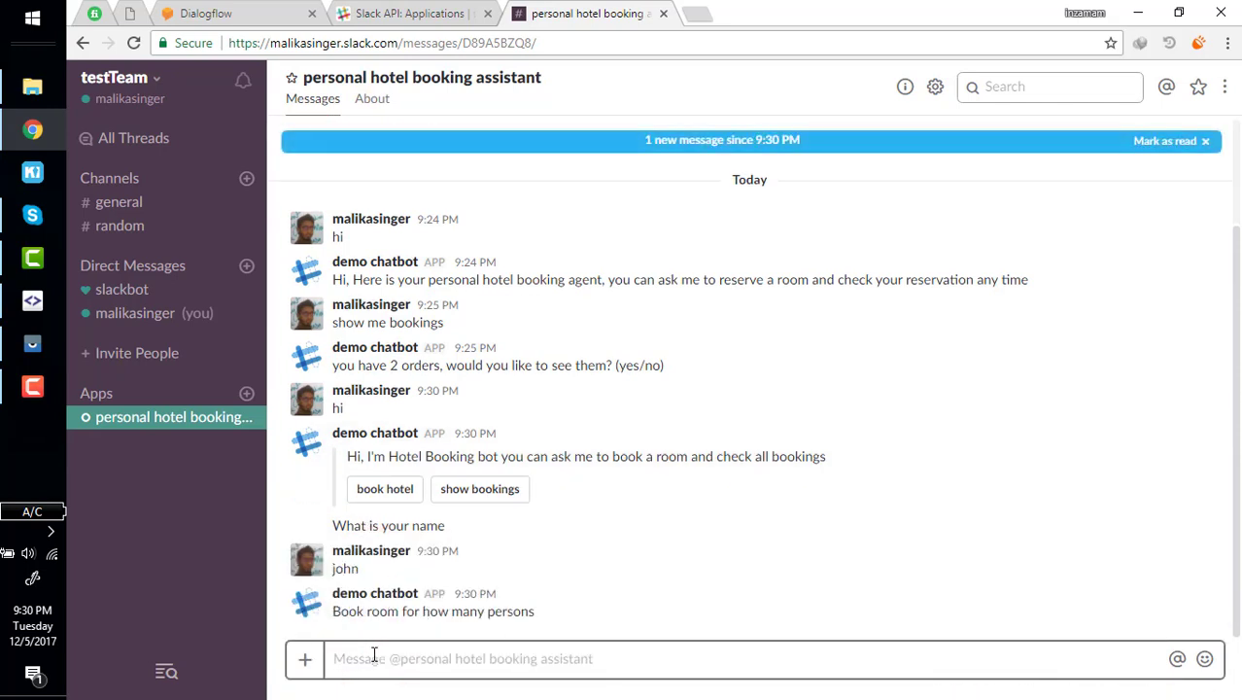
text(3 pers)
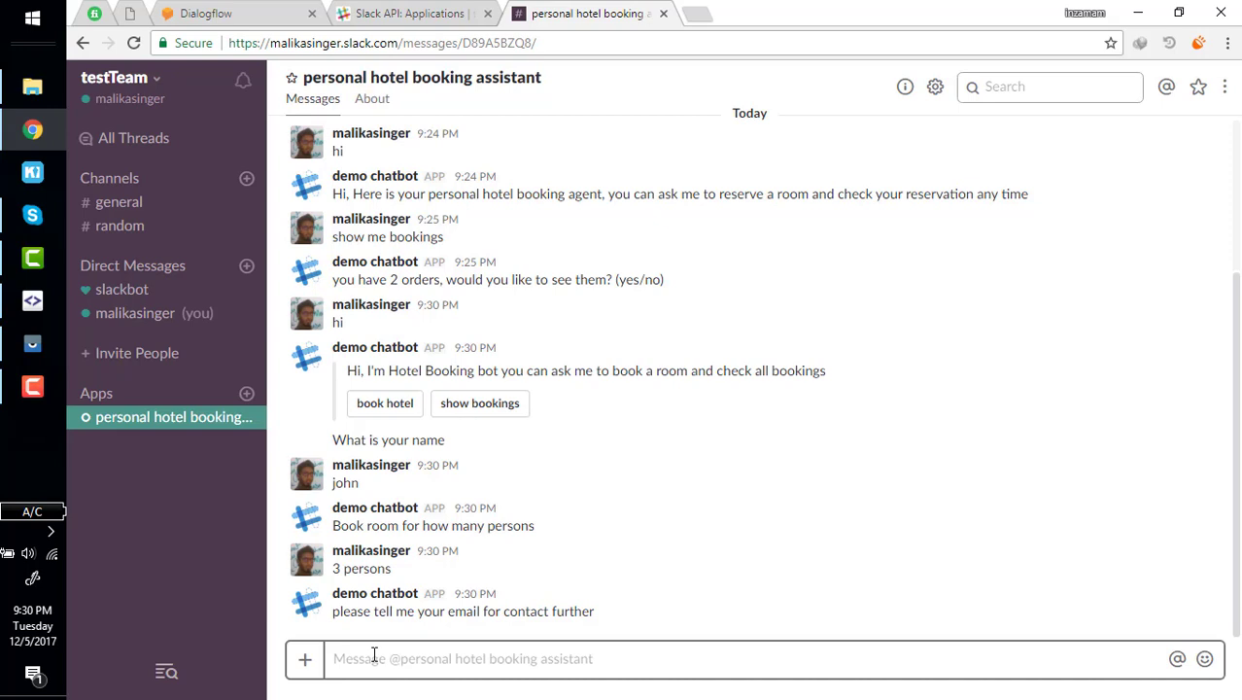
text(abc@)
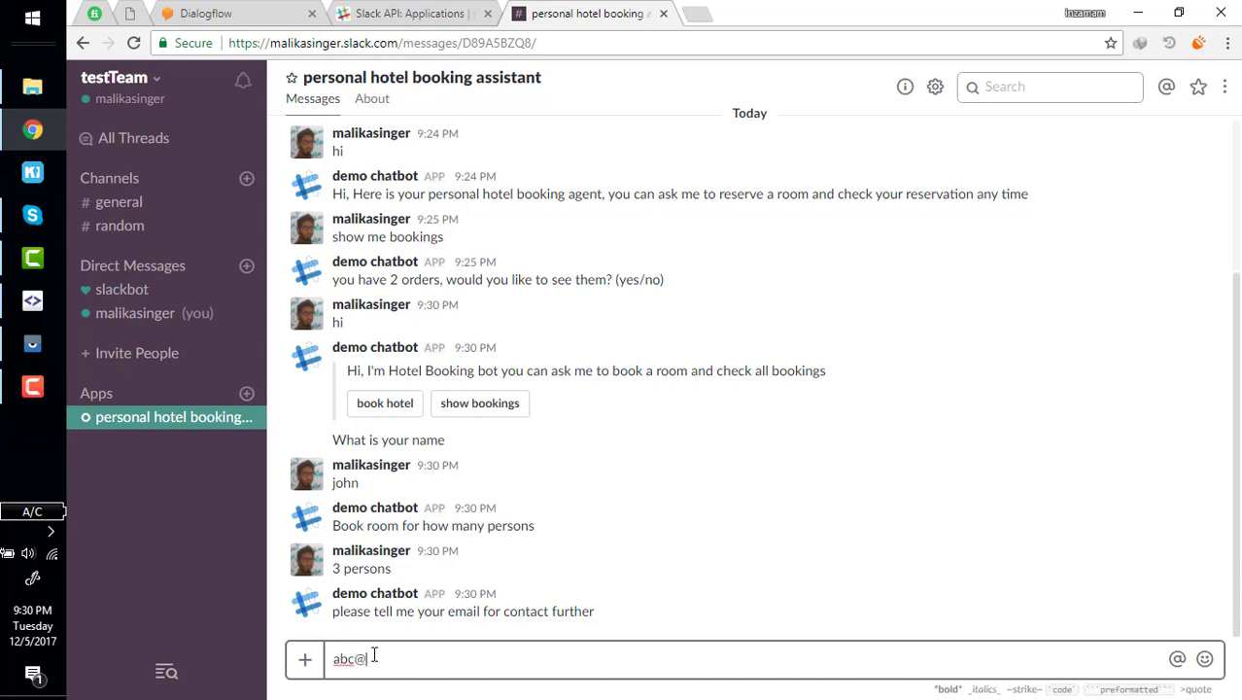
text(xyz)
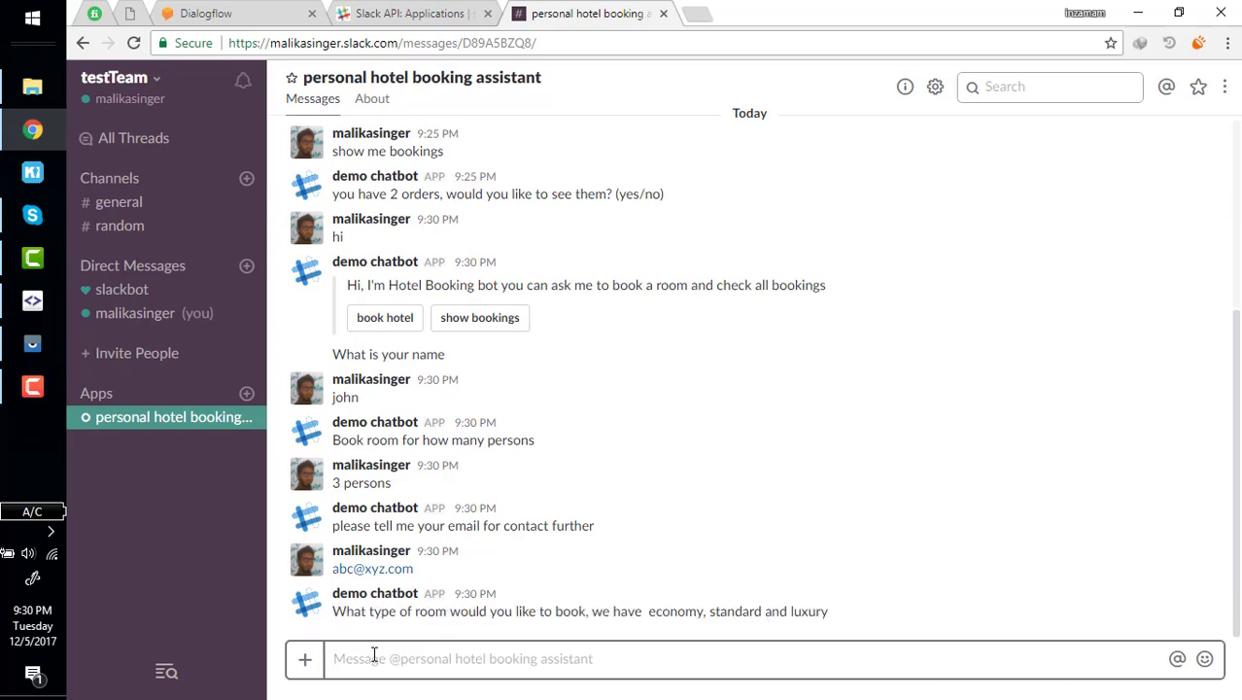
text(i wa)
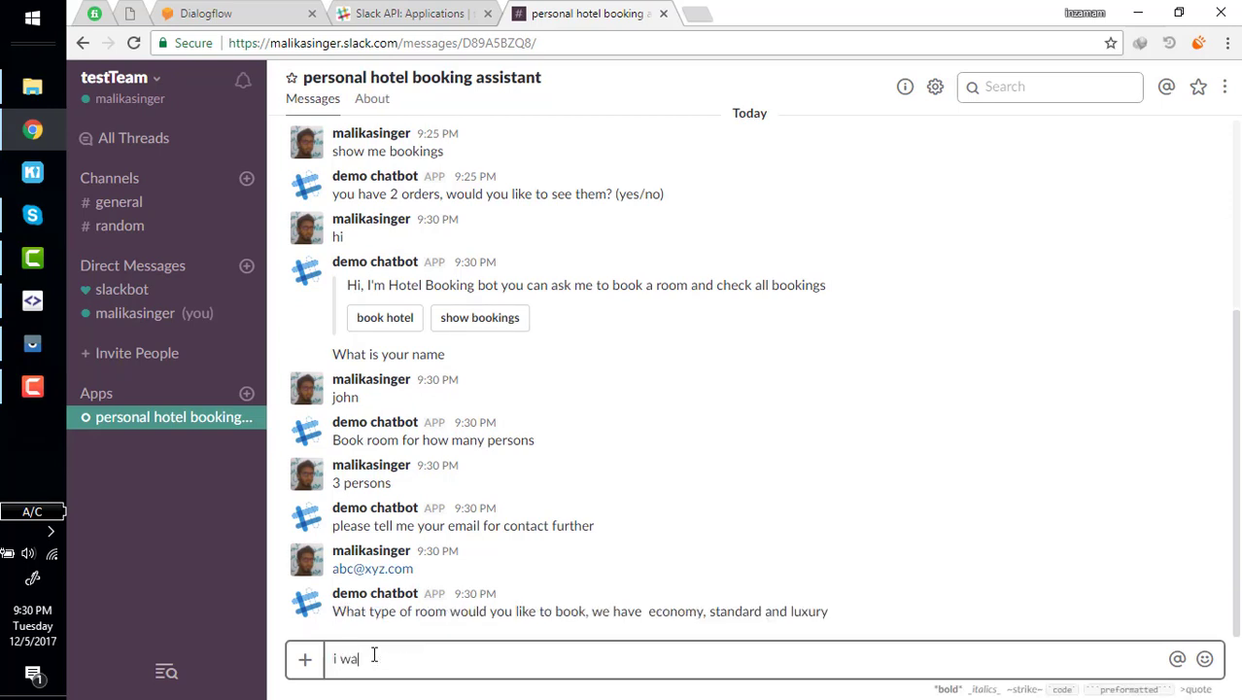
text(nt vip)
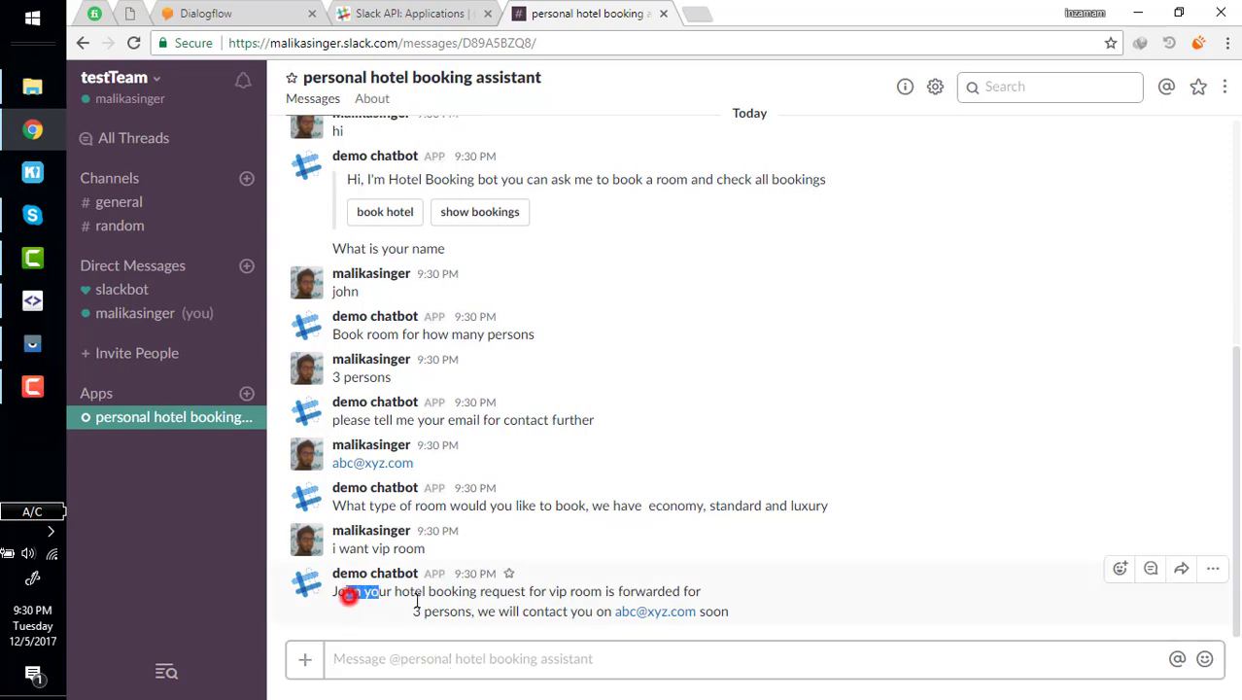
Read the bot's booking confirmation, then bring up Slack API's Interactive Components settings.
drag(350, 591, 649, 591)
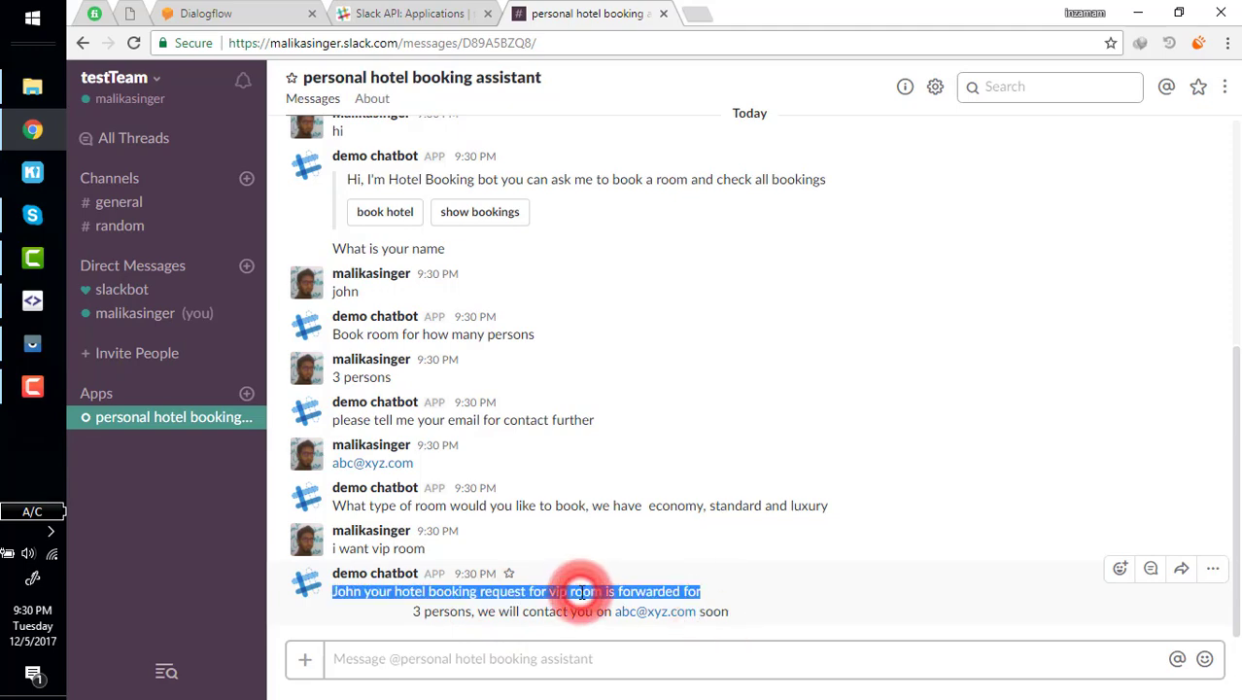
click(408, 12)
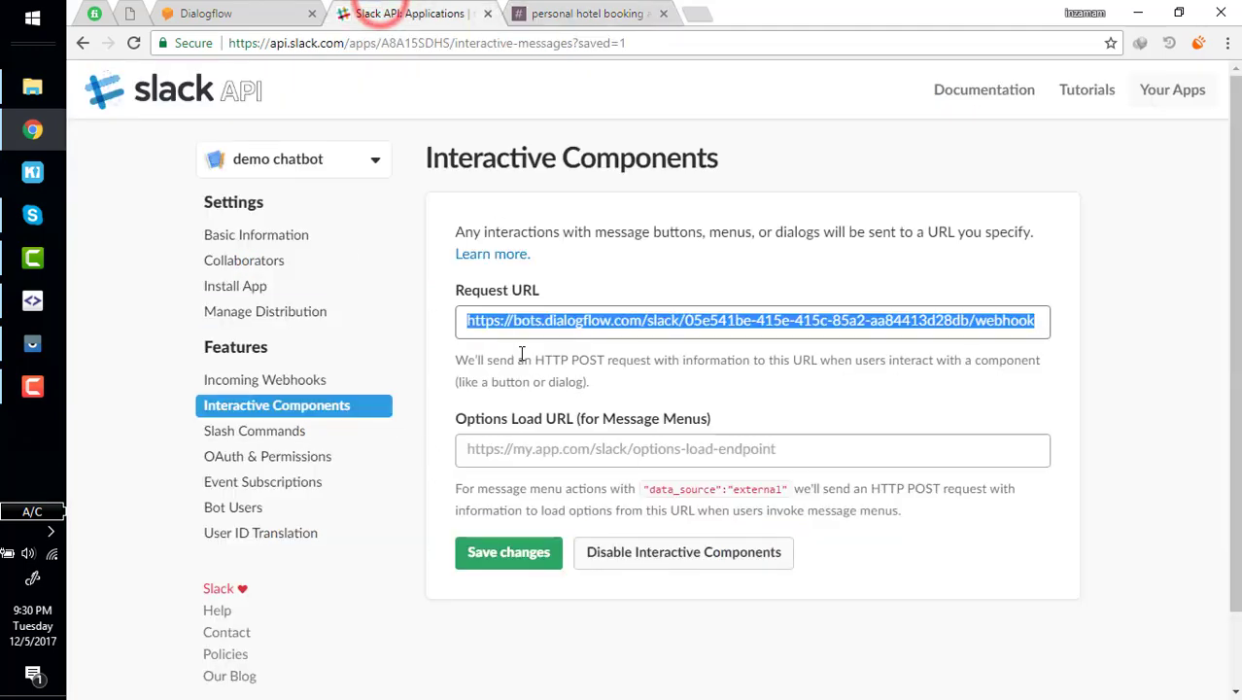
Review the Slack Quick replies card in Default Welcome Intent and save it again.
click(206, 12)
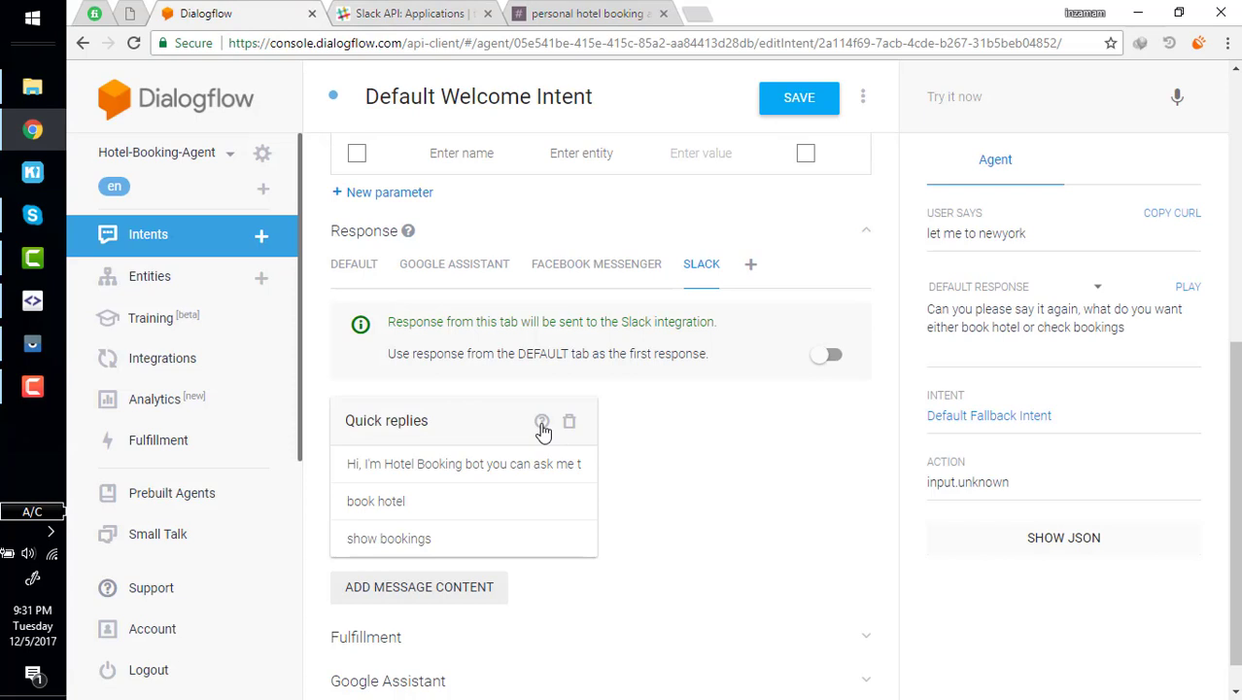
click(420, 587)
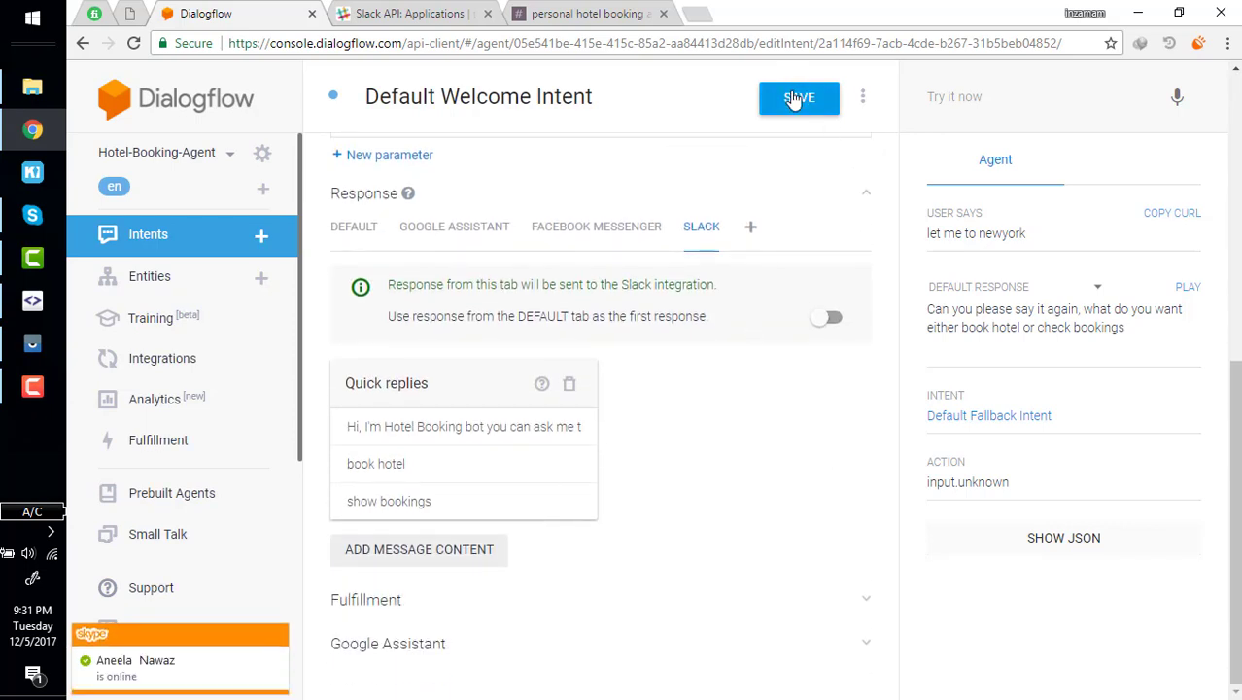
click(799, 98)
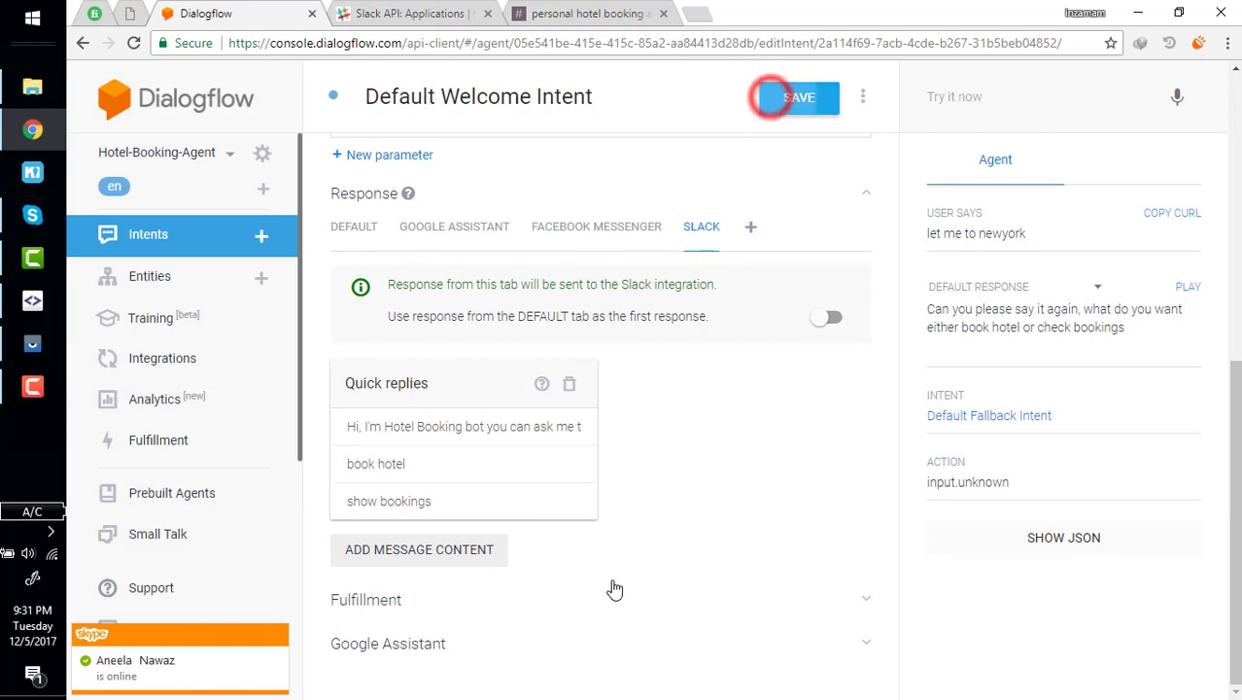
click(796, 97)
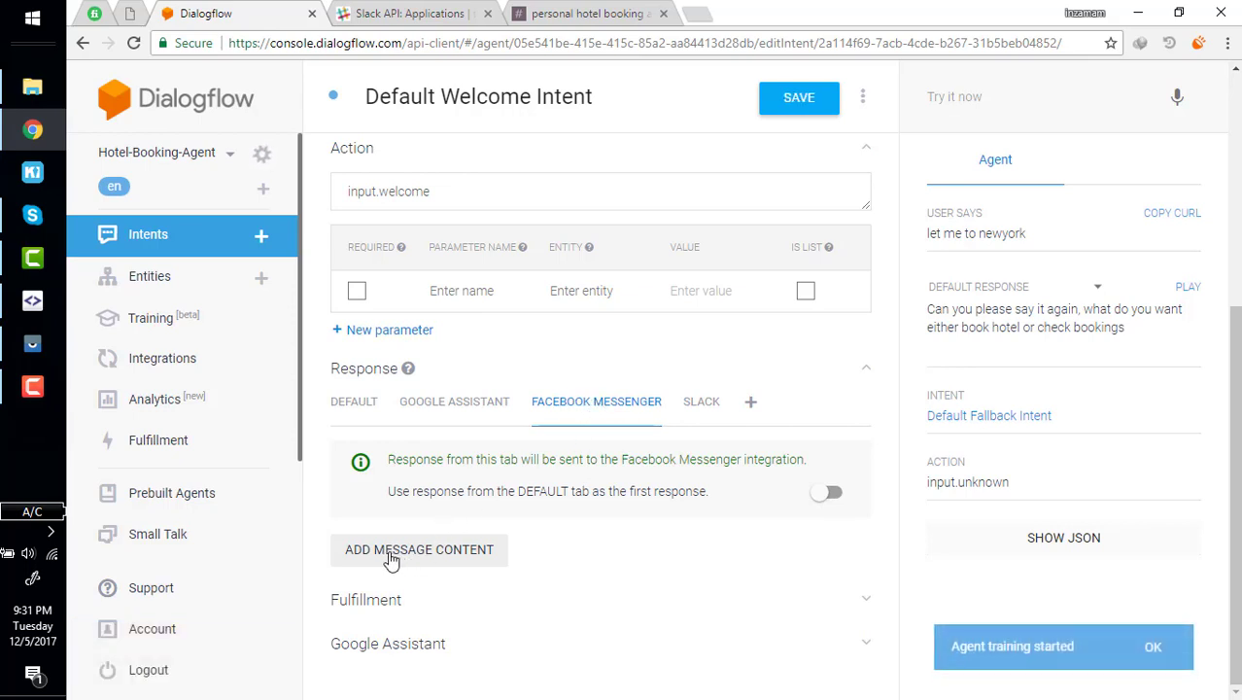
Add Facebook Messenger quick replies with the greeting title, 'book hotel' and 'show bookings'.
click(420, 549)
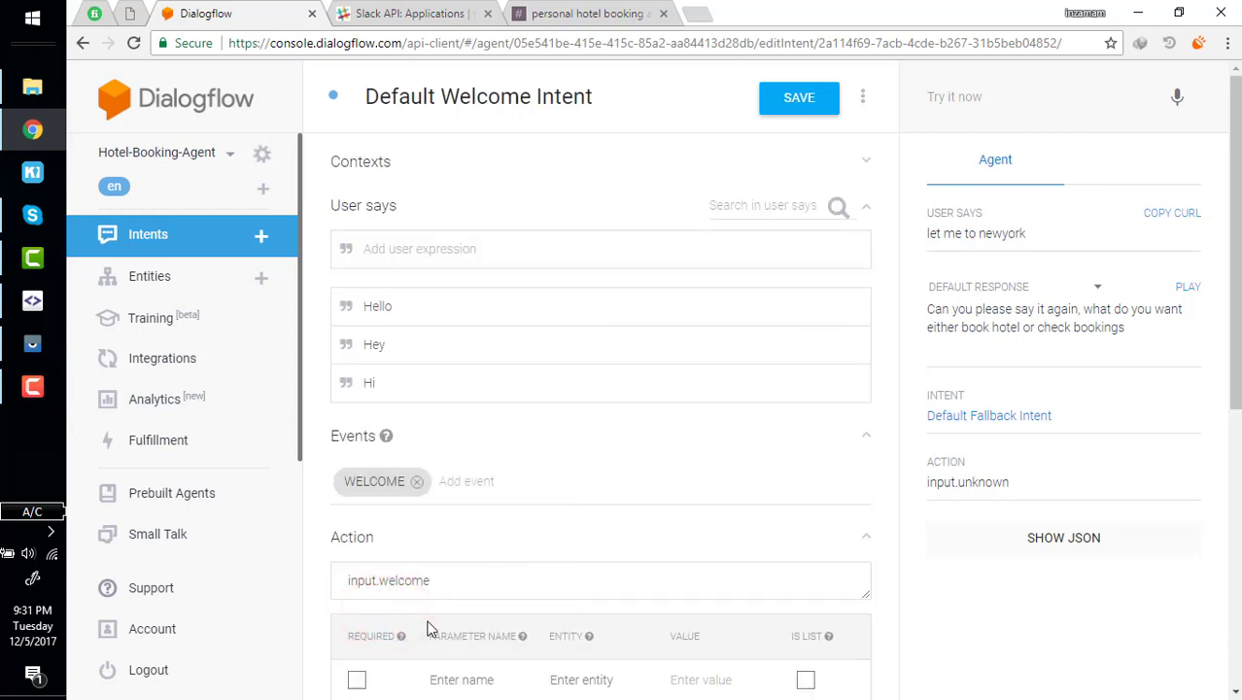
scroll(down, 3)
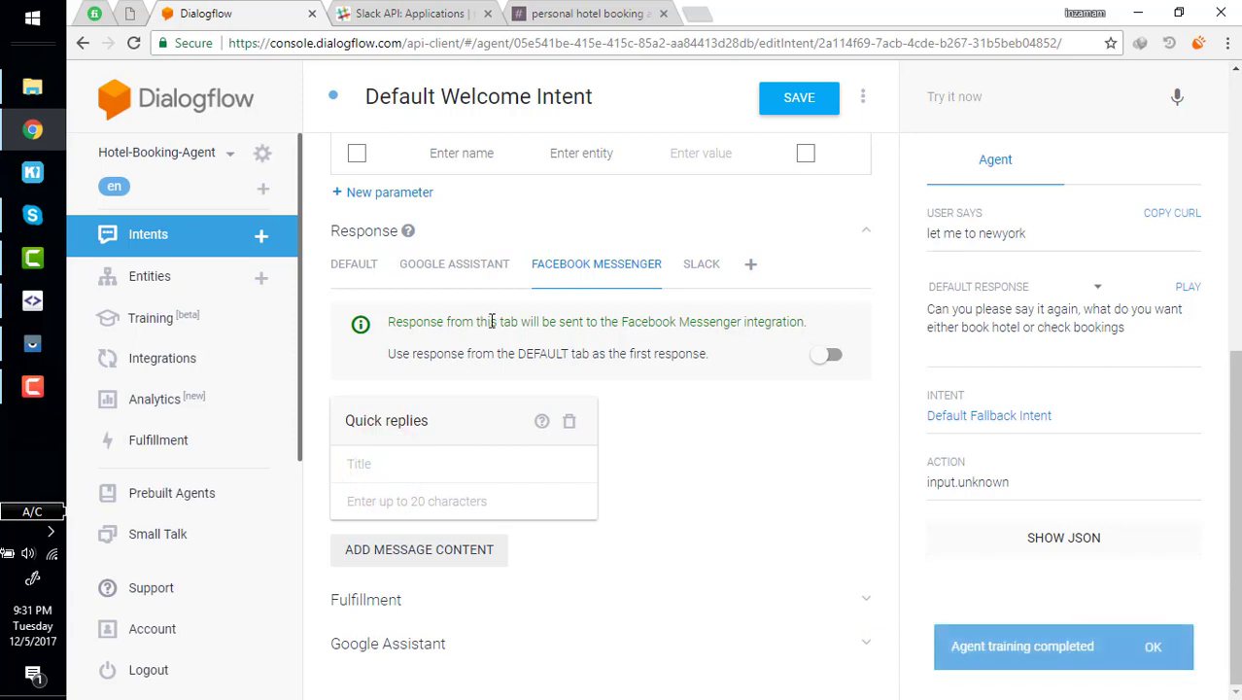
click(354, 265)
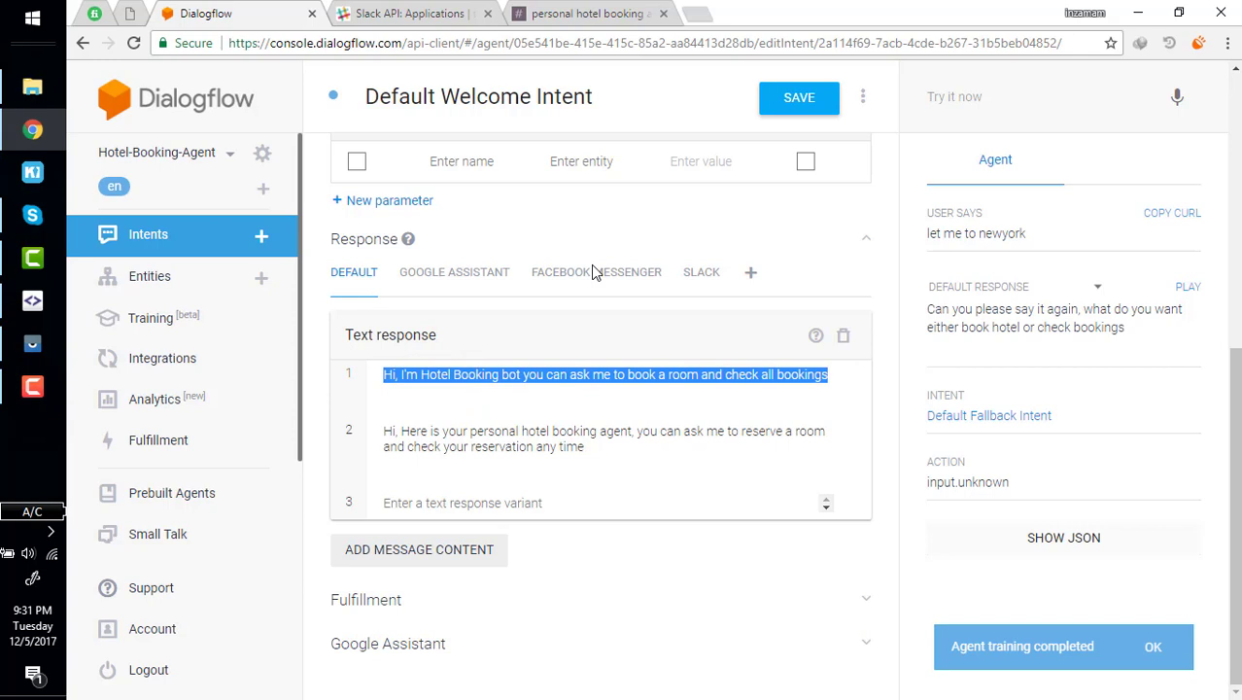
click(595, 272)
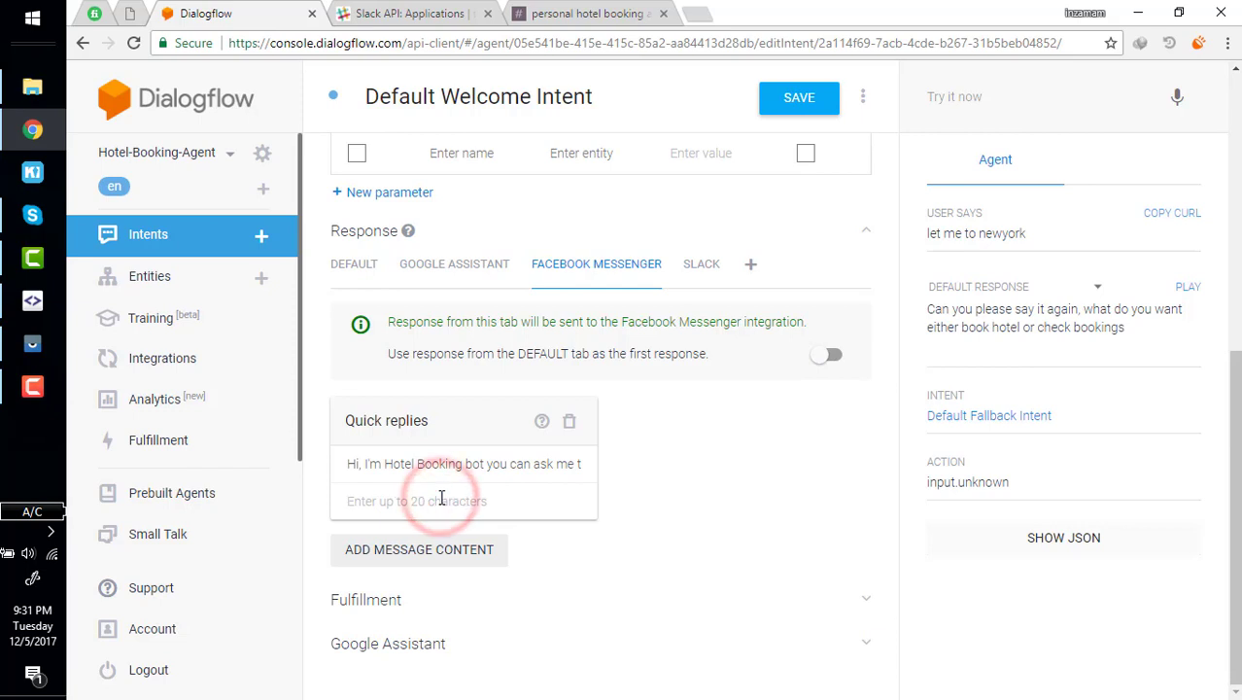
text(book hotel)
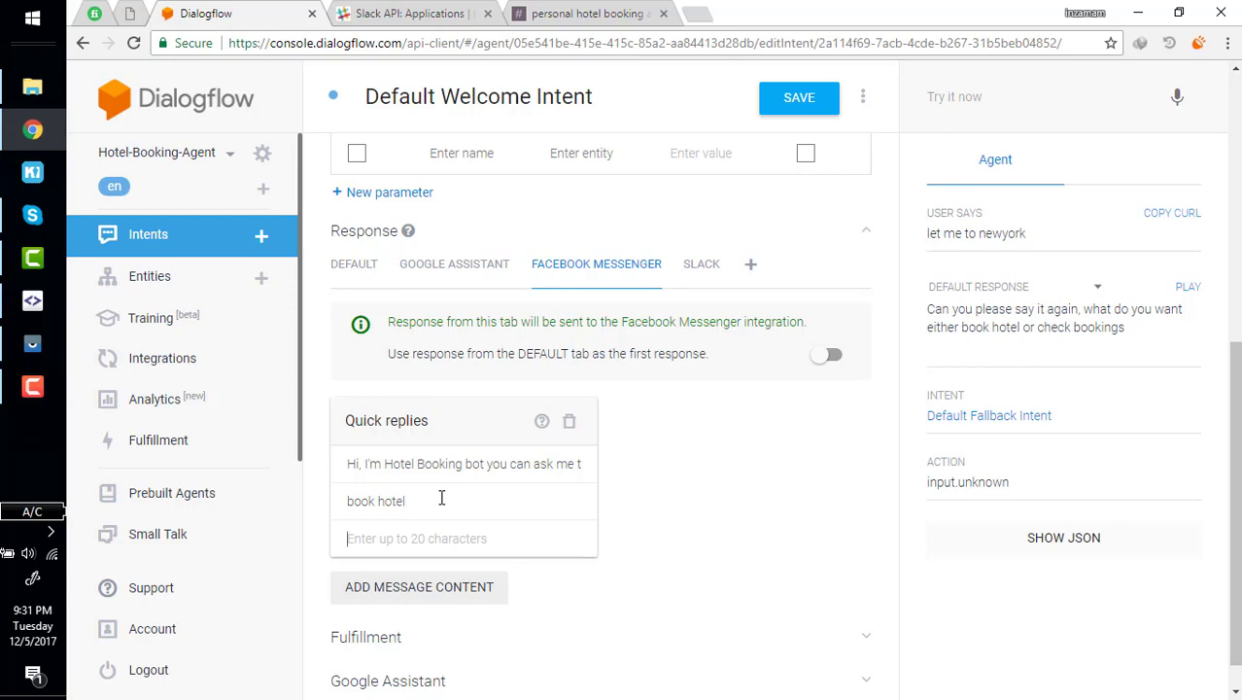
text(show bookings)
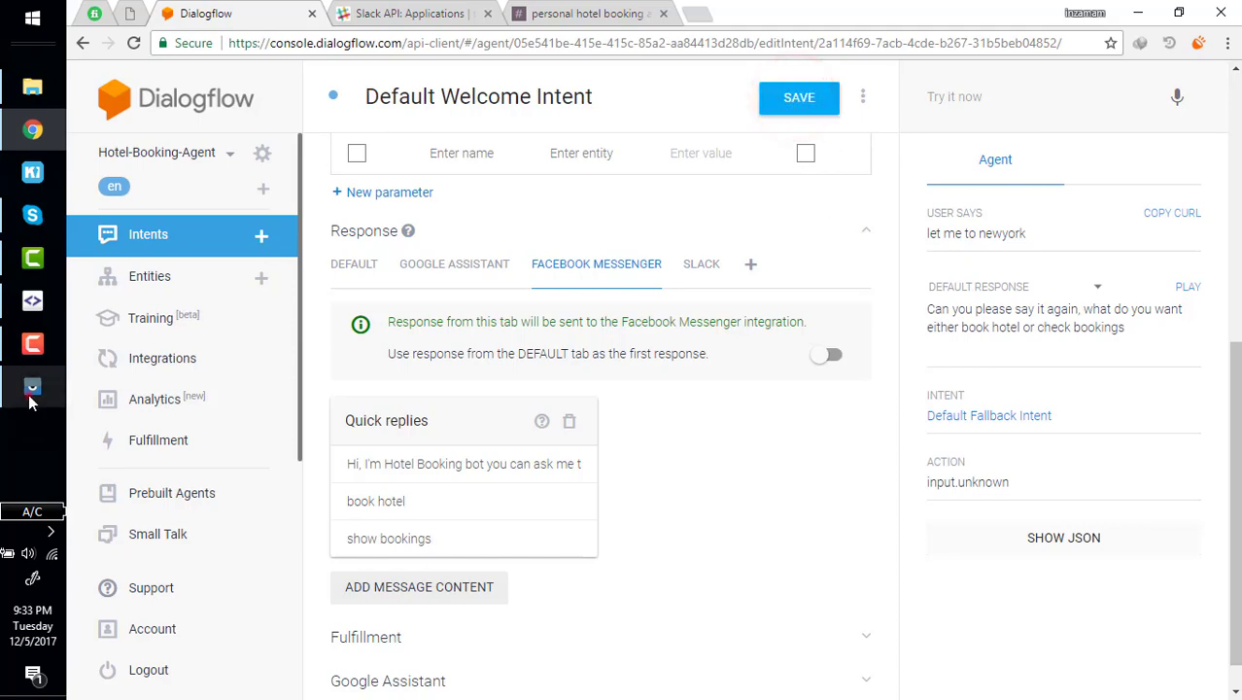
click(31, 387)
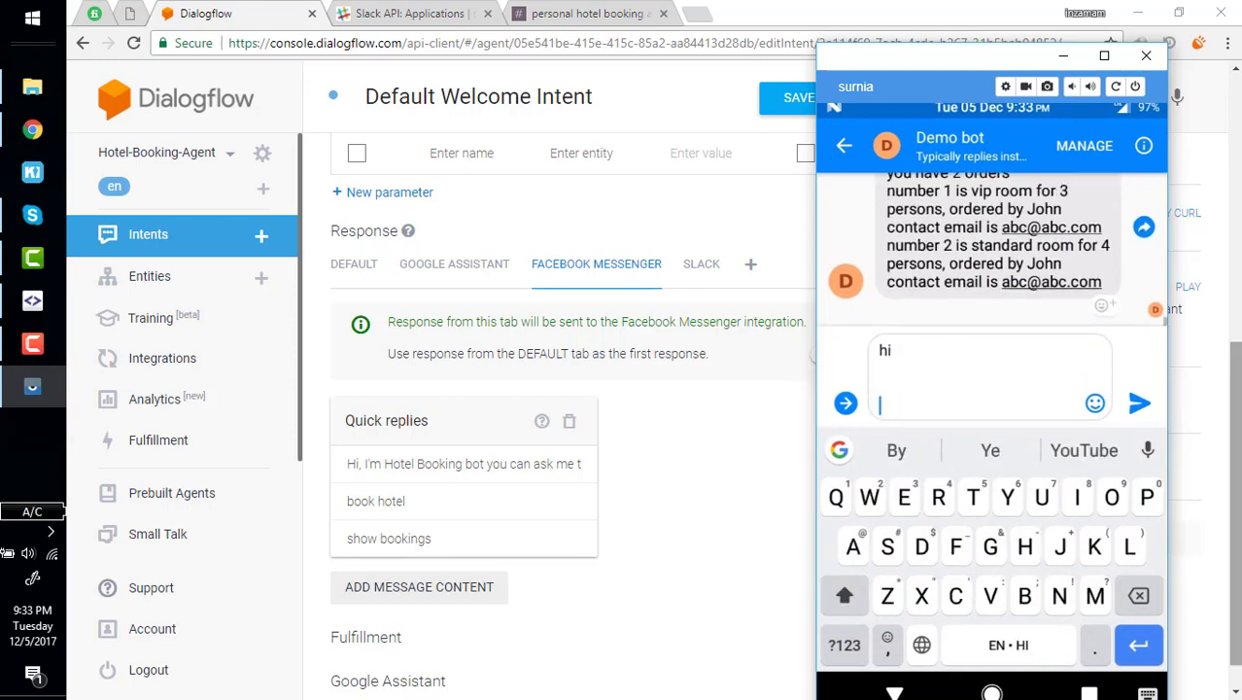
Send 'hi' in Messenger and choose the 'show bookings' quick reply.
click(1140, 402)
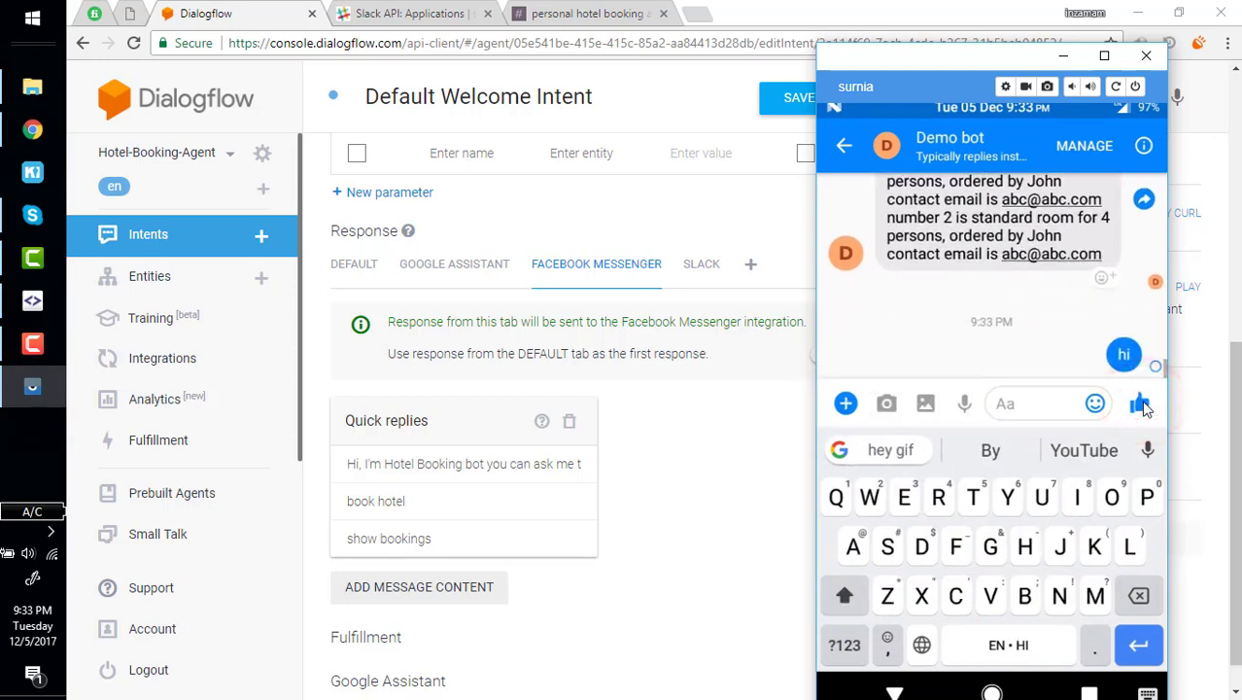
click(1139, 403)
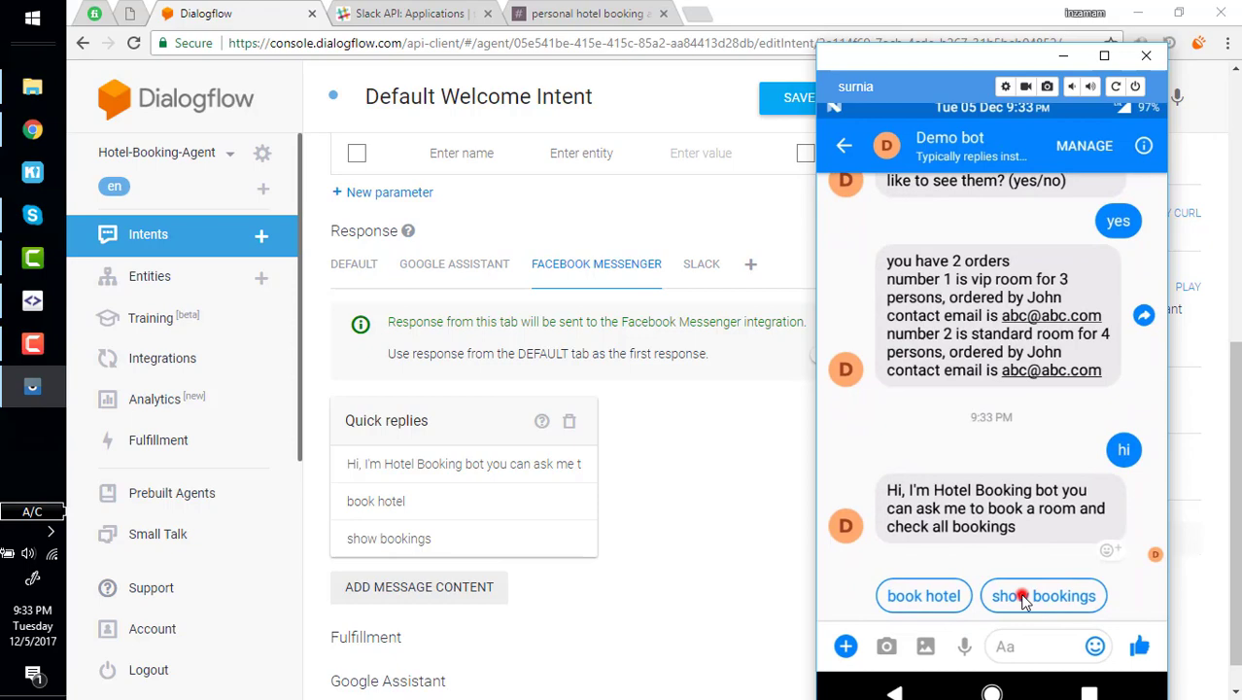
click(1042, 595)
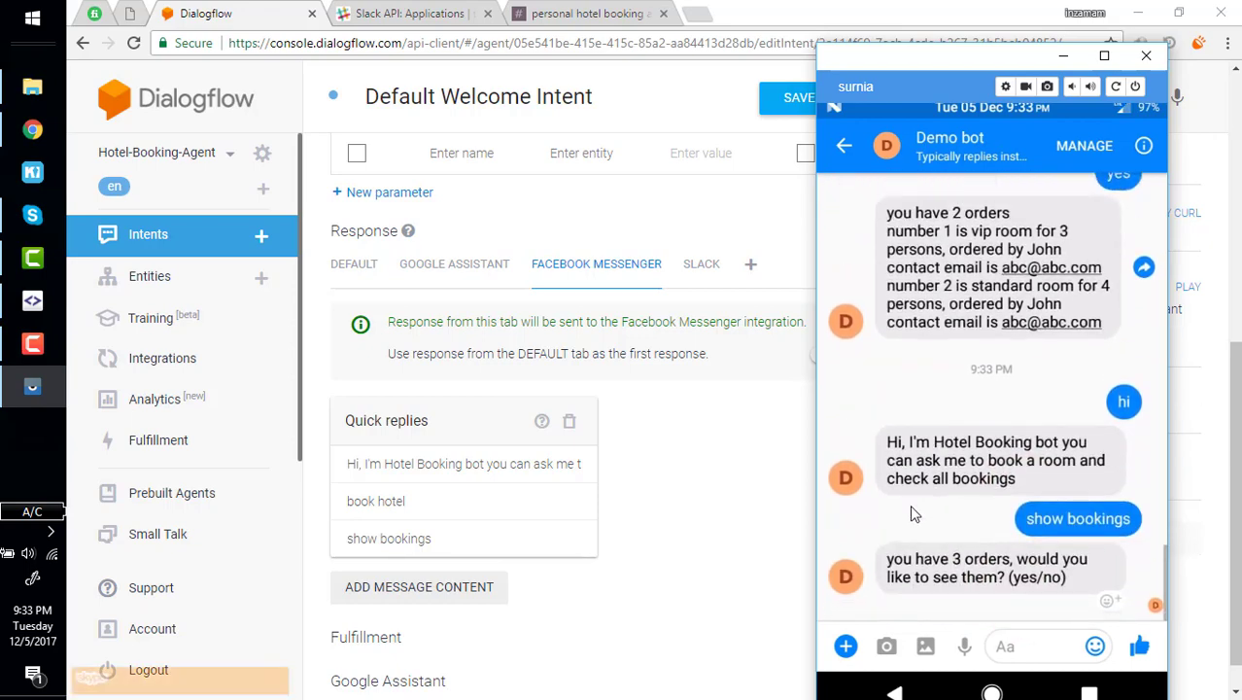
Answer 'yes' to the bot and see the three orders listed.
click(972, 403)
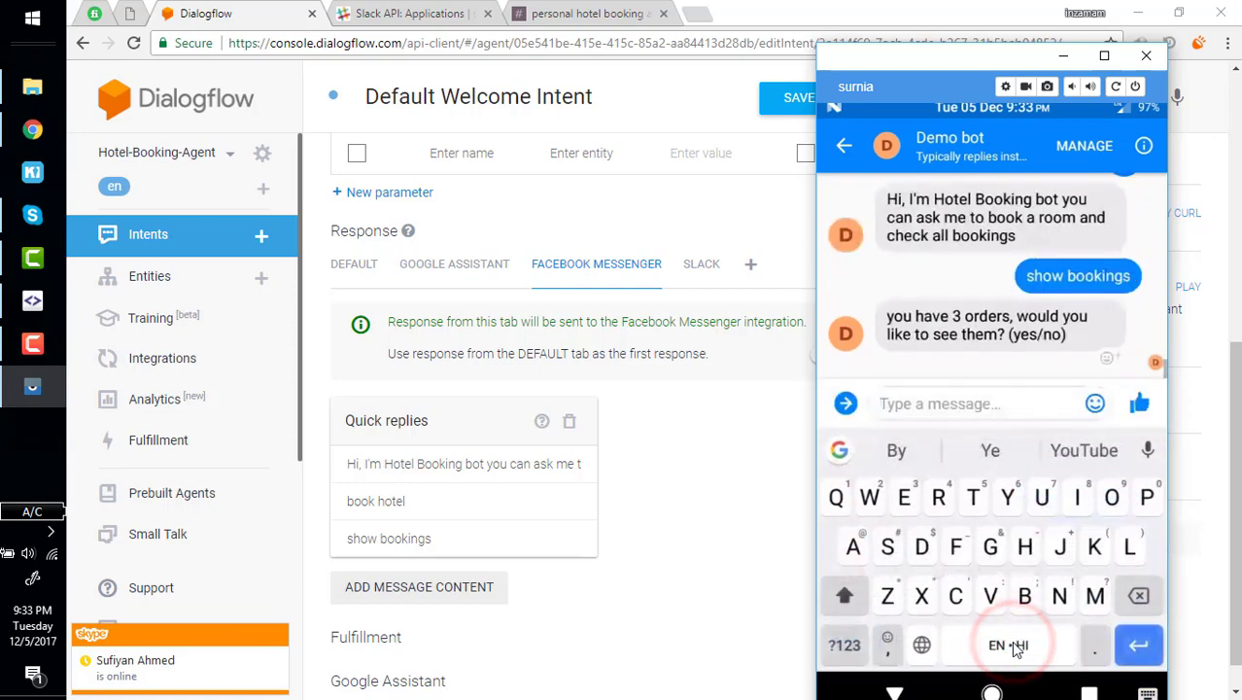
text(yes)
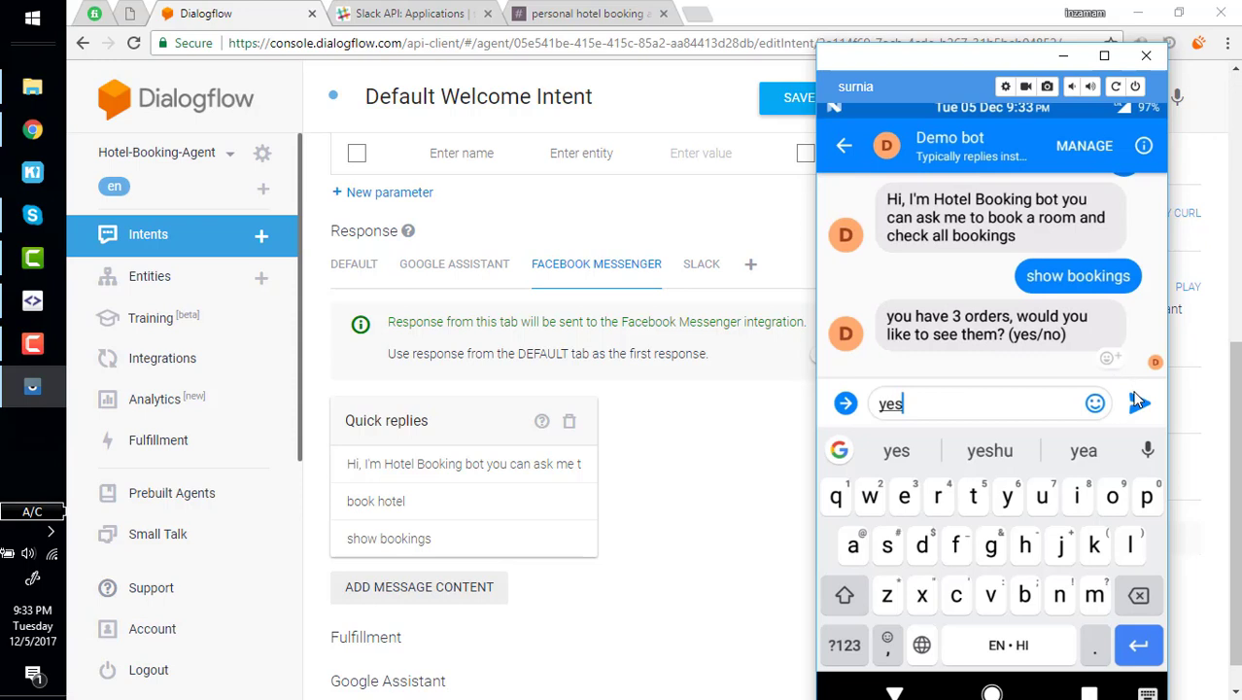
click(1139, 403)
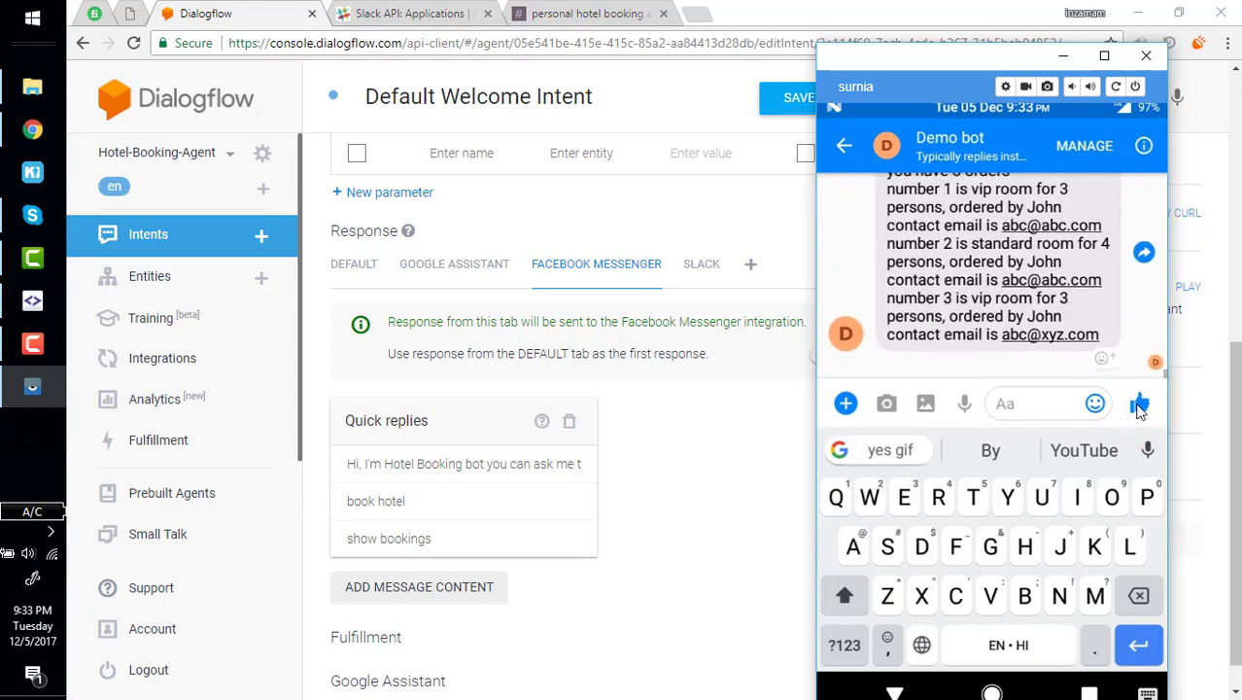
click(1139, 402)
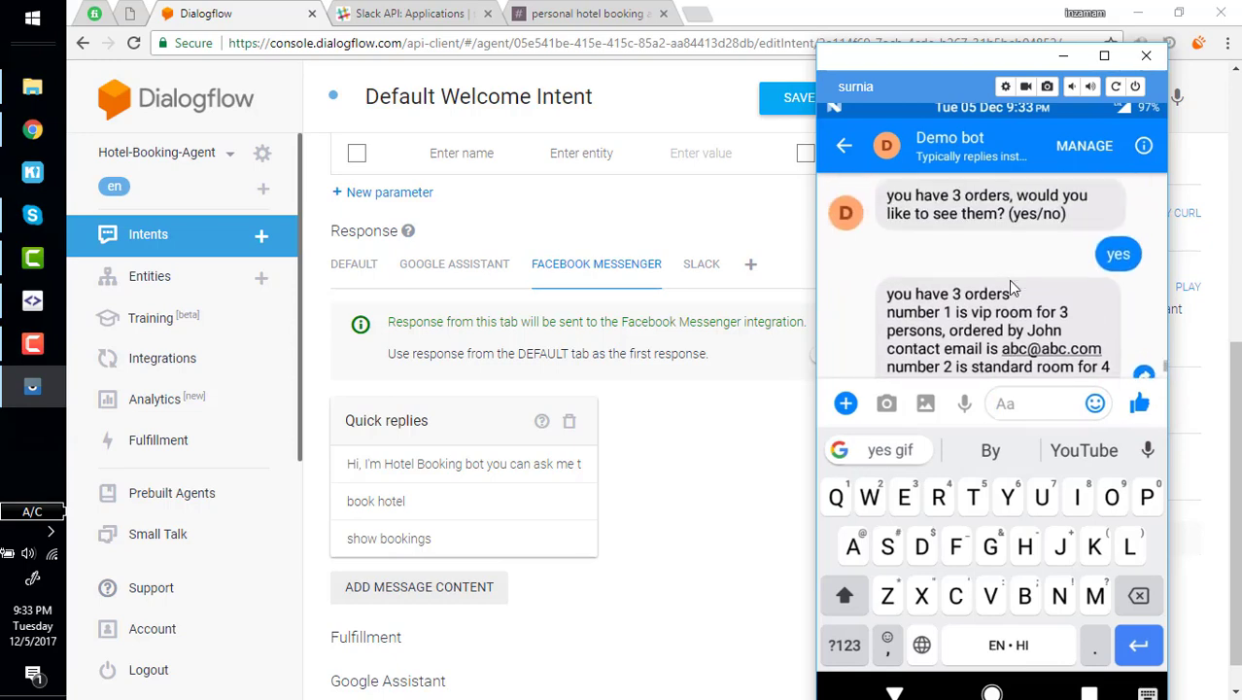
scroll(down, 3)
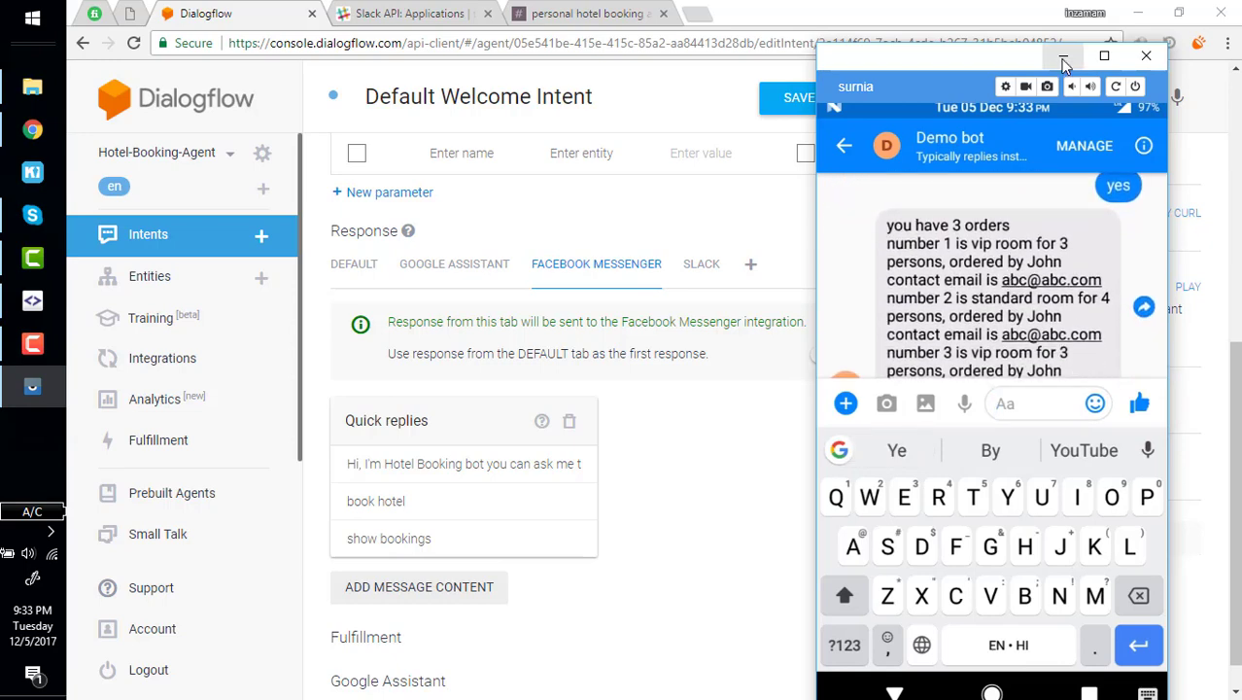